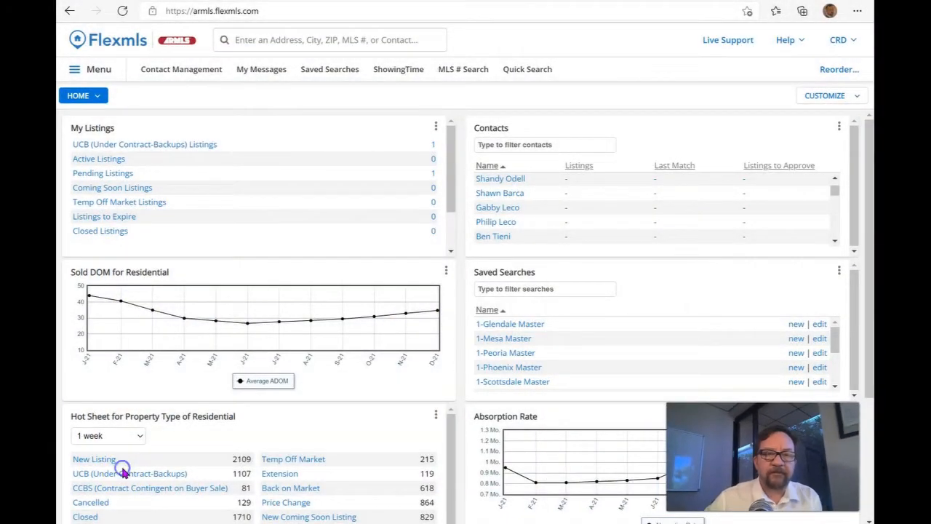
Start a new 1 - Residential Quick Search from the Flexmls dashboard navigation bar.
{"action": "scroll", "scroll_direction": "down", "scroll_amount": 3}
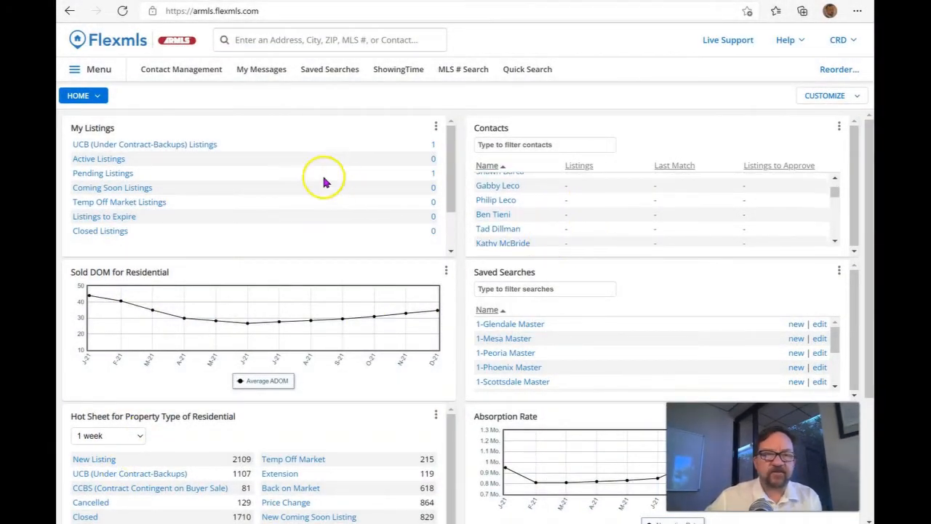
{"action": "mouse_move", "coordinate": [347, 153]}
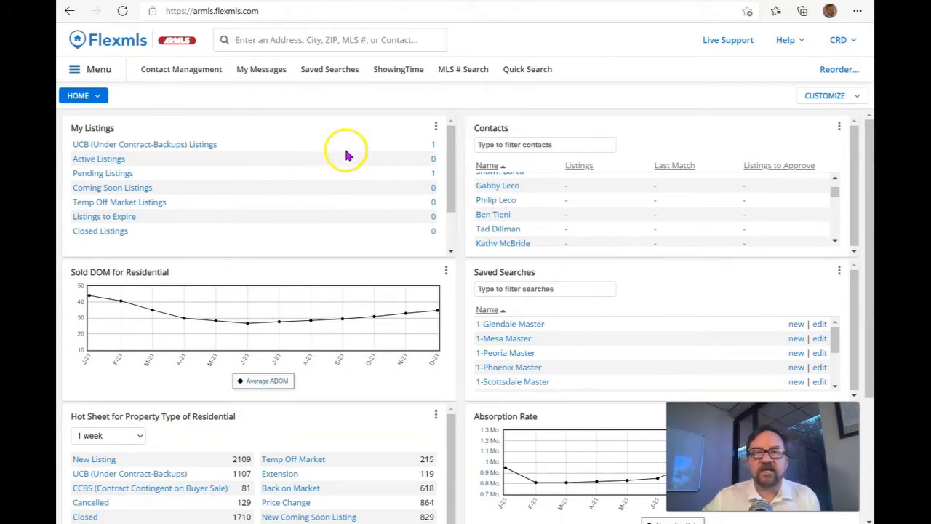
{"action": "left_click", "coordinate": [526, 70]}
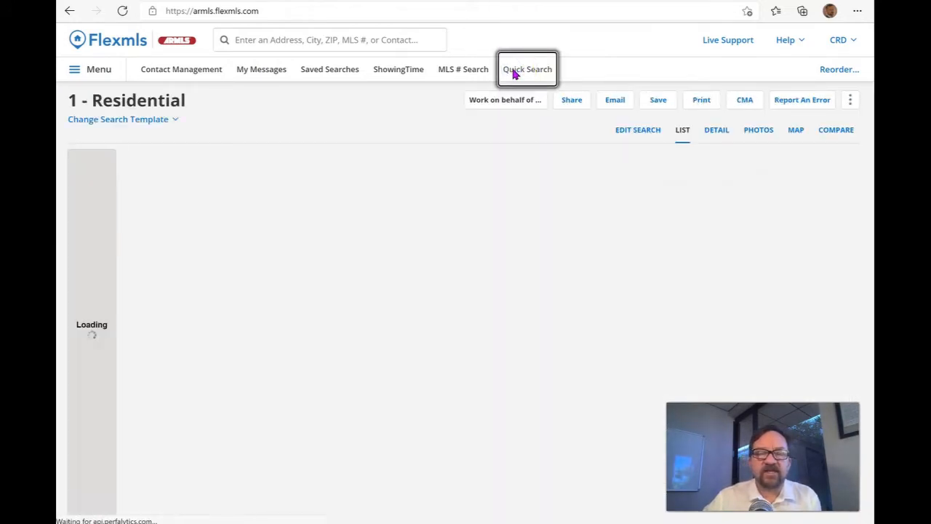
Load the Residential quick search template and review its 6,000-match count over the map.
{"action": "left_click", "coordinate": [527, 68]}
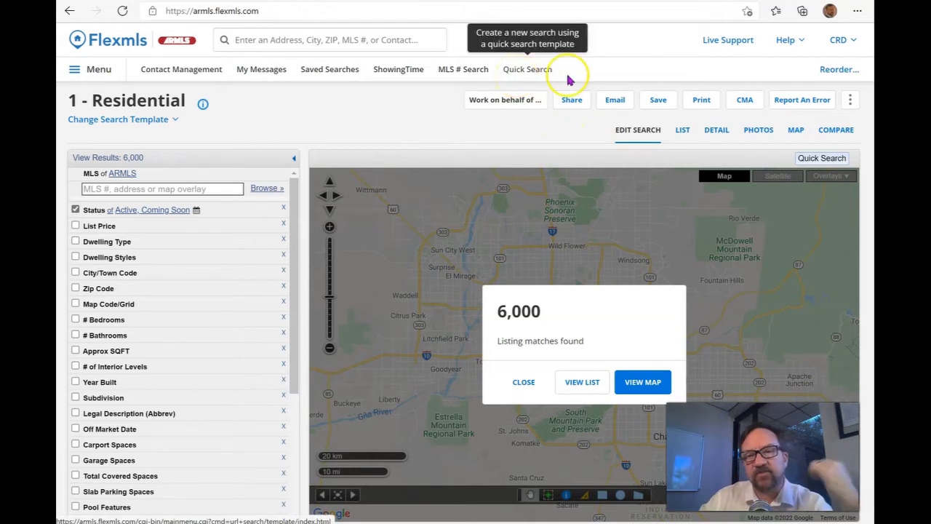
{"action": "mouse_move", "coordinate": [658, 76]}
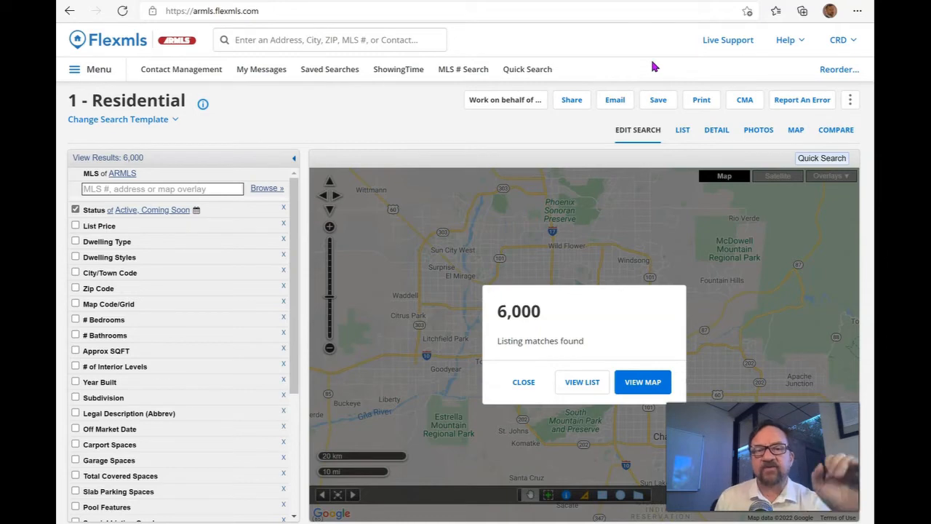
{"action": "scroll", "scroll_direction": "down", "scroll_amount": 3}
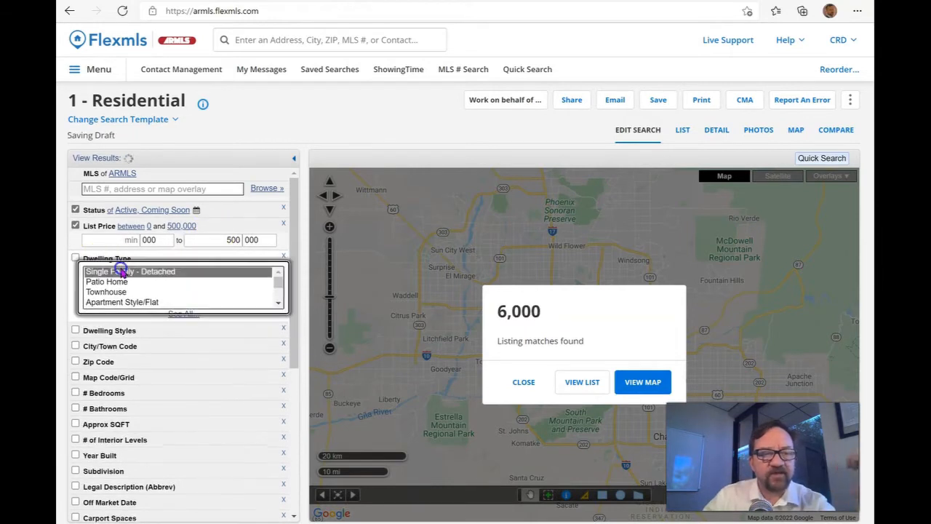
Filter to Single Family - Detached dwellings with a minimum of 3 bedrooms.
{"action": "left_click", "coordinate": [129, 271]}
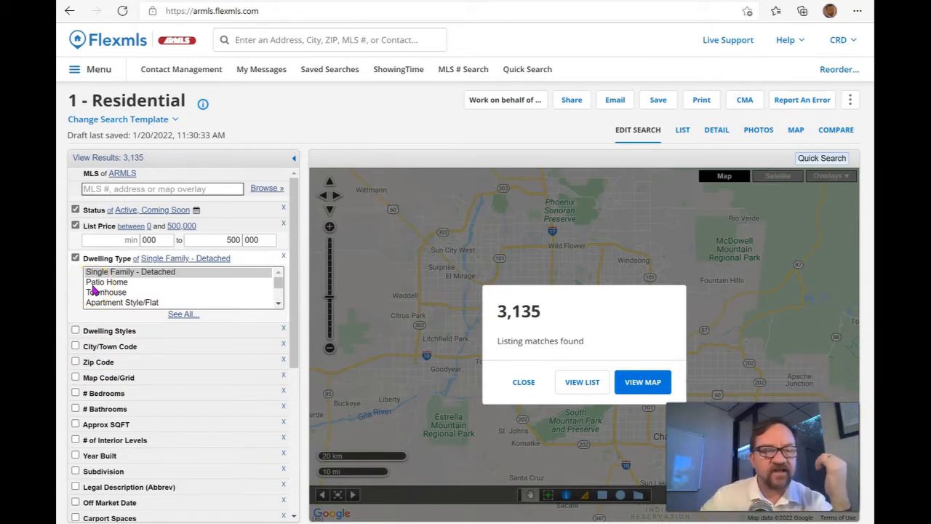
{"action": "left_click", "coordinate": [103, 393]}
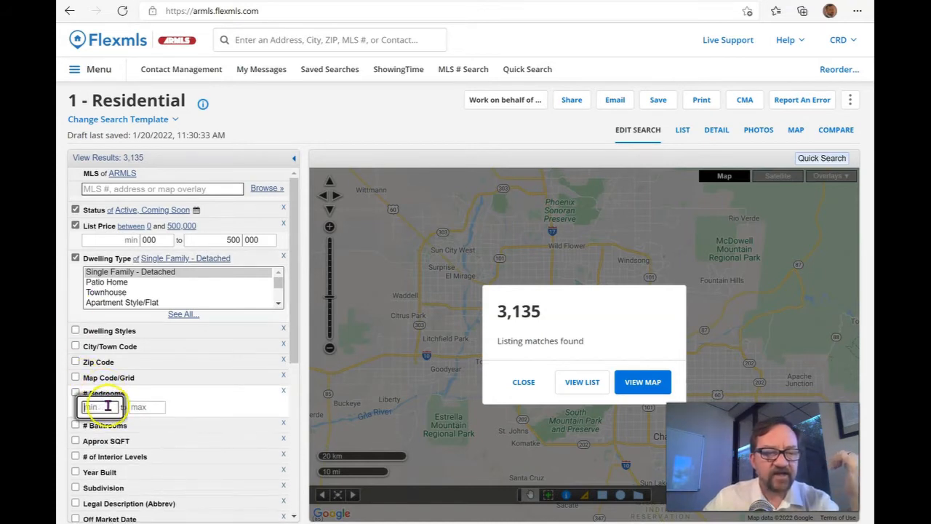
{"action": "type", "text": "3"}
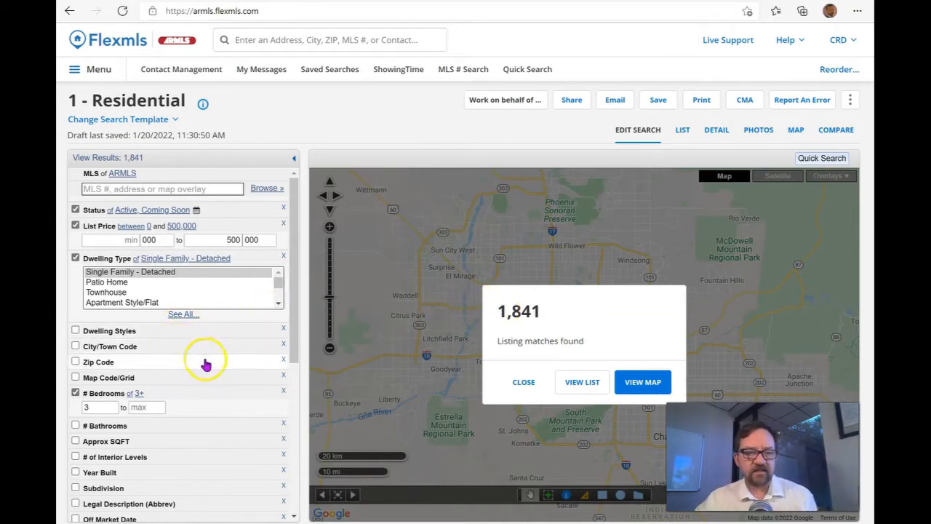
{"action": "mouse_move", "coordinate": [206, 364]}
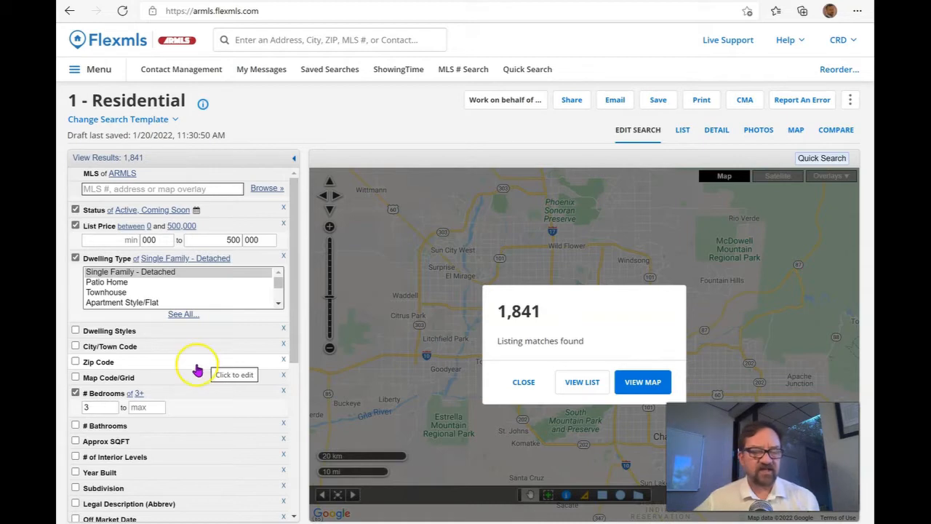
{"action": "scroll", "scroll_direction": "down", "scroll_amount": 3}
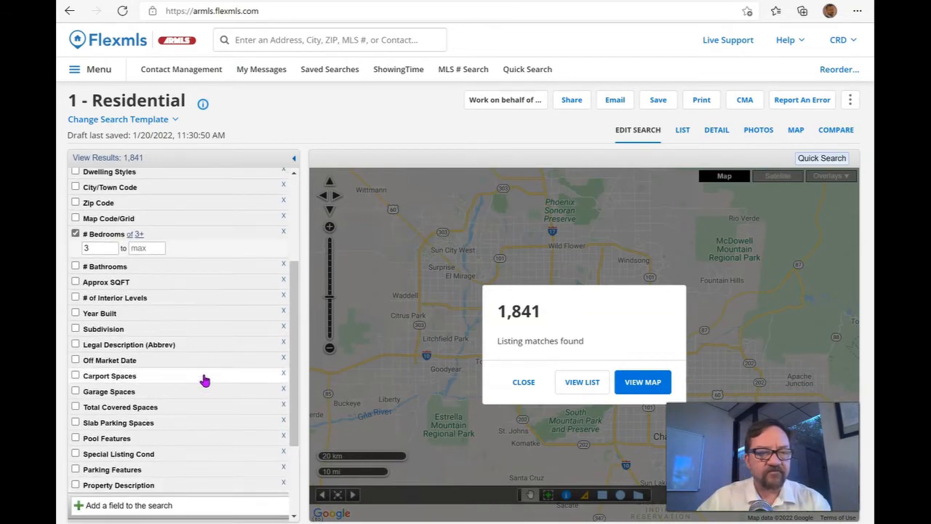
Add a Laundry search field requiring a 220 V Dryer Hookup, then dismiss the Add A Field dialog.
{"action": "left_click", "coordinate": [125, 505]}
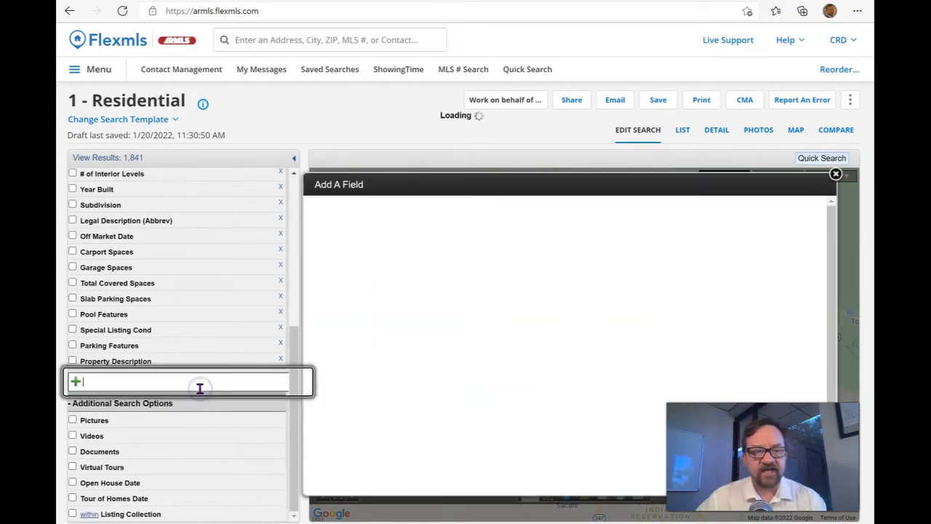
{"action": "type", "text": "scoo"}
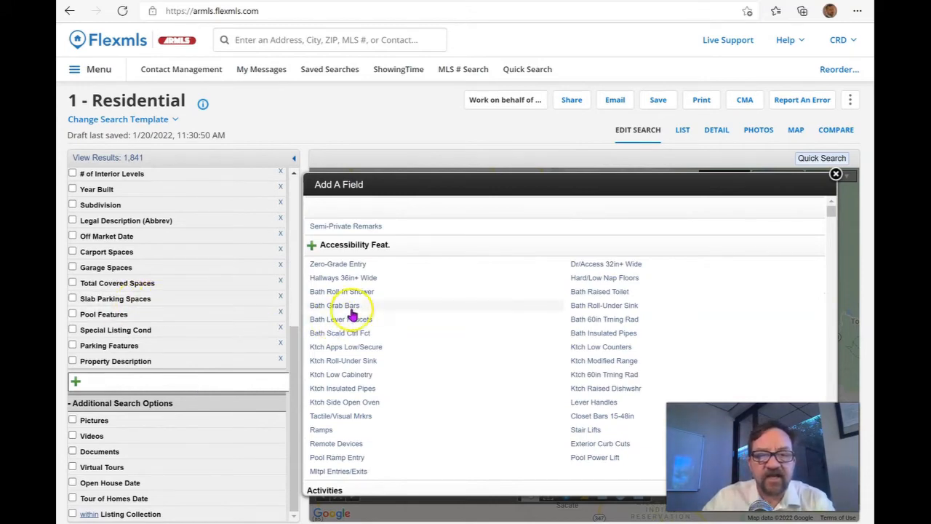
{"action": "scroll", "scroll_direction": "down", "scroll_amount": 3}
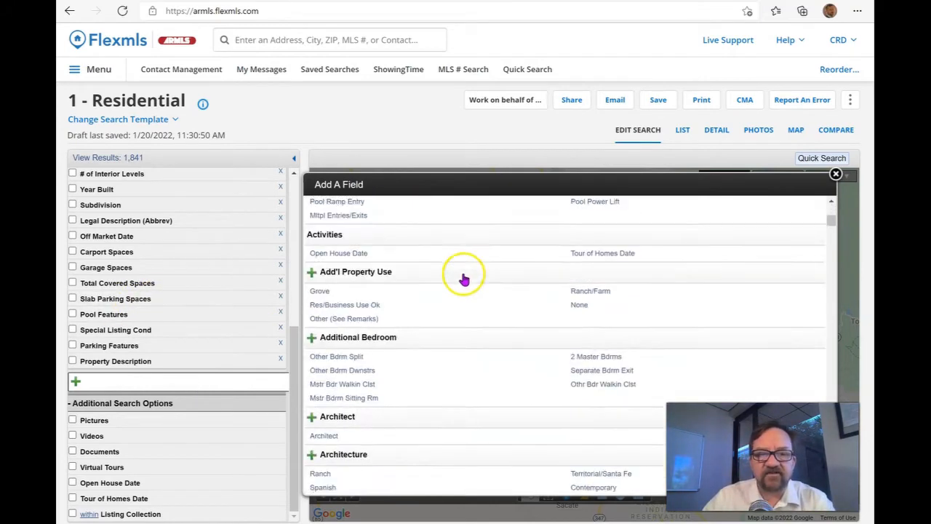
{"action": "scroll", "scroll_direction": "down", "scroll_amount": 3}
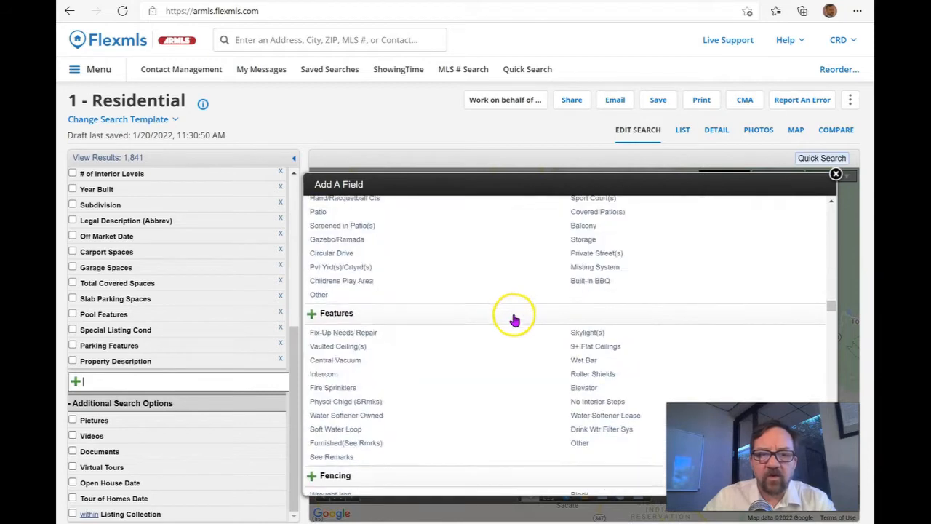
{"action": "scroll", "scroll_direction": "down", "scroll_amount": 3}
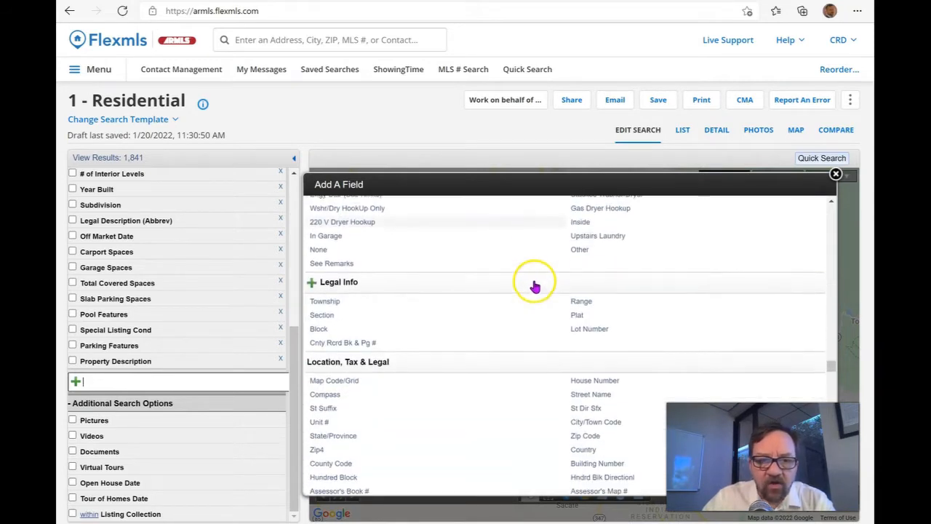
{"action": "left_click", "coordinate": [342, 222]}
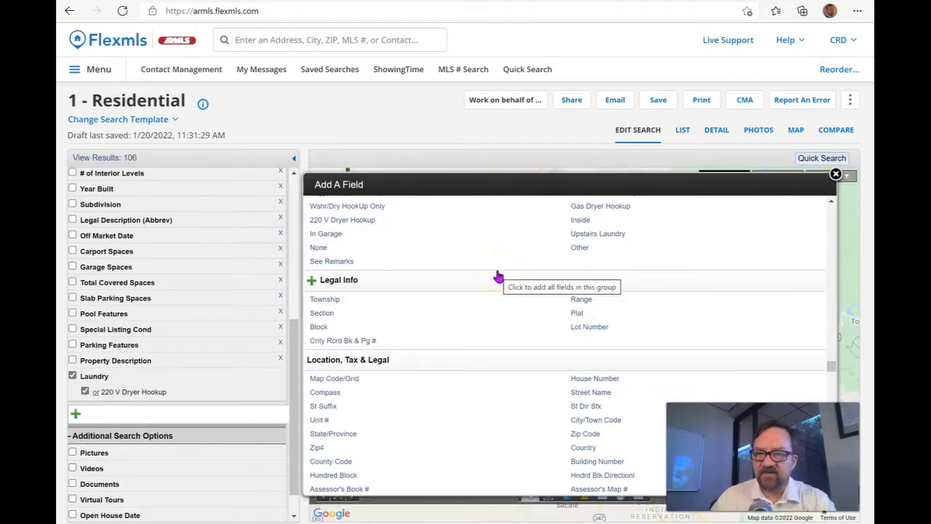
{"action": "mouse_move", "coordinate": [743, 231]}
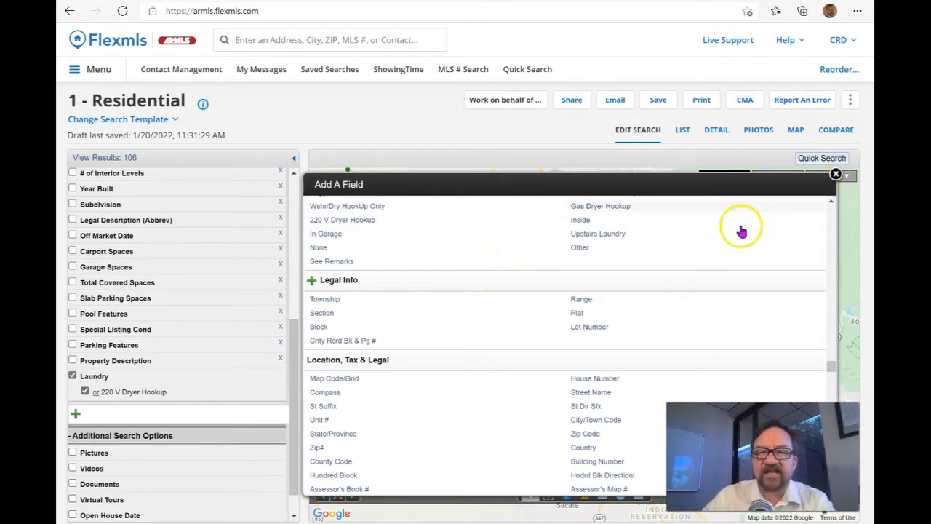
{"action": "mouse_move", "coordinate": [844, 189]}
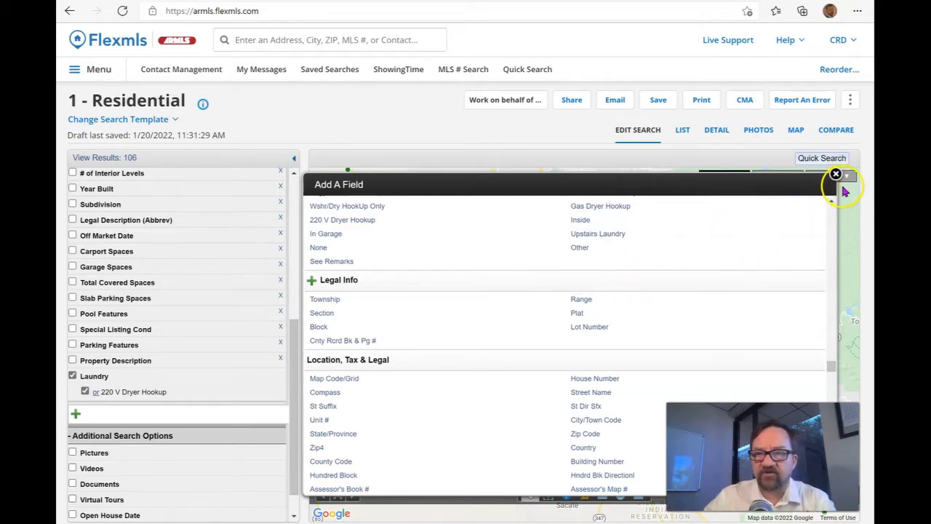
{"action": "left_click", "coordinate": [835, 175]}
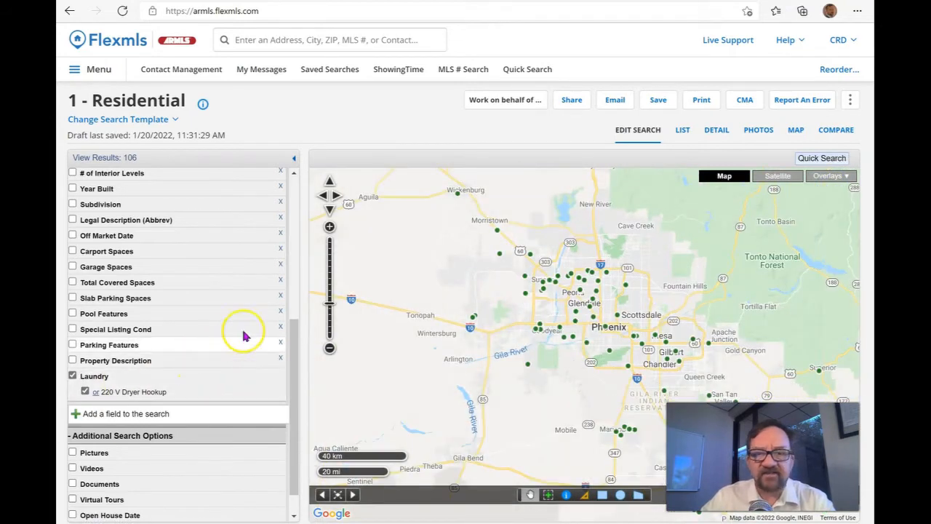
{"action": "mouse_move", "coordinate": [352, 294]}
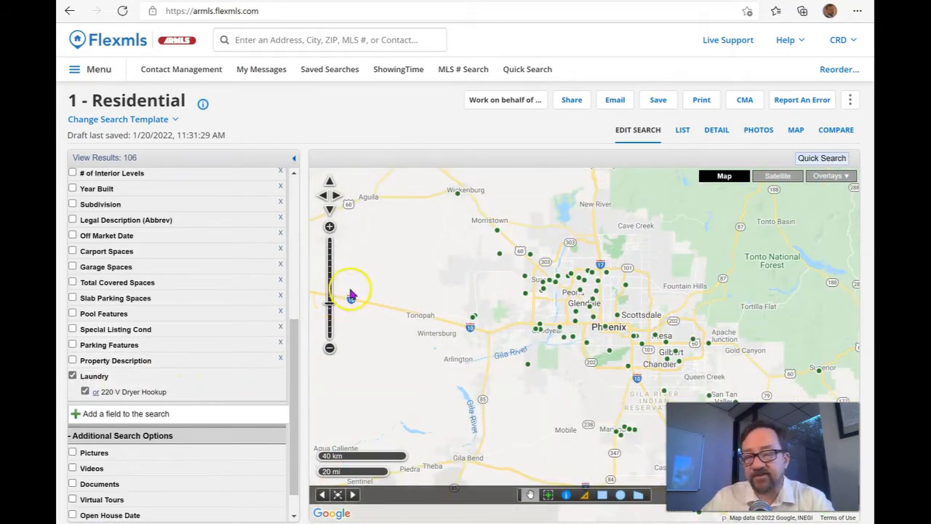
{"action": "mouse_move", "coordinate": [125, 413]}
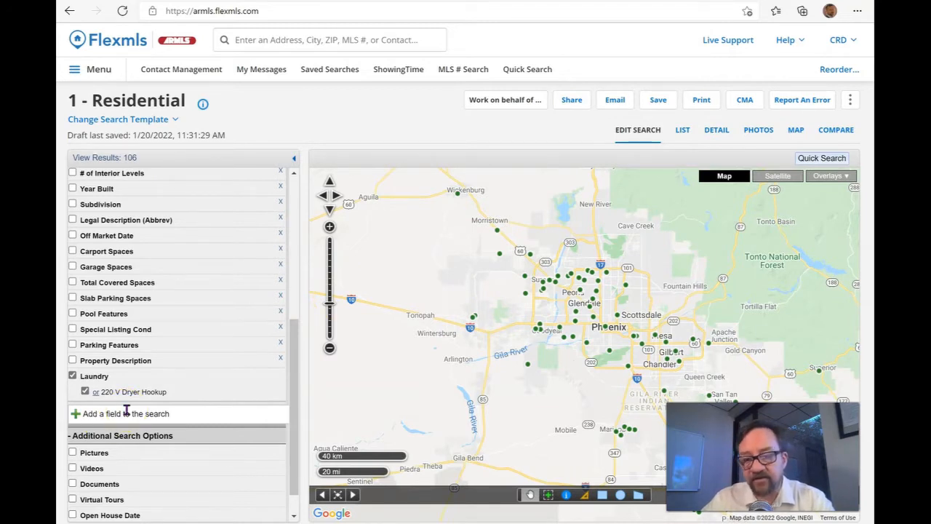
{"action": "mouse_move", "coordinate": [234, 396]}
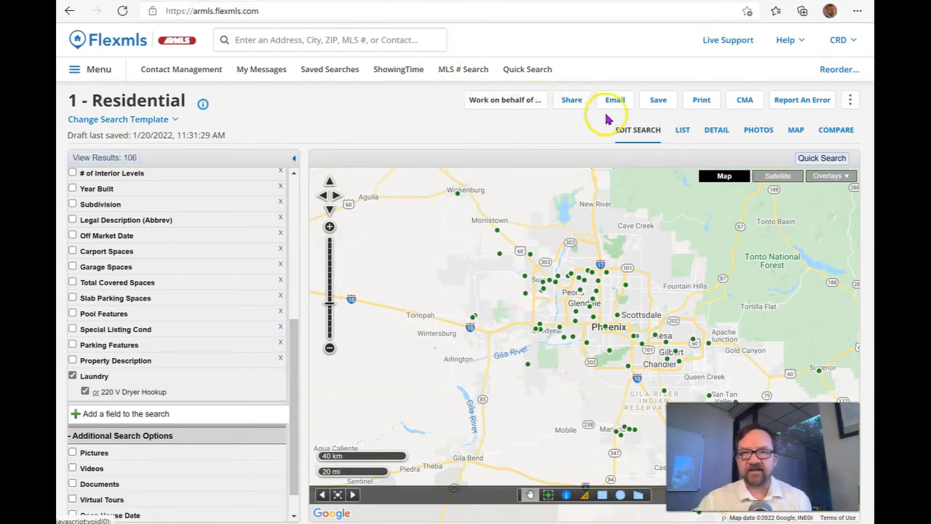
Review the Listings to Email form for the 106 matches, then return to the search results.
{"action": "left_click", "coordinate": [614, 99]}
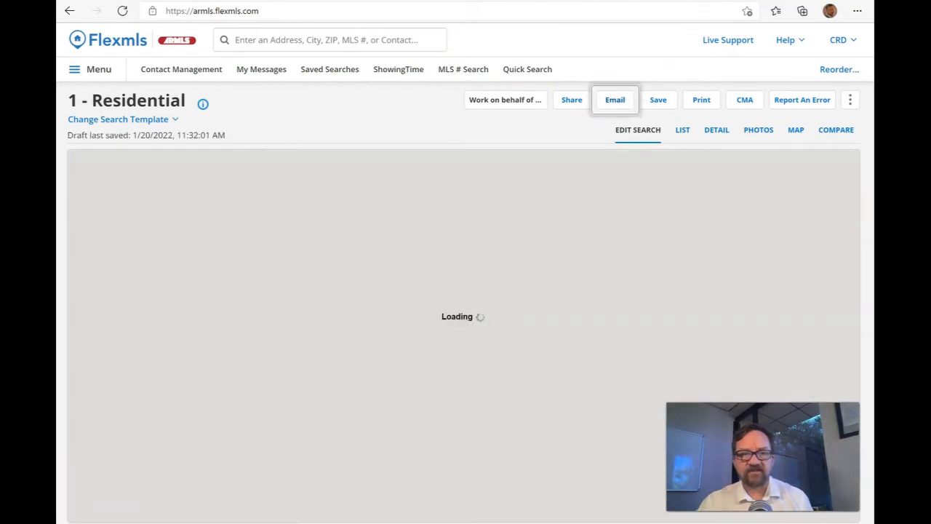
{"action": "left_click", "coordinate": [614, 98]}
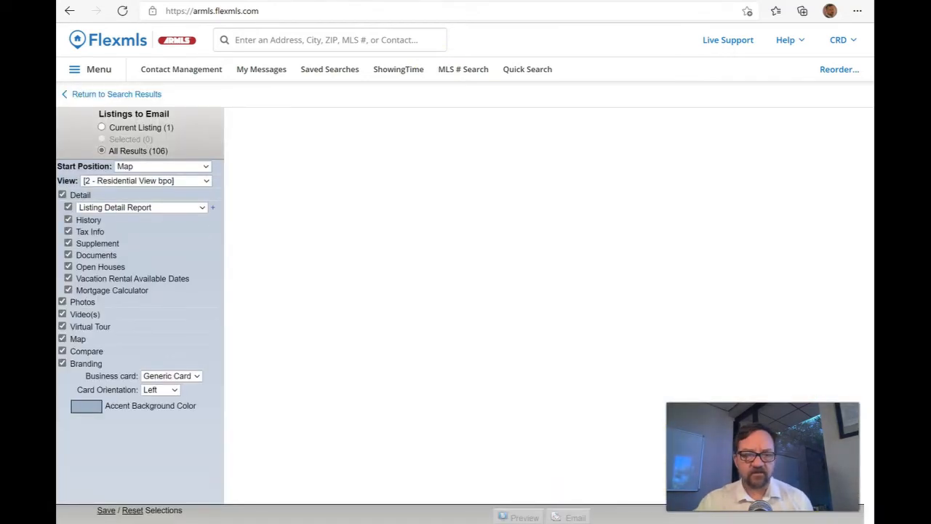
{"action": "left_click", "coordinate": [575, 518]}
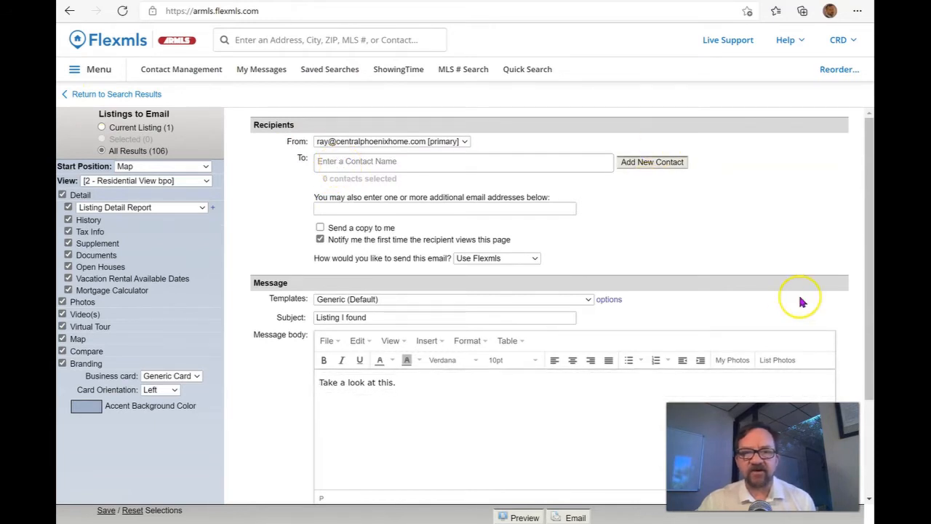
{"action": "mouse_move", "coordinate": [774, 70]}
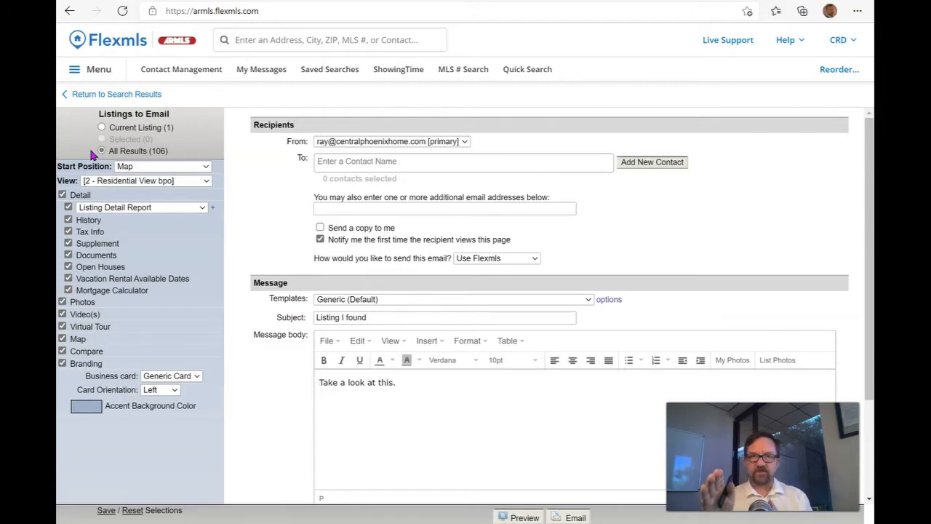
{"action": "left_click", "coordinate": [318, 381]}
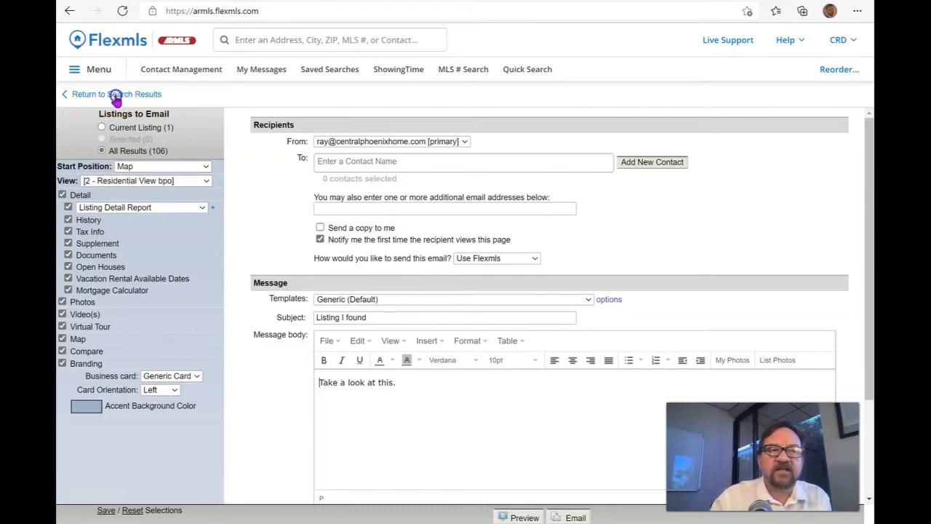
{"action": "left_click", "coordinate": [113, 93]}
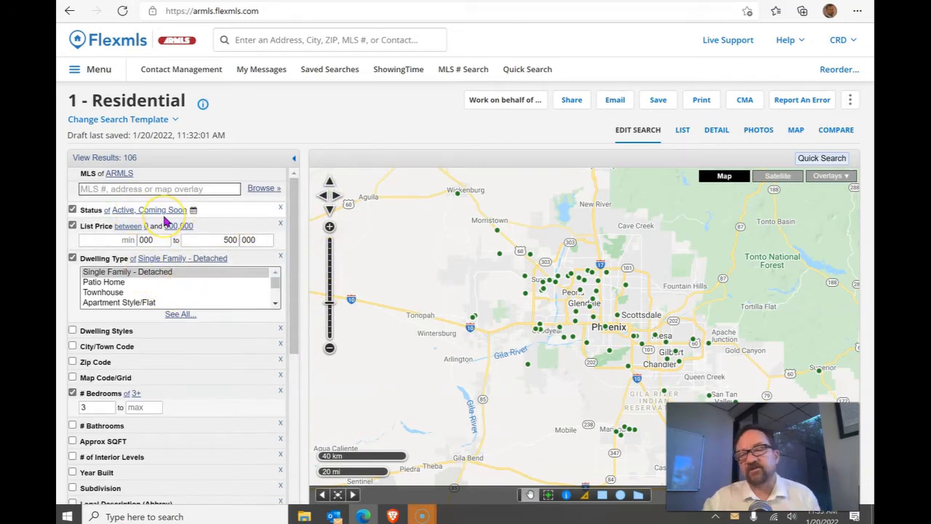
Expand the Status list to add UCB and CCBS alongside Active.
{"action": "left_click", "coordinate": [148, 210]}
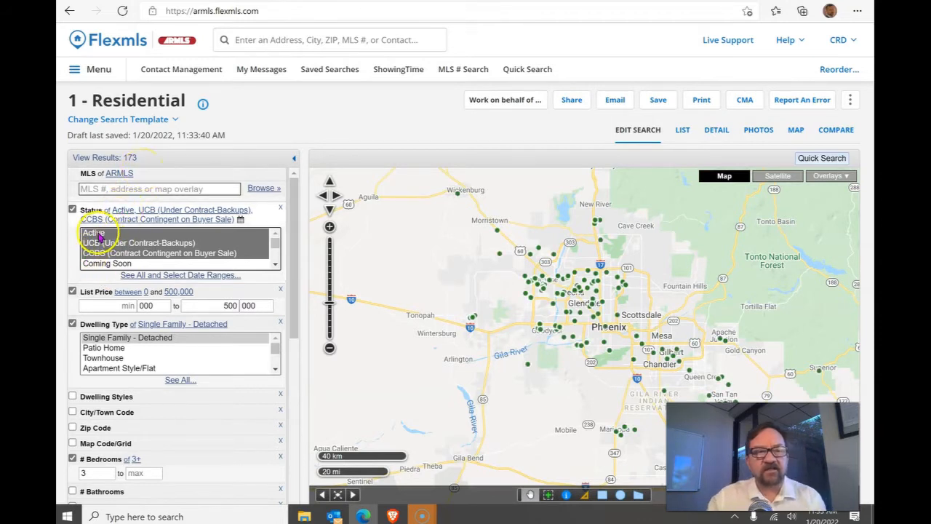
Deselect Active and add Pending to the status filter alongside UCB and CCBS.
{"action": "left_click", "coordinate": [93, 233]}
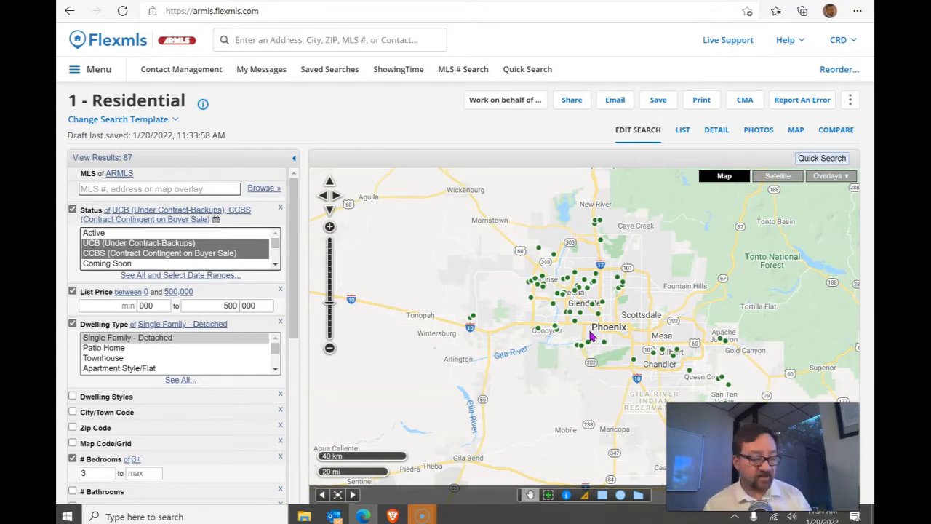
{"action": "mouse_move", "coordinate": [508, 174]}
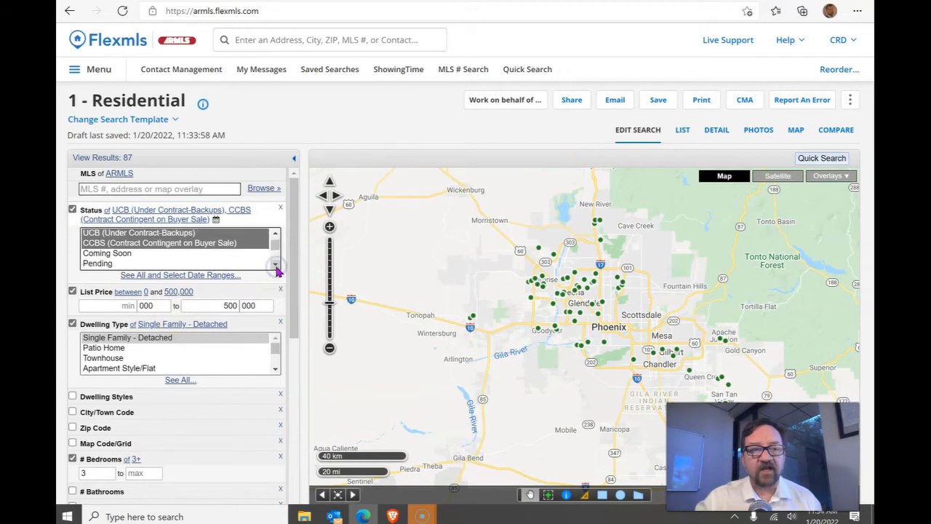
{"action": "left_click", "coordinate": [98, 257]}
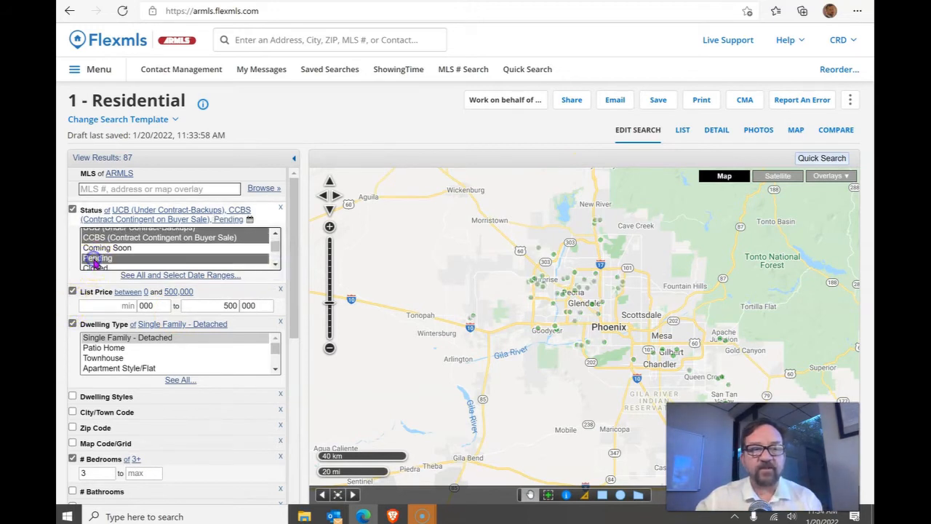
{"action": "left_click", "coordinate": [96, 257]}
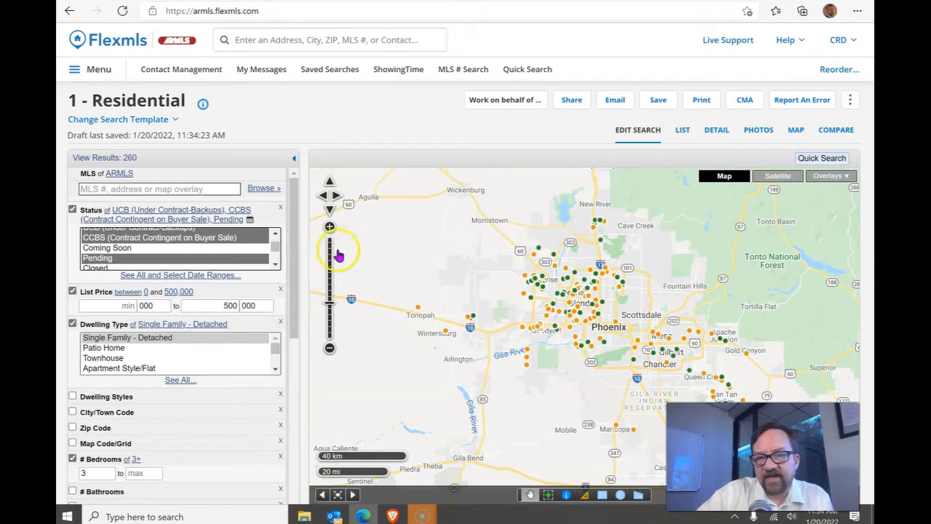
{"action": "mouse_move", "coordinate": [571, 332]}
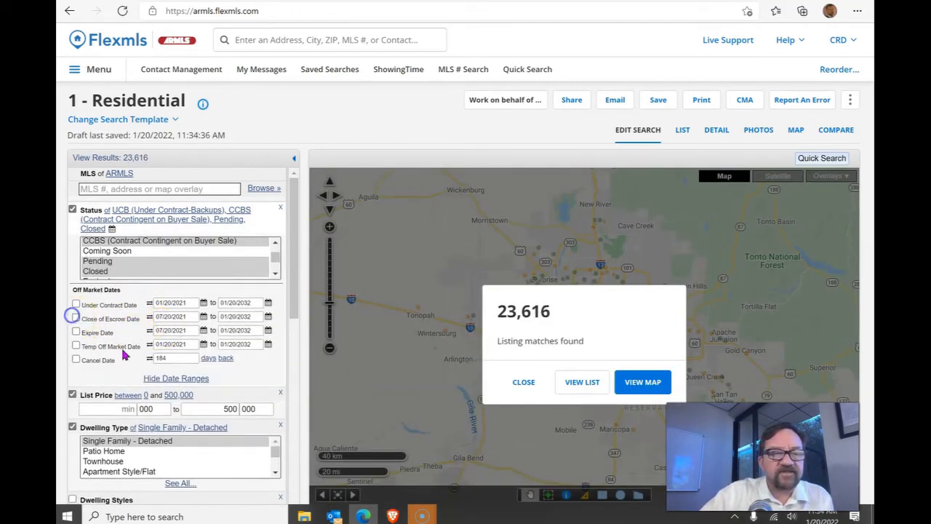
Apply a Close of Escrow Date limit, then set status back to Active only.
{"action": "left_click", "coordinate": [76, 319]}
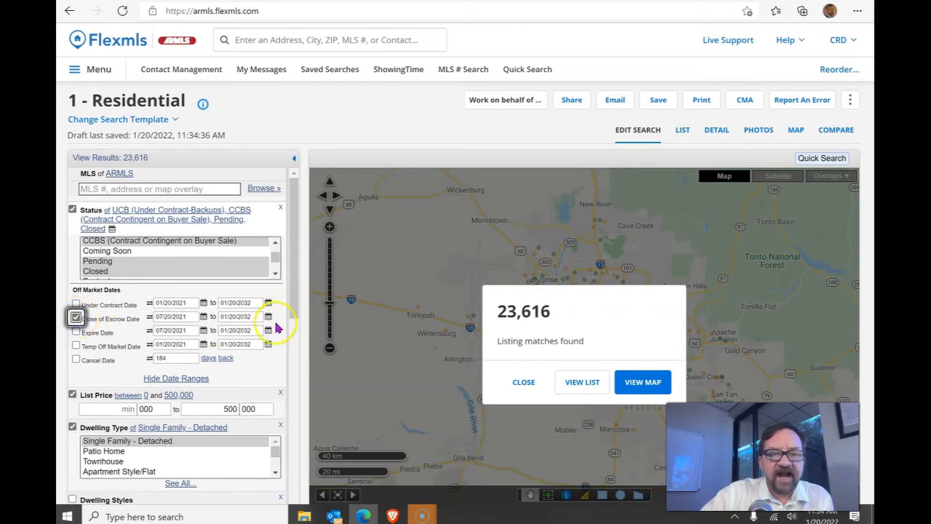
{"action": "left_click", "coordinate": [76, 319]}
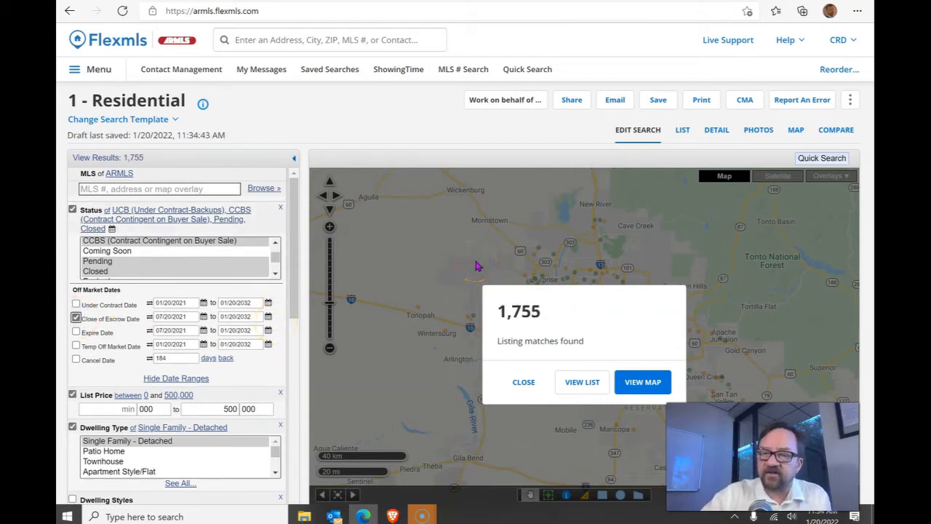
{"action": "mouse_move", "coordinate": [502, 327]}
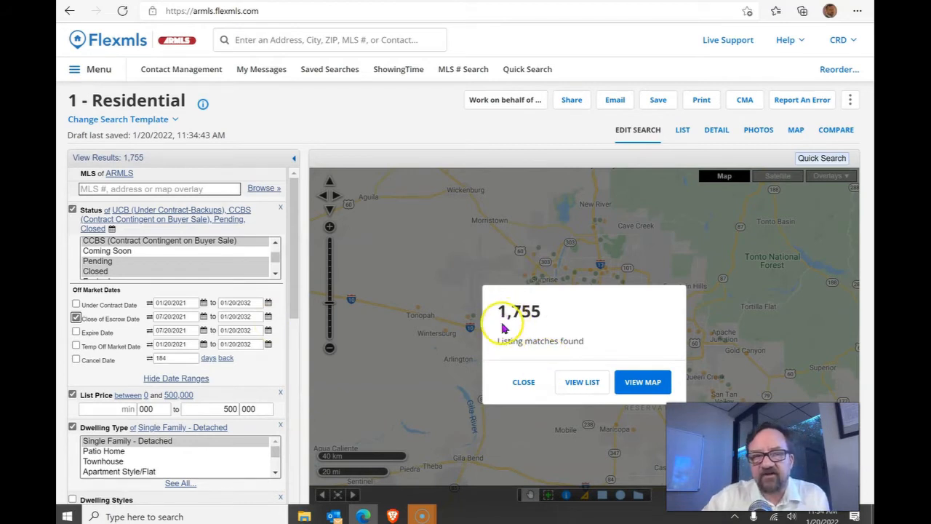
{"action": "mouse_move", "coordinate": [283, 230]}
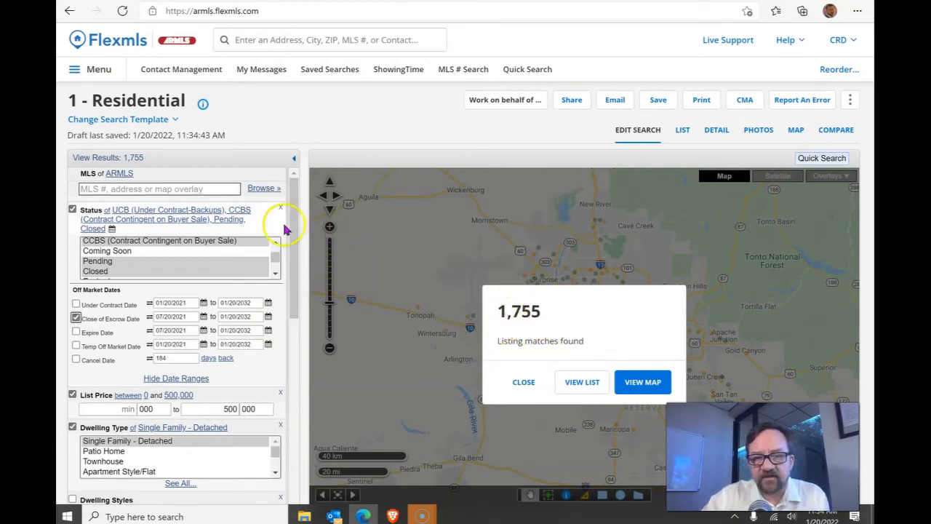
{"action": "mouse_move", "coordinate": [230, 269]}
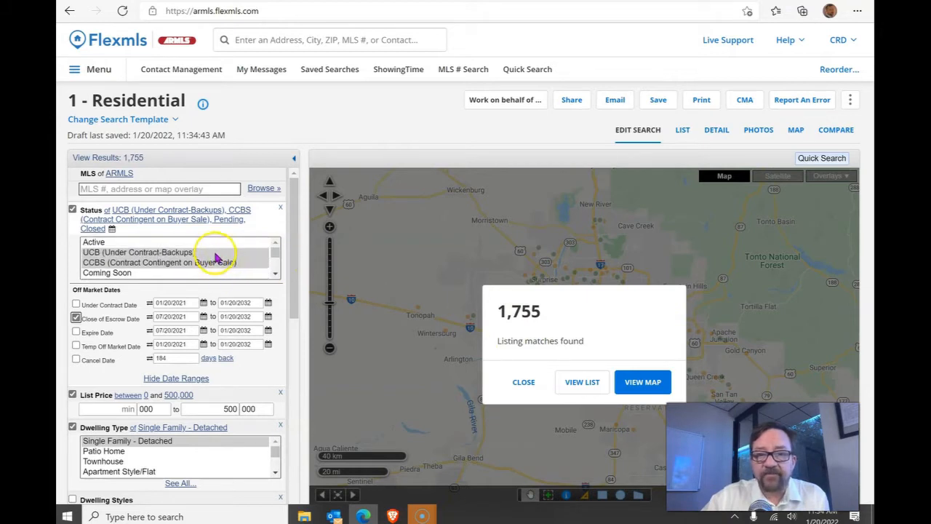
{"action": "left_click", "coordinate": [93, 242]}
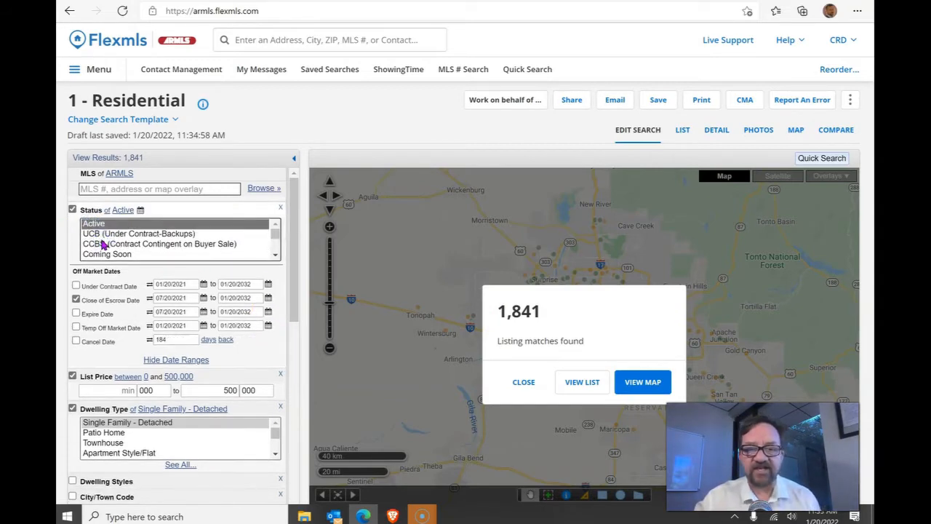
{"action": "left_click", "coordinate": [642, 381]}
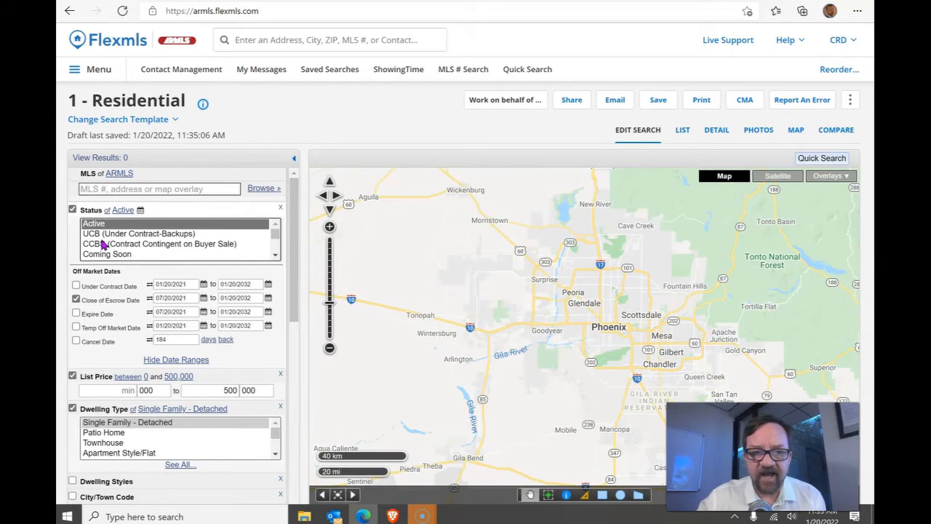
{"action": "mouse_move", "coordinate": [162, 150]}
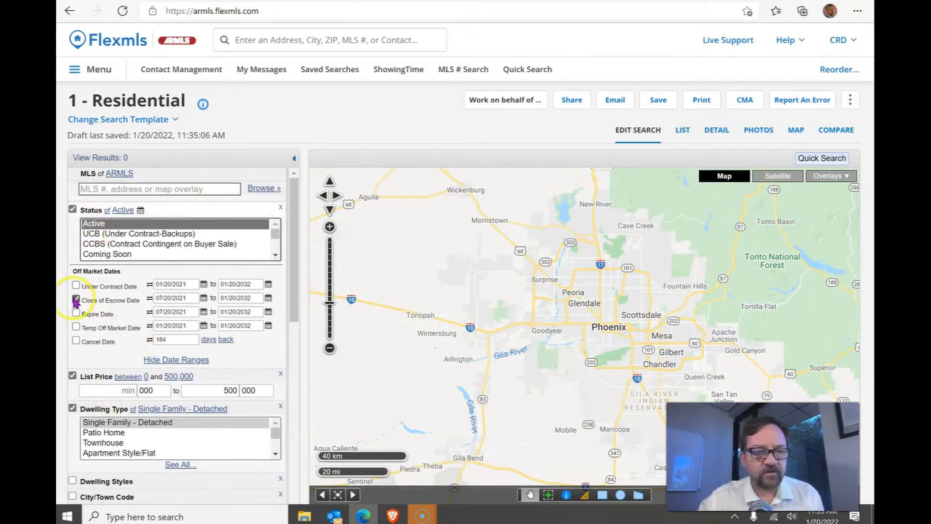
{"action": "left_click", "coordinate": [75, 300]}
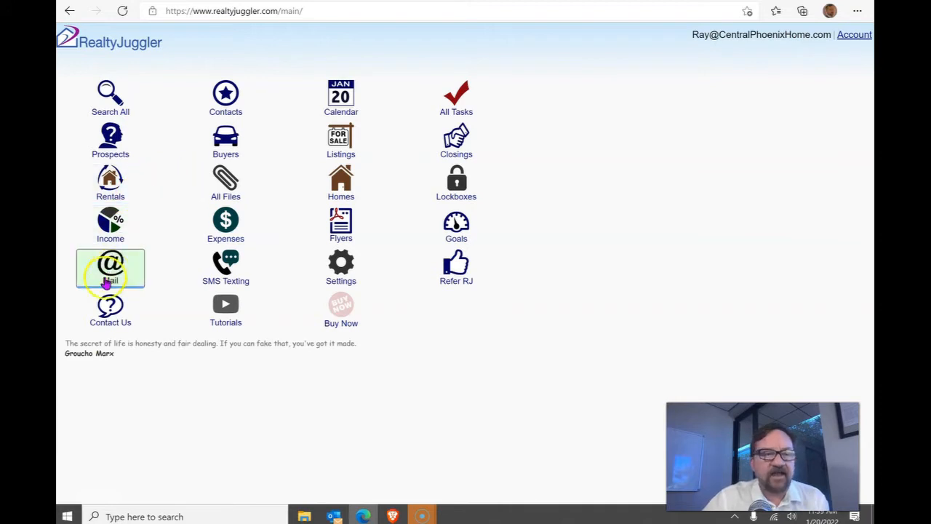
Go to Mail > Bulk Email and choose which of each record's email addresses to send to.
{"action": "left_click", "coordinate": [111, 268]}
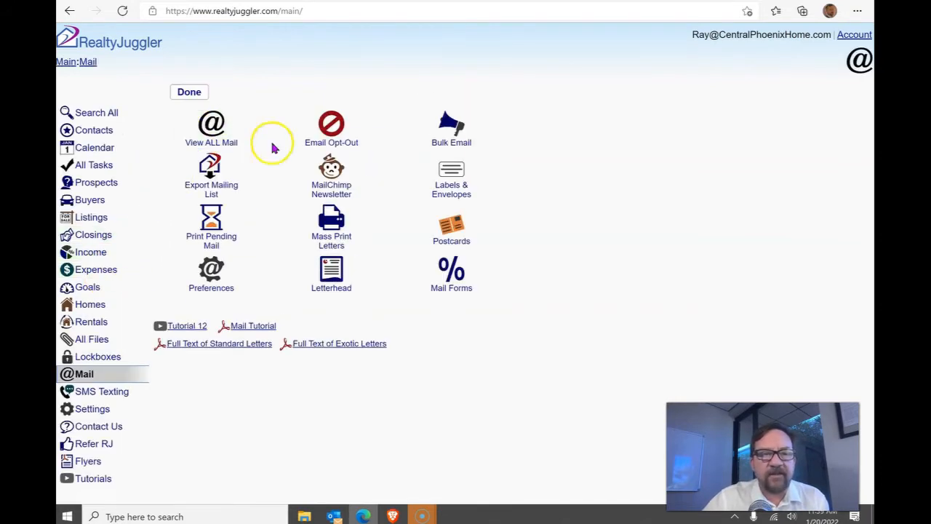
{"action": "left_click", "coordinate": [451, 128]}
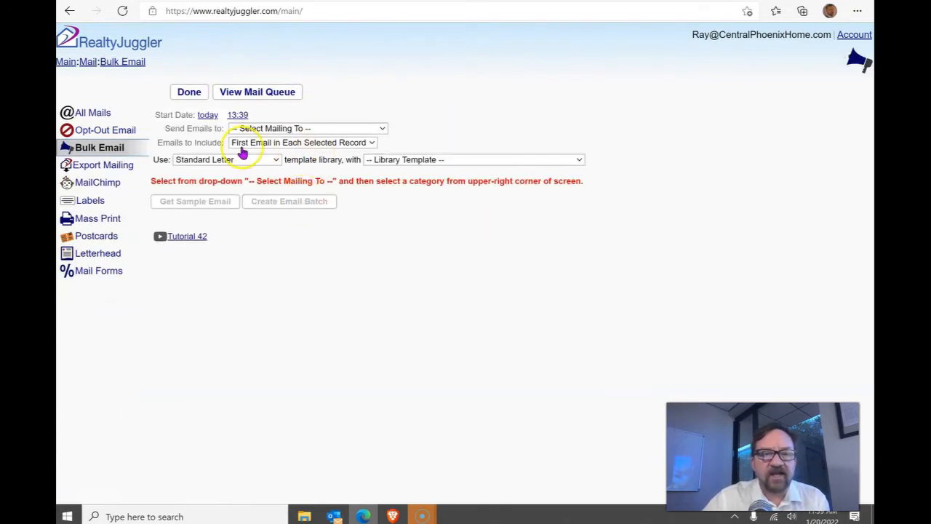
{"action": "left_click", "coordinate": [306, 128]}
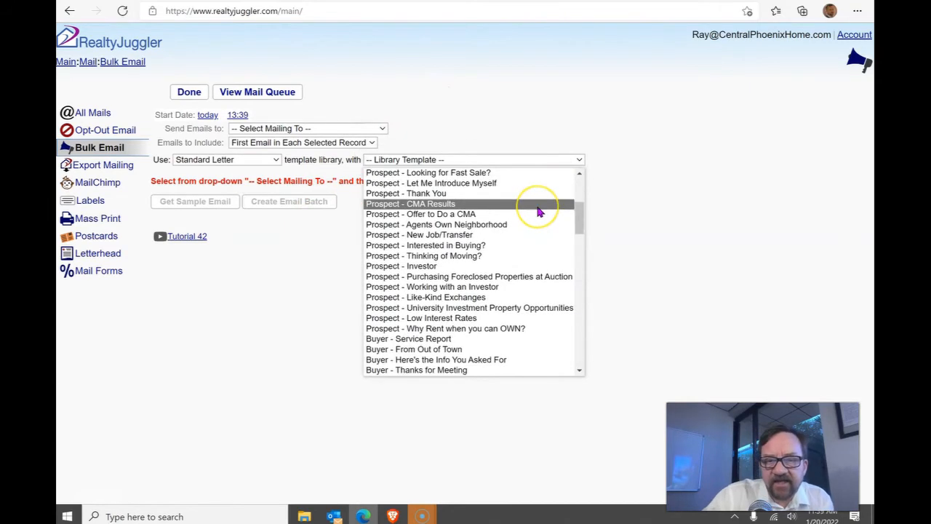
{"action": "mouse_move", "coordinate": [501, 307]}
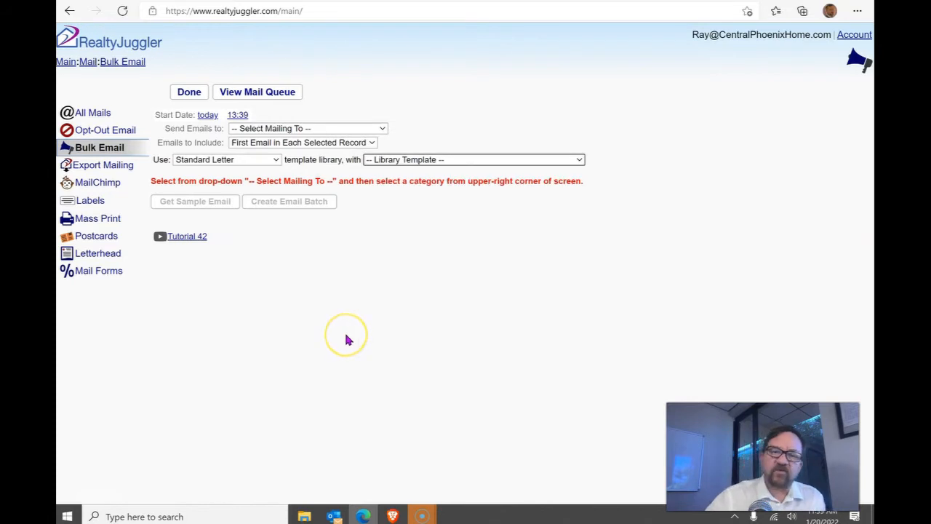
{"action": "mouse_move", "coordinate": [428, 387]}
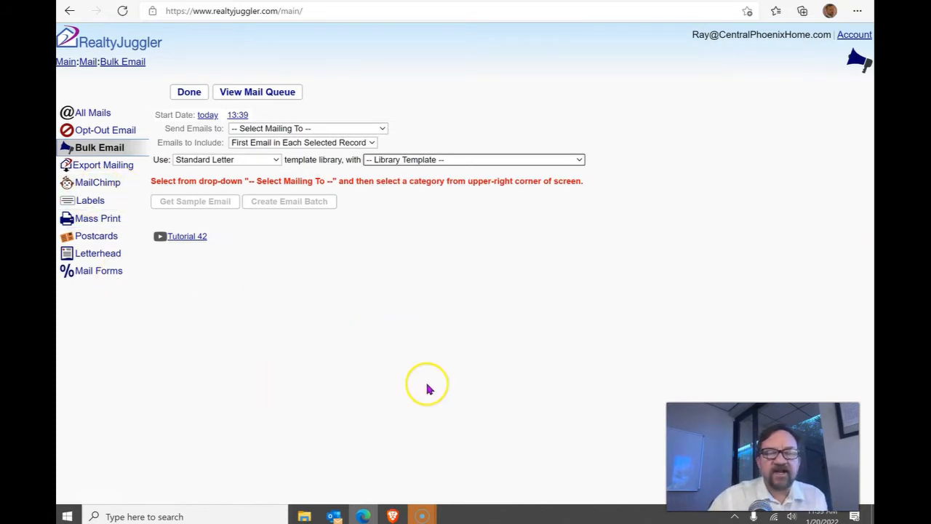
{"action": "mouse_move", "coordinate": [428, 389]}
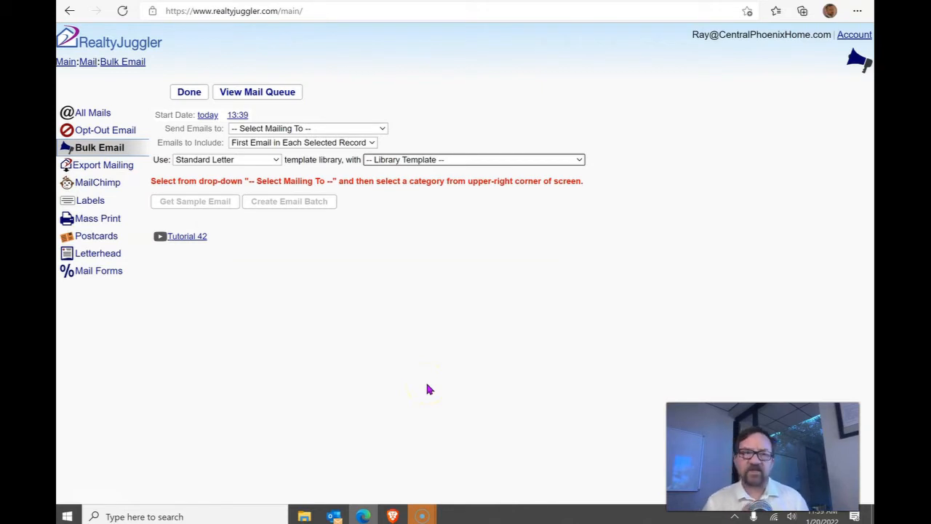
{"action": "mouse_move", "coordinate": [109, 49]}
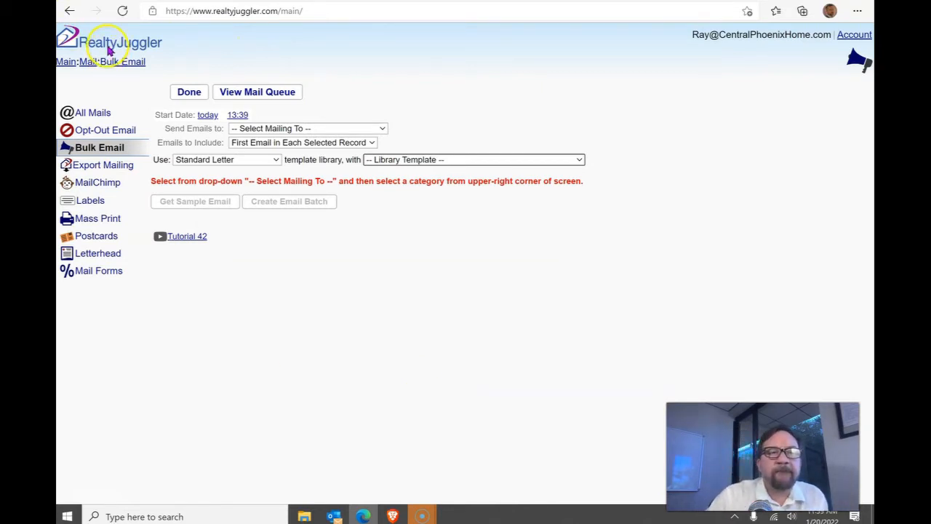
{"action": "left_click", "coordinate": [109, 42]}
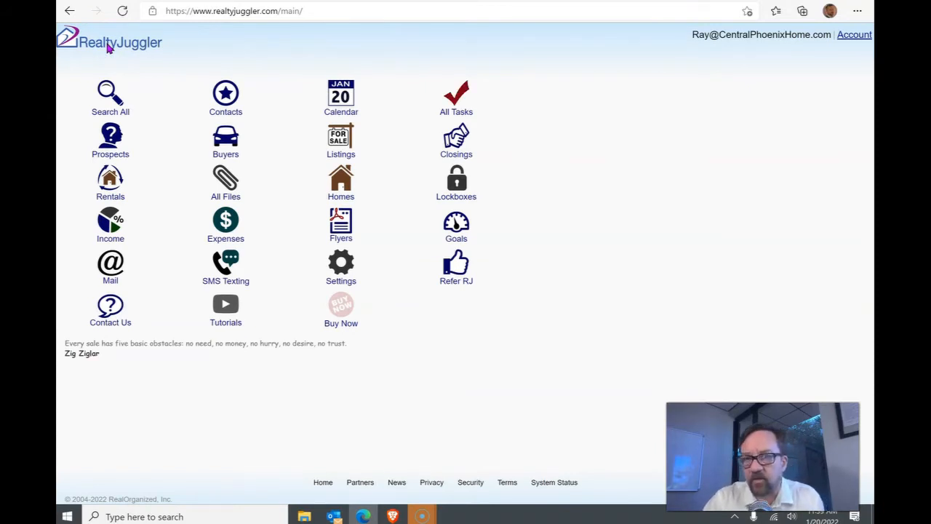
{"action": "mouse_move", "coordinate": [61, 259]}
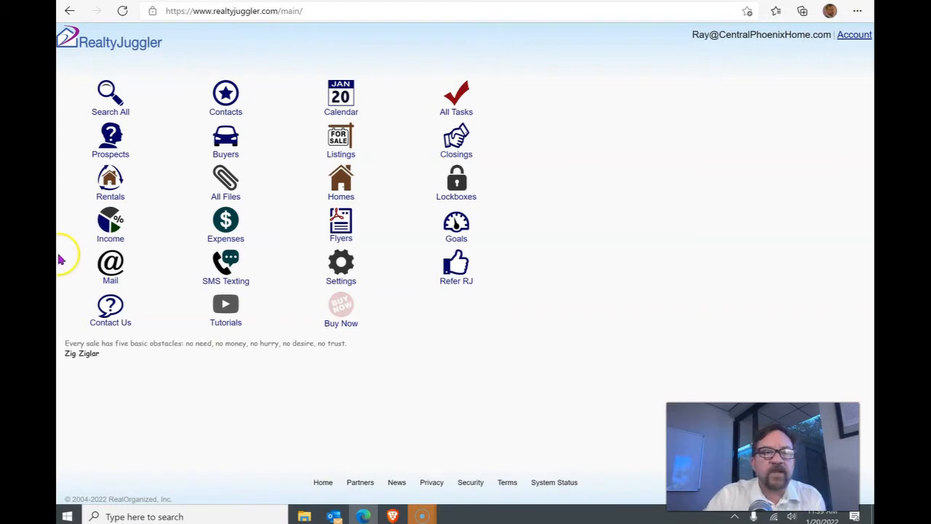
{"action": "mouse_move", "coordinate": [466, 381]}
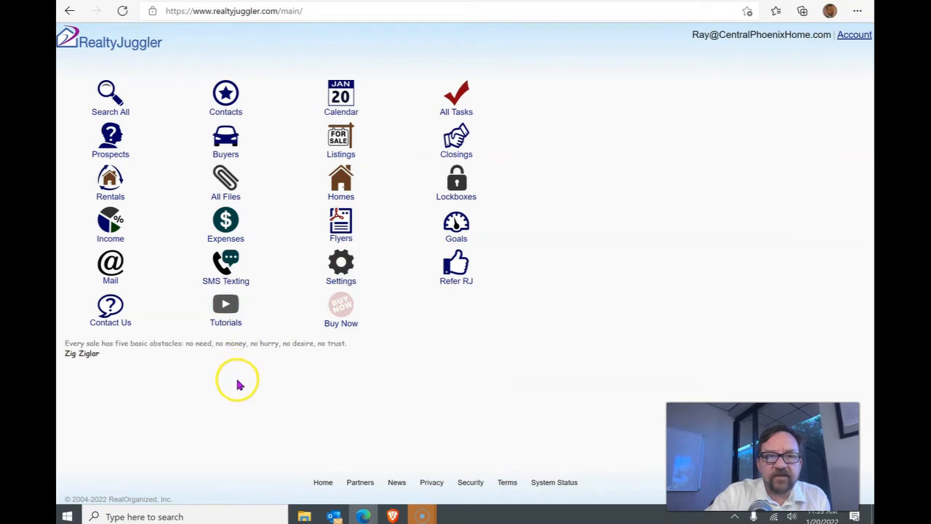
{"action": "mouse_move", "coordinate": [367, 390]}
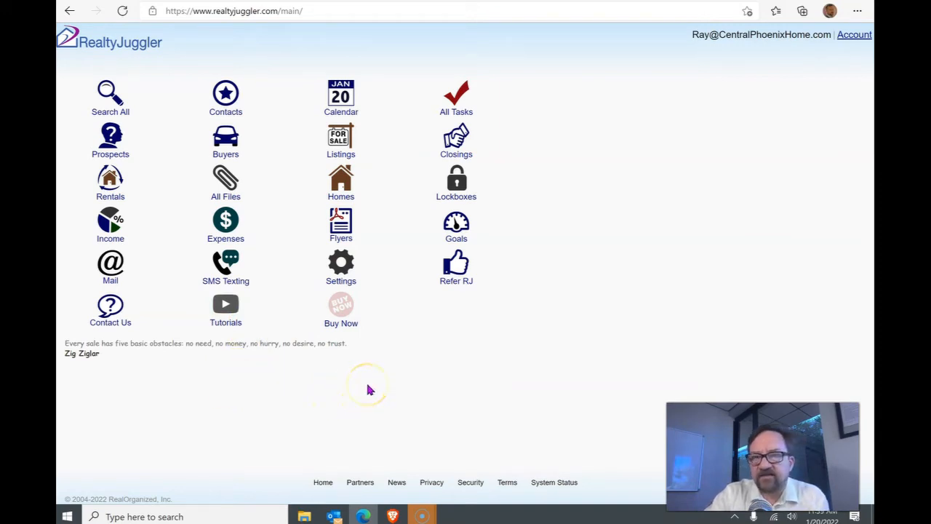
{"action": "mouse_move", "coordinate": [280, 143]}
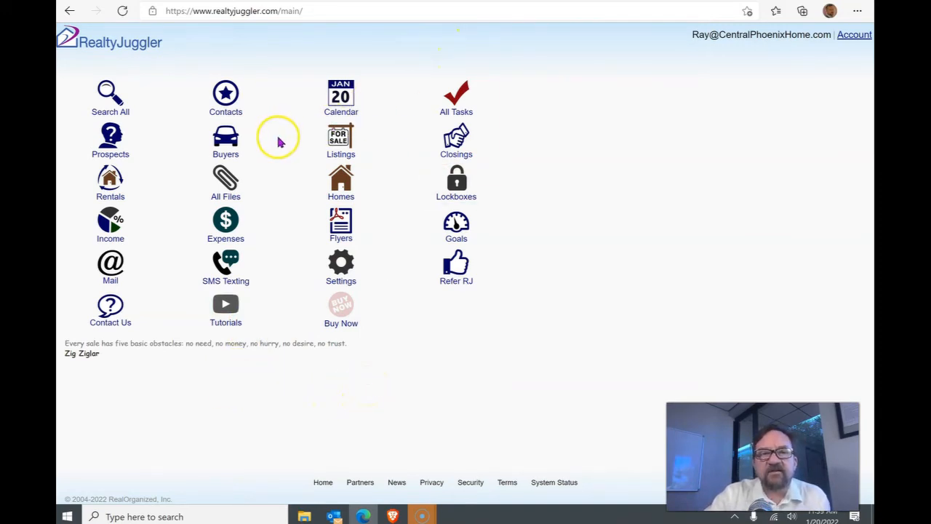
{"action": "mouse_move", "coordinate": [719, 215]}
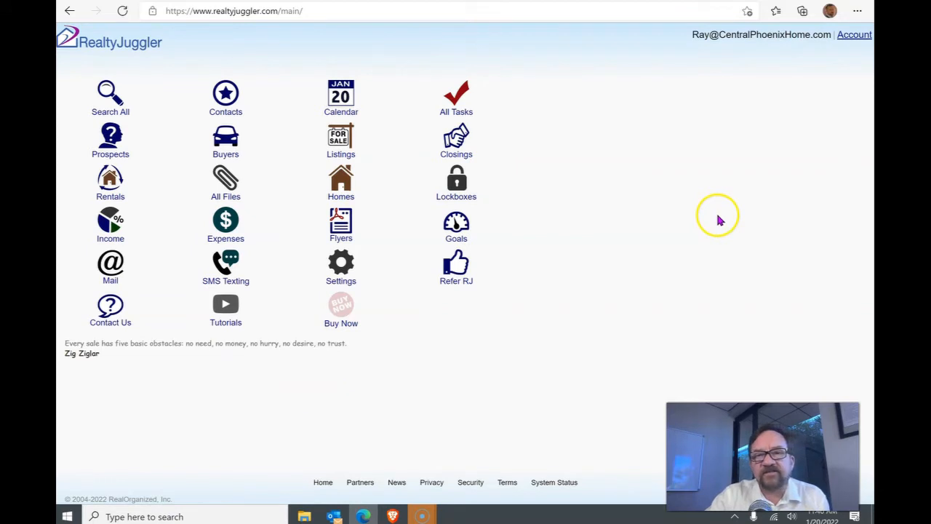
{"action": "mouse_move", "coordinate": [416, 398]}
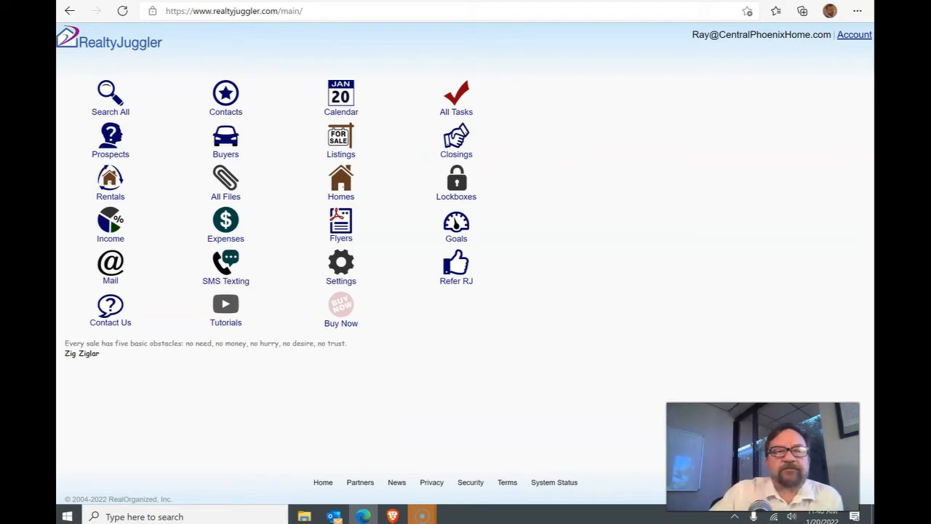
{"action": "mouse_move", "coordinate": [406, 305]}
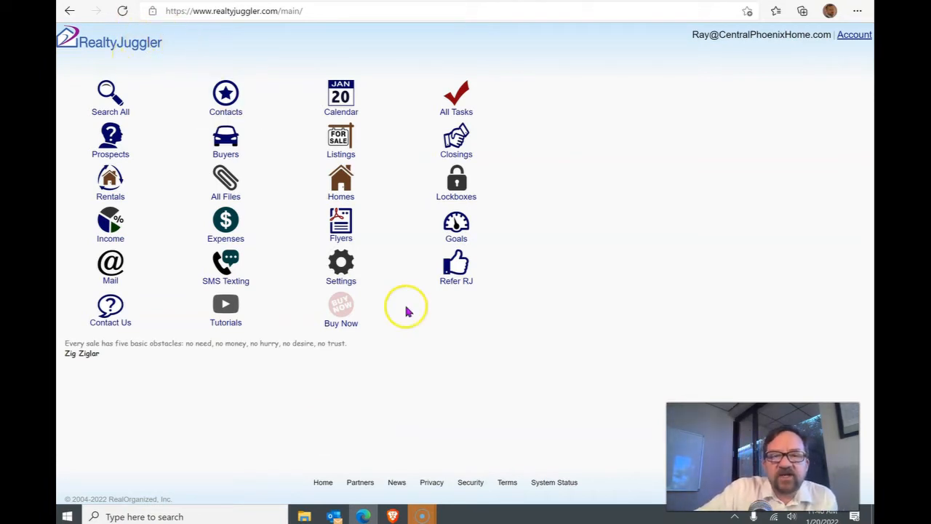
Show the RealtyJuggler account page with membership details and the $99 one-year option.
{"action": "left_click", "coordinate": [855, 35]}
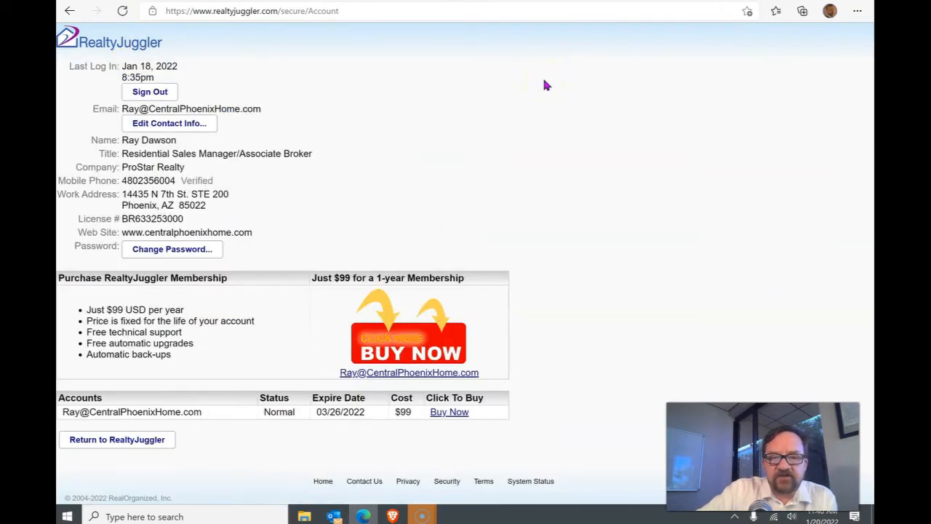
{"action": "mouse_move", "coordinate": [399, 422]}
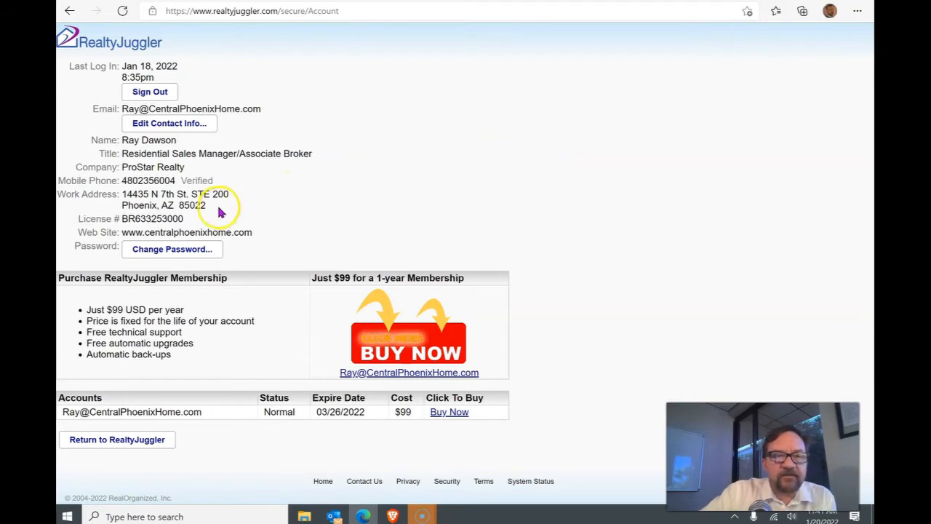
Return from the account details to the RealtyJuggler main menu of tools.
{"action": "left_click", "coordinate": [70, 10]}
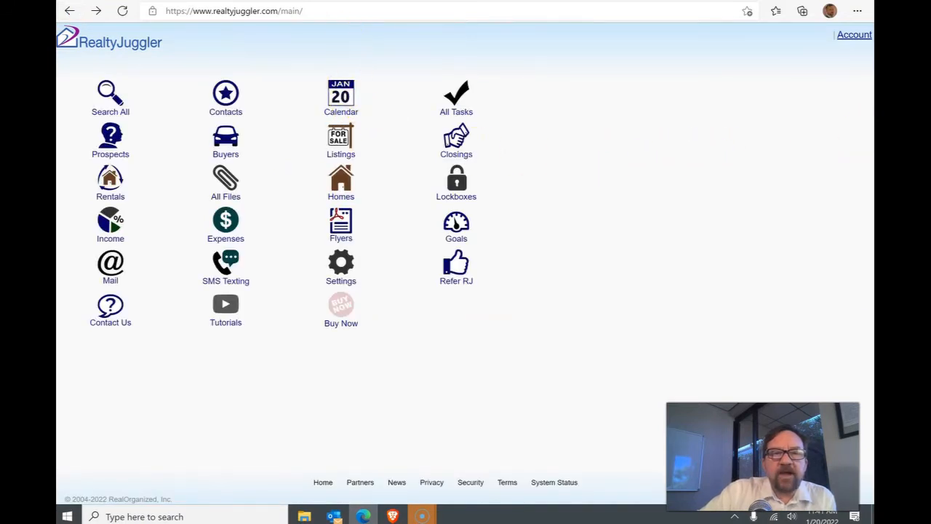
{"action": "mouse_move", "coordinate": [269, 8]}
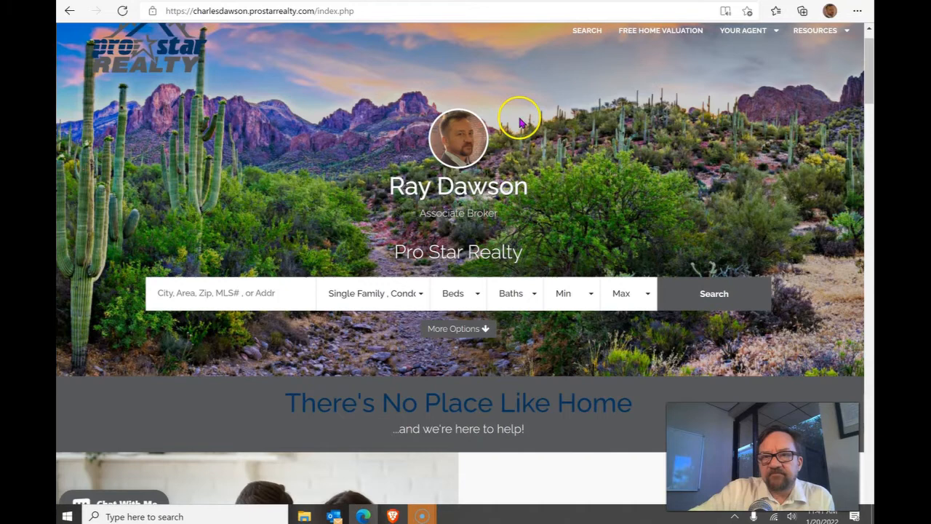
{"action": "mouse_move", "coordinate": [526, 119]}
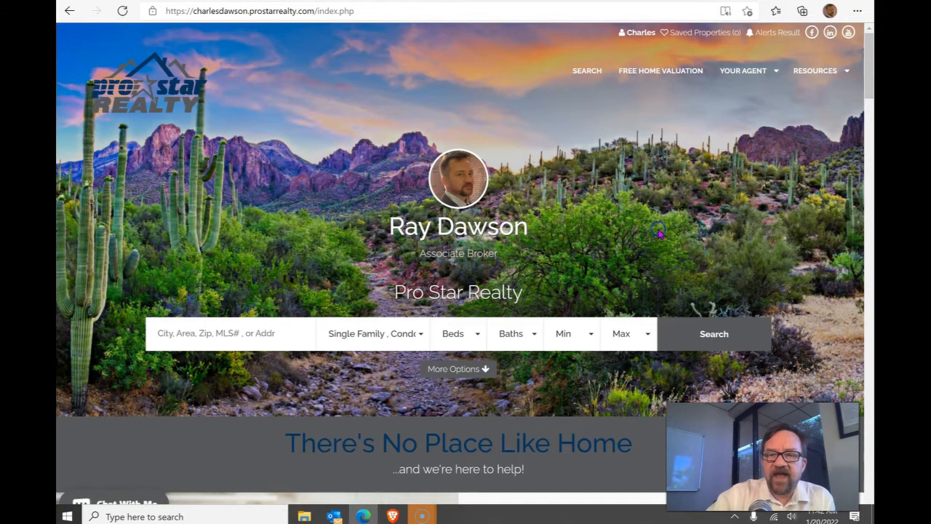
{"action": "scroll", "scroll_direction": "down", "scroll_amount": 3}
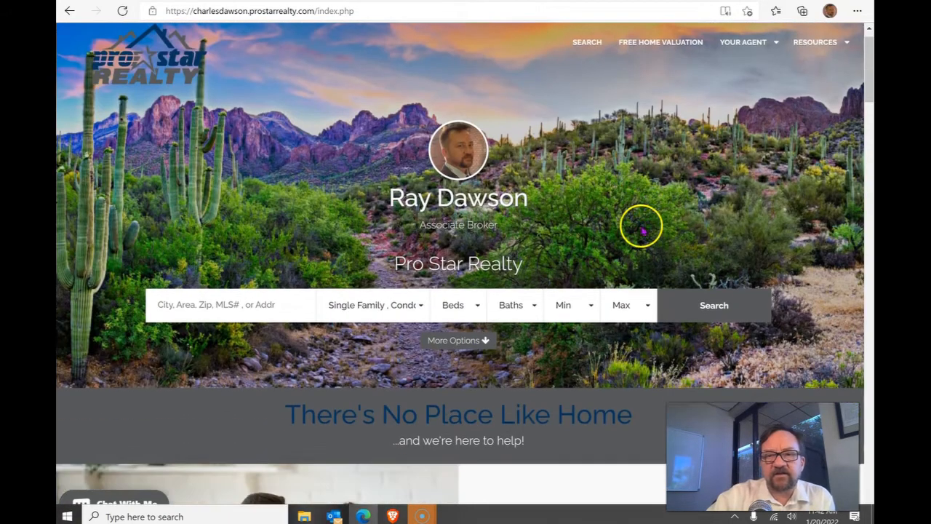
{"action": "scroll", "scroll_direction": "down", "scroll_amount": 3}
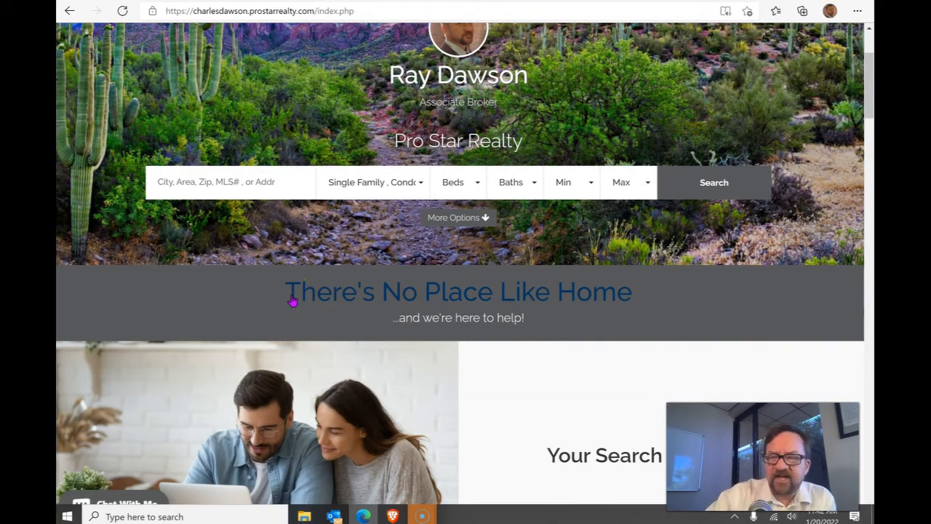
{"action": "scroll", "scroll_direction": "down", "scroll_amount": 3}
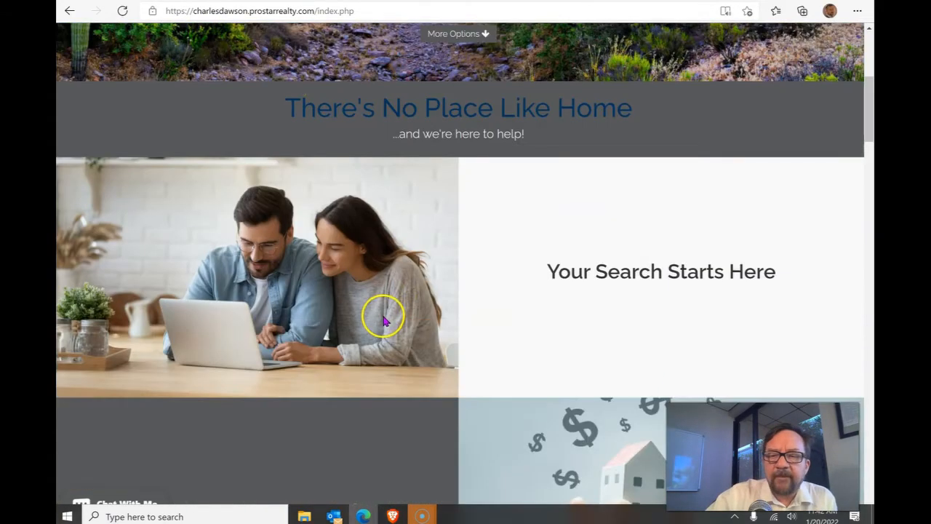
{"action": "scroll", "scroll_direction": "up", "scroll_amount": 3}
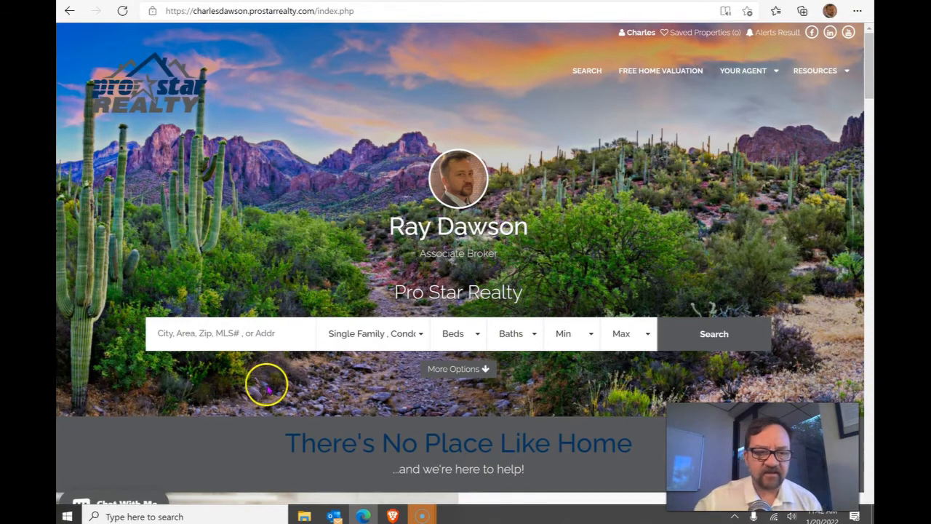
Search Phoenix AZ with 3+ beds, unchecking Multi-Family and Business Op to keep Single Family only.
{"action": "left_click", "coordinate": [230, 333]}
{"action": "type", "text": "Phoenix AZ"}
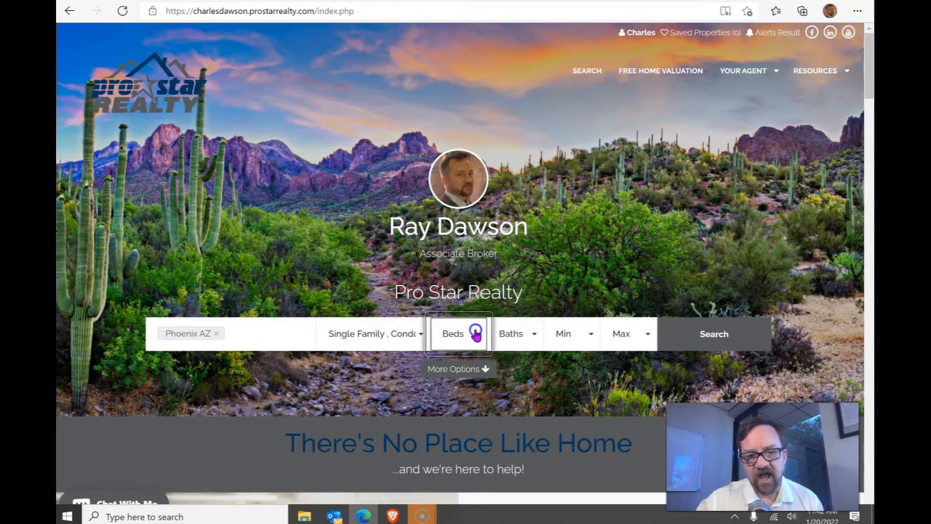
{"action": "left_click", "coordinate": [459, 333]}
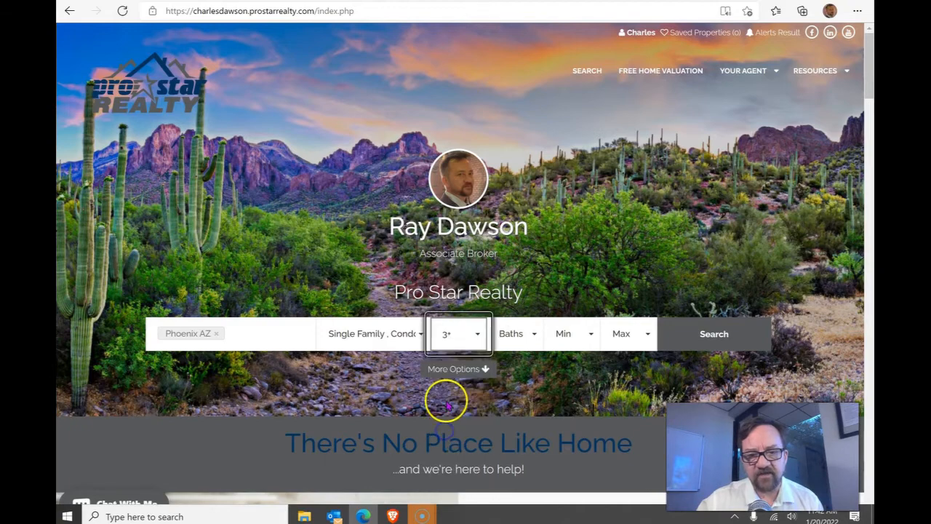
{"action": "left_click", "coordinate": [373, 333]}
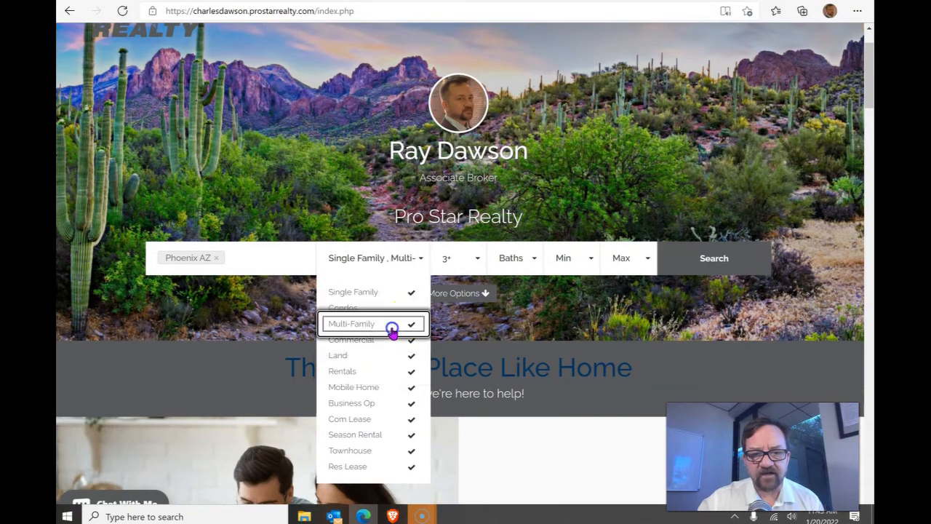
{"action": "left_click", "coordinate": [372, 355]}
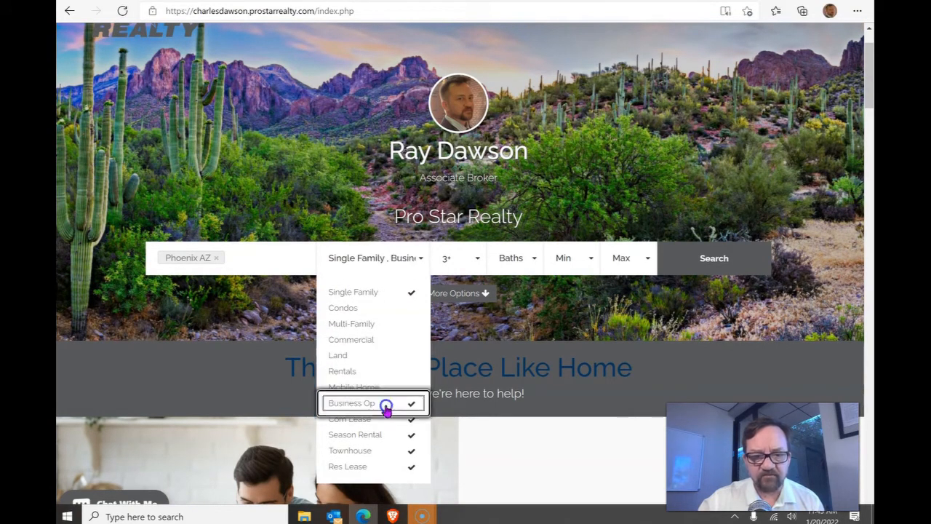
{"action": "left_click", "coordinate": [352, 404]}
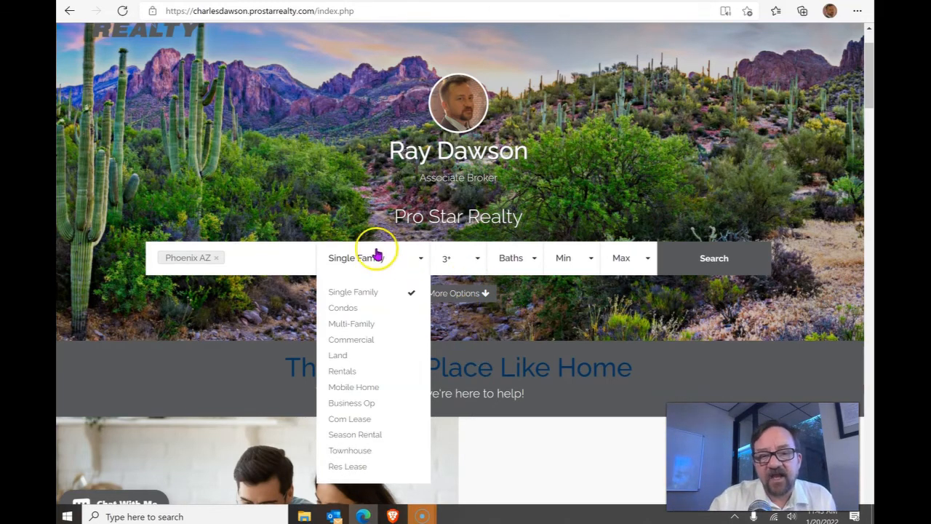
{"action": "mouse_move", "coordinate": [346, 354]}
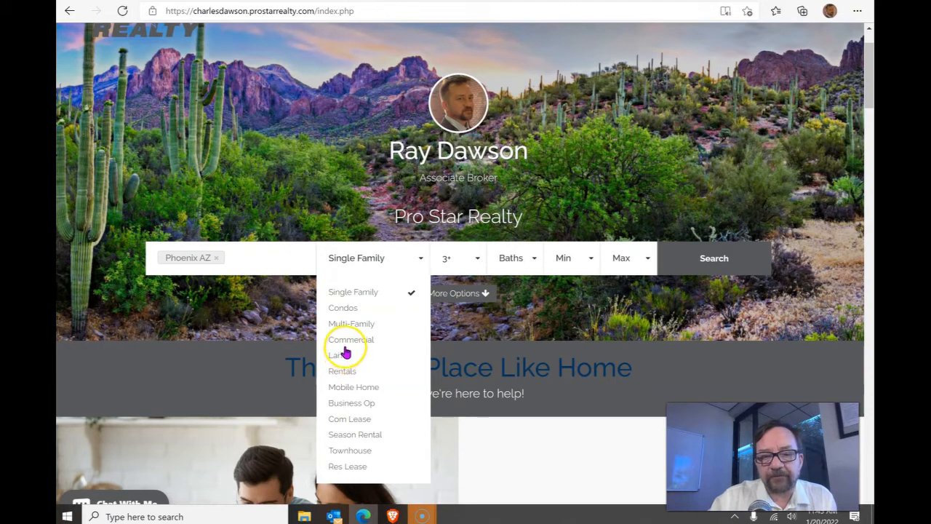
{"action": "mouse_move", "coordinate": [356, 468]}
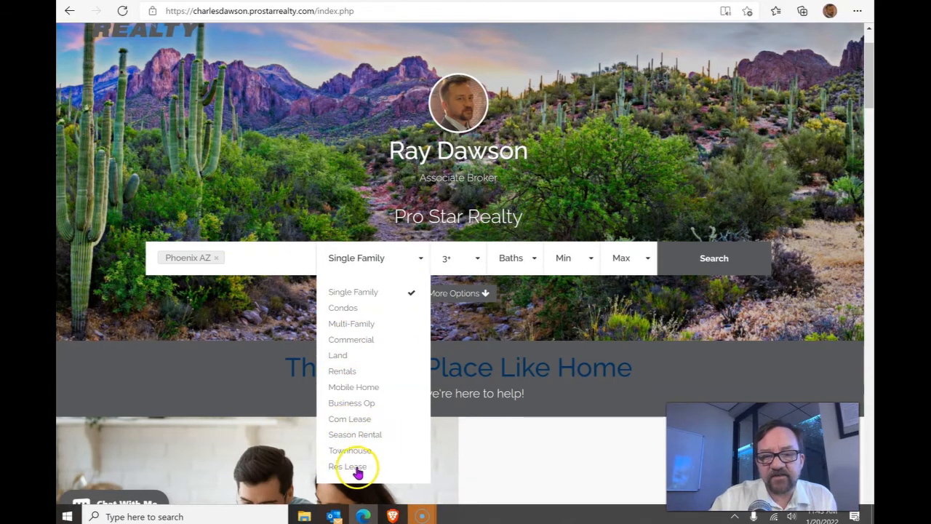
{"action": "mouse_move", "coordinate": [361, 433]}
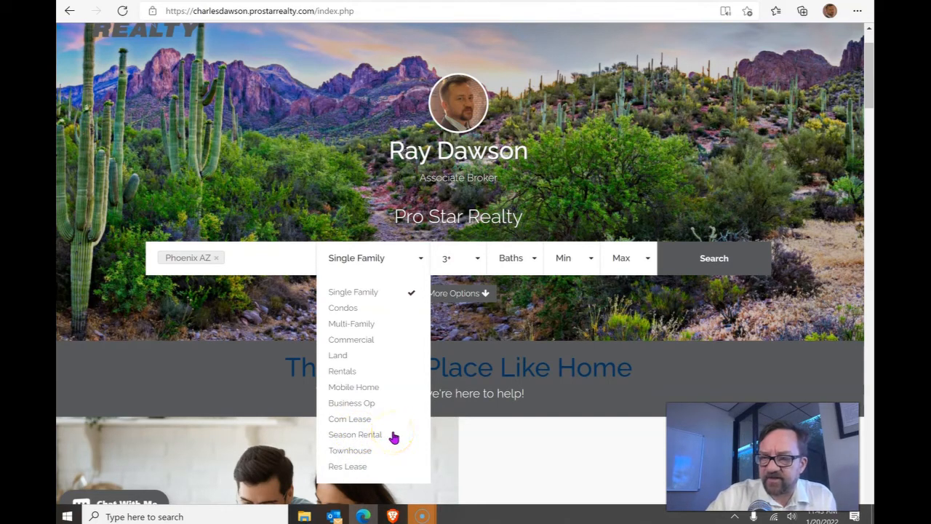
{"action": "mouse_move", "coordinate": [357, 349]}
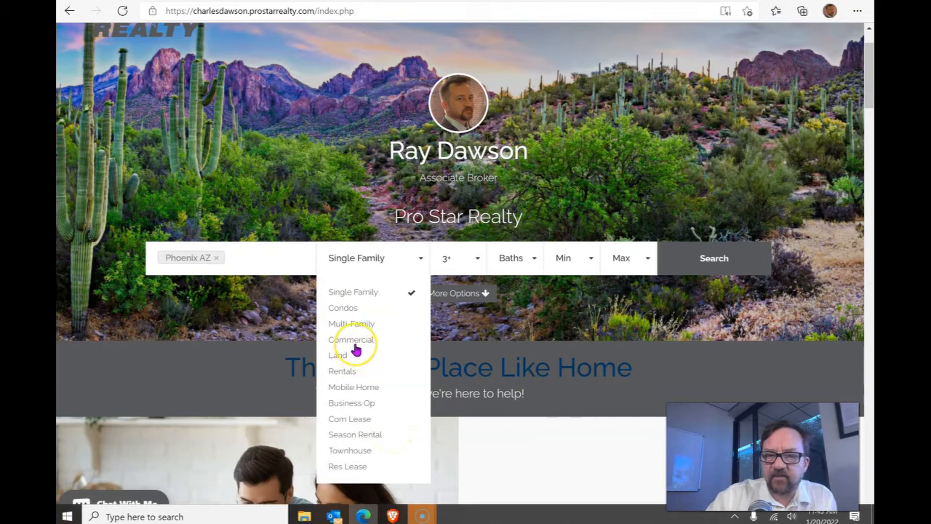
{"action": "mouse_move", "coordinate": [356, 437]}
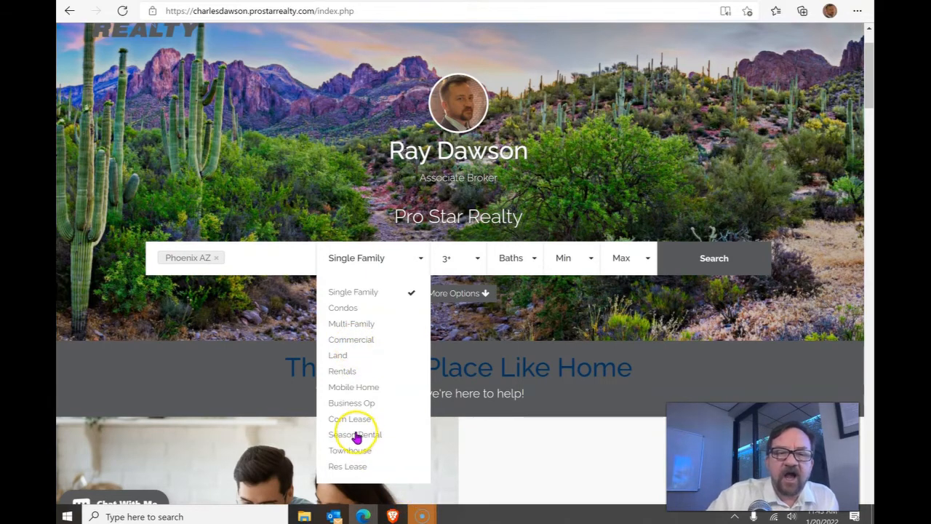
{"action": "mouse_move", "coordinate": [356, 403]}
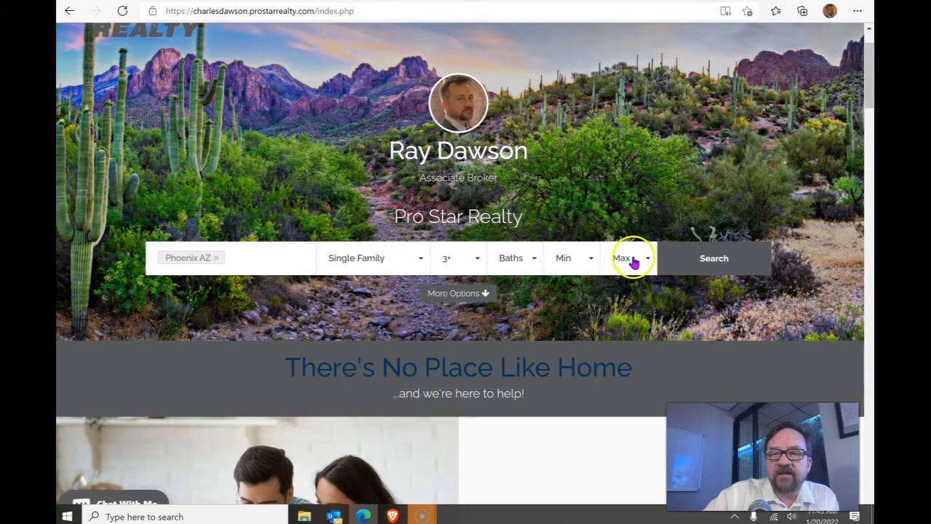
Set a $500,000 maximum price and submit the Phoenix home search.
{"action": "left_click", "coordinate": [629, 258]}
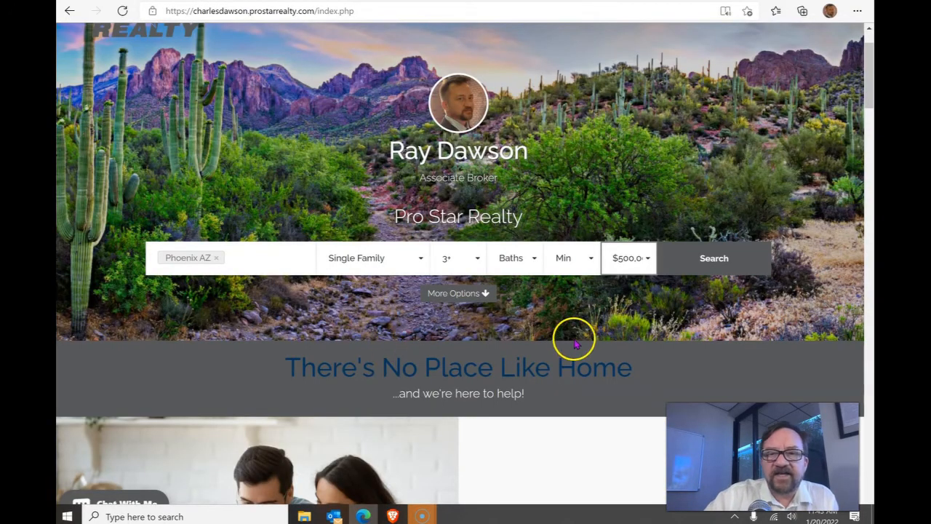
{"action": "mouse_move", "coordinate": [713, 250]}
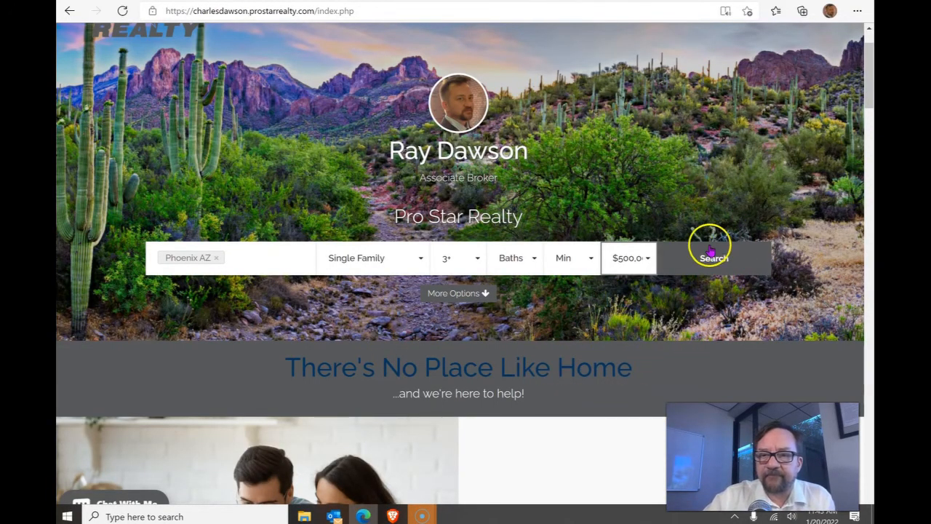
{"action": "left_click", "coordinate": [713, 258]}
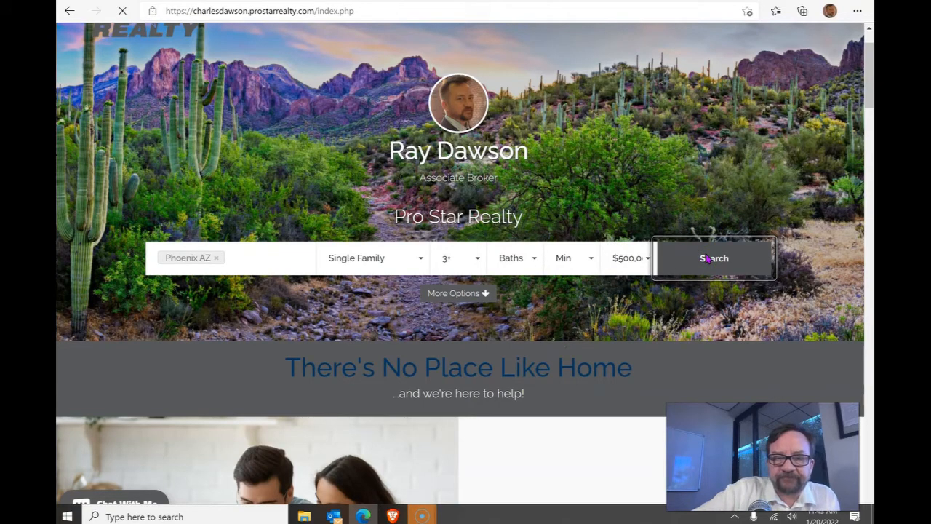
Browse the 388 Phoenix home results, scrolling the listing cards beside the map.
{"action": "left_click", "coordinate": [713, 259]}
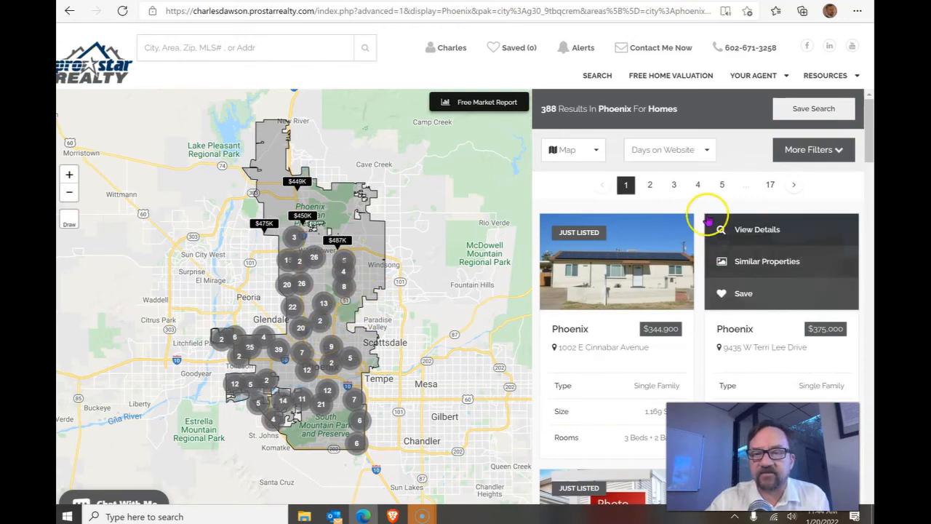
{"action": "scroll", "scroll_direction": "down", "scroll_amount": 3}
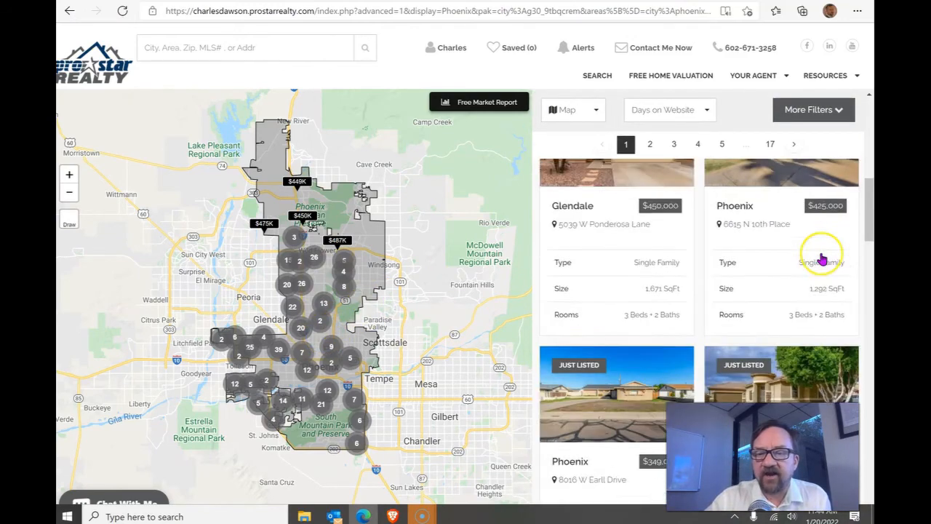
{"action": "scroll", "scroll_direction": "down", "scroll_amount": 3}
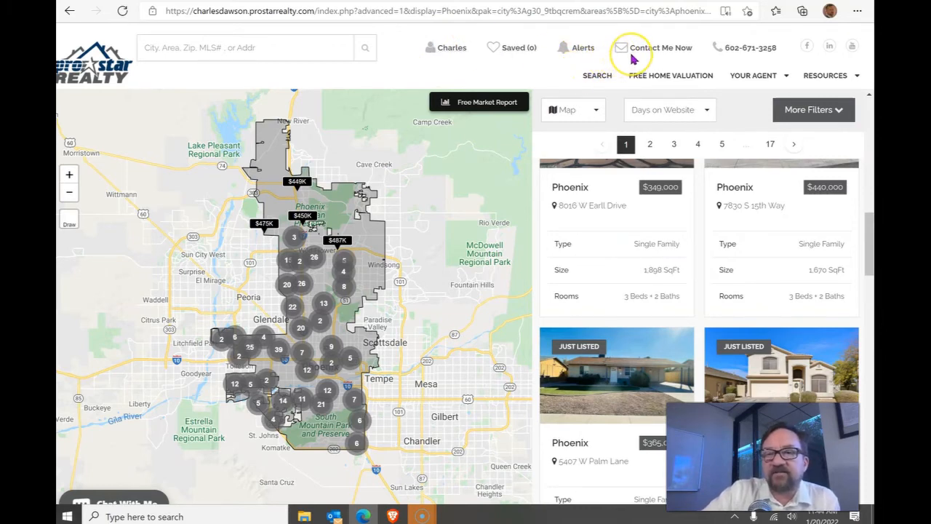
{"action": "mouse_move", "coordinate": [575, 46]}
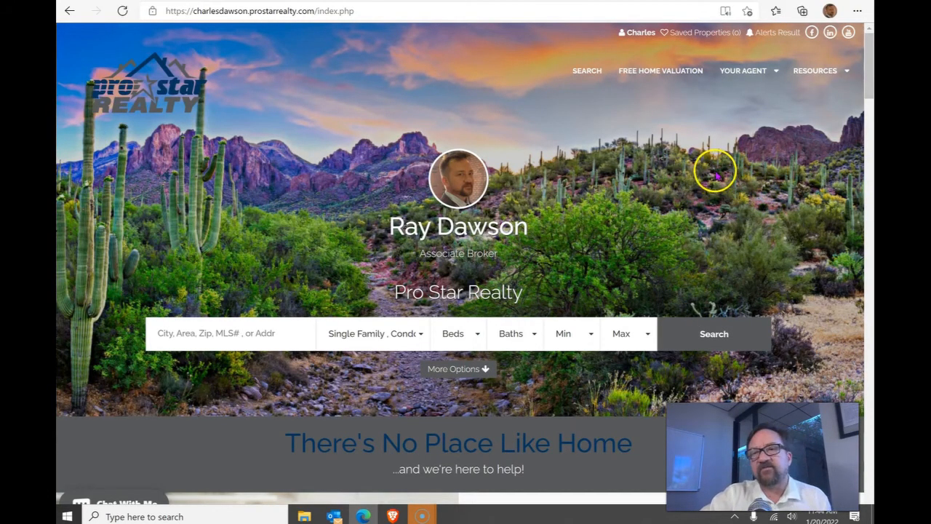
Scroll the homepage from 'Your Search Starts Here' down to 'What's My Home Worth?'.
{"action": "scroll", "scroll_direction": "down", "scroll_amount": 3}
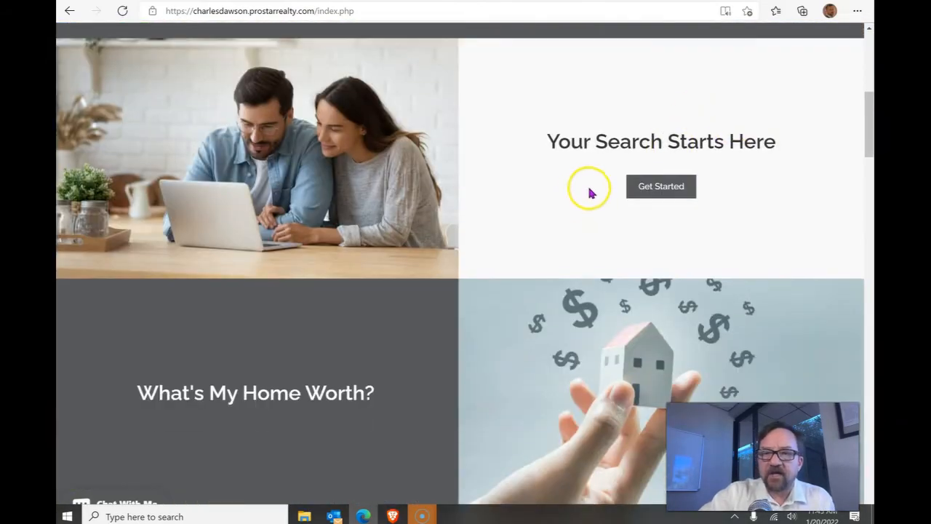
{"action": "mouse_move", "coordinate": [749, 145]}
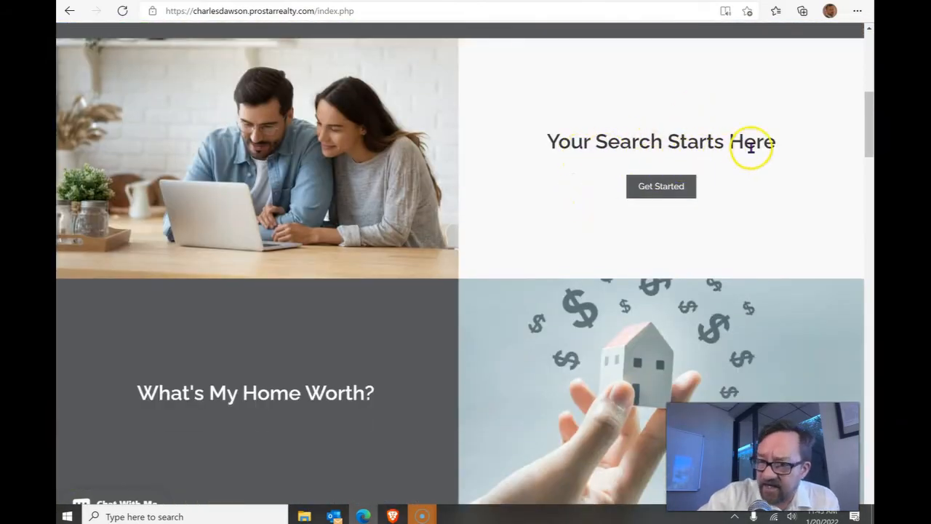
{"action": "scroll", "scroll_direction": "down", "scroll_amount": 3}
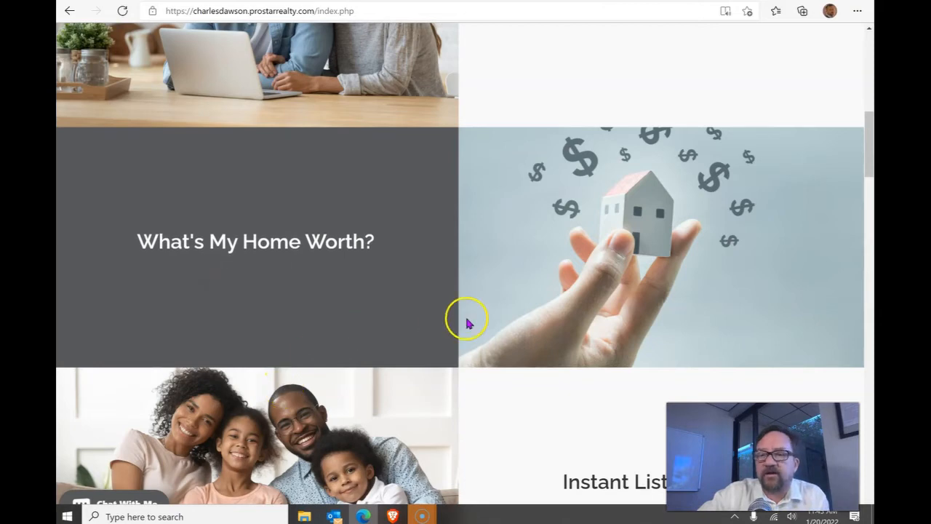
Scroll past Instant Listing Alerts, Get Pre-Approved and Still Have Questions to the Testimonials carousel.
{"action": "scroll", "scroll_direction": "down", "scroll_amount": 3}
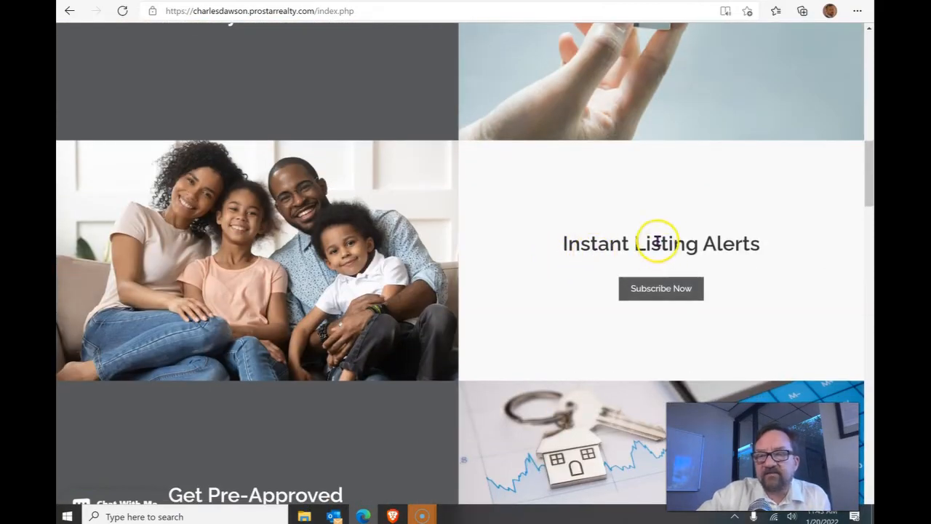
{"action": "scroll", "scroll_direction": "down", "scroll_amount": 3}
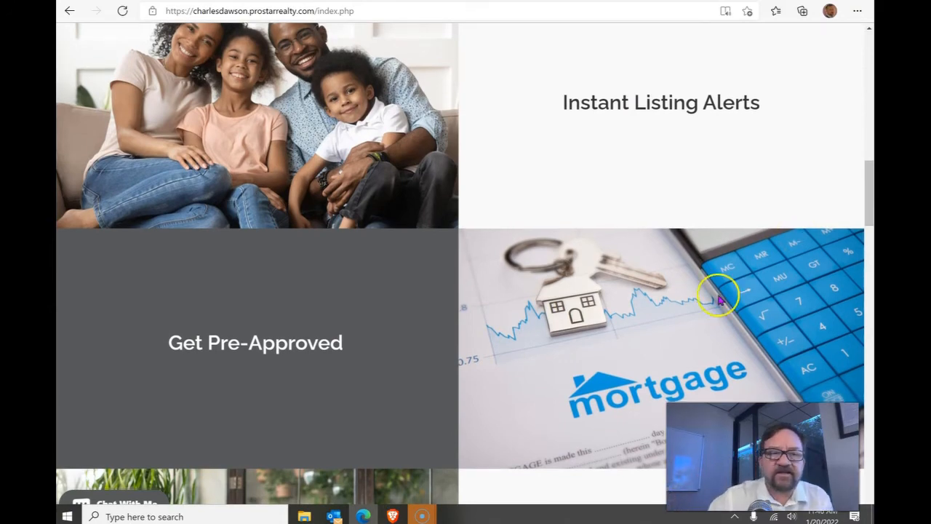
{"action": "scroll", "scroll_direction": "down", "scroll_amount": 3}
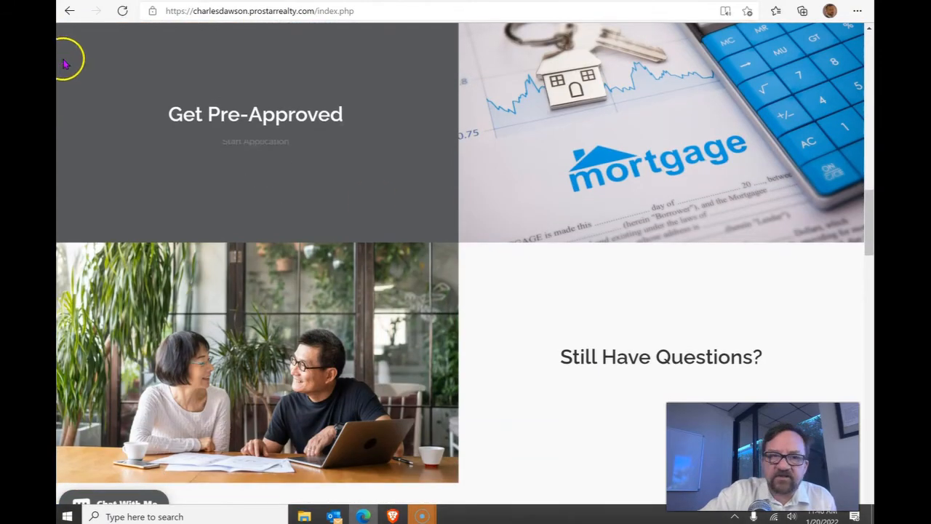
{"action": "scroll", "scroll_direction": "down", "scroll_amount": 3}
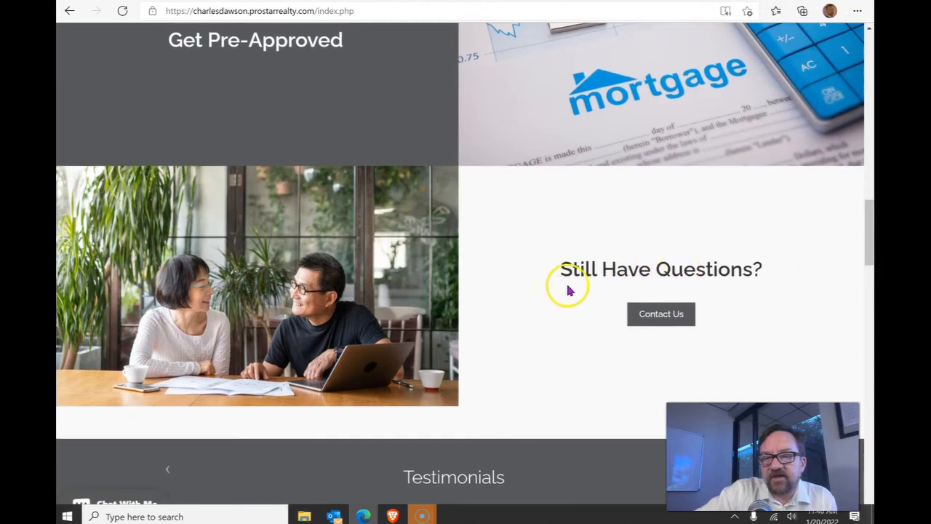
{"action": "scroll", "scroll_direction": "down", "scroll_amount": 3}
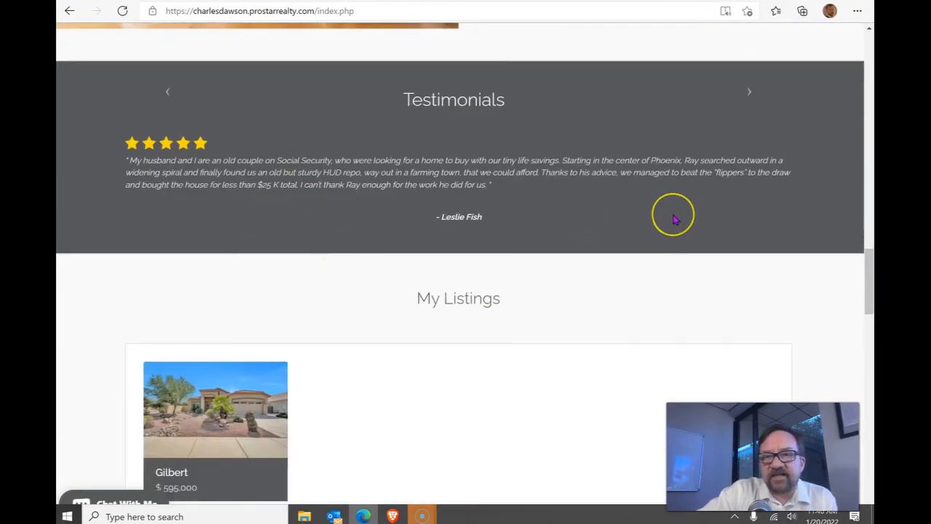
{"action": "mouse_move", "coordinate": [673, 218]}
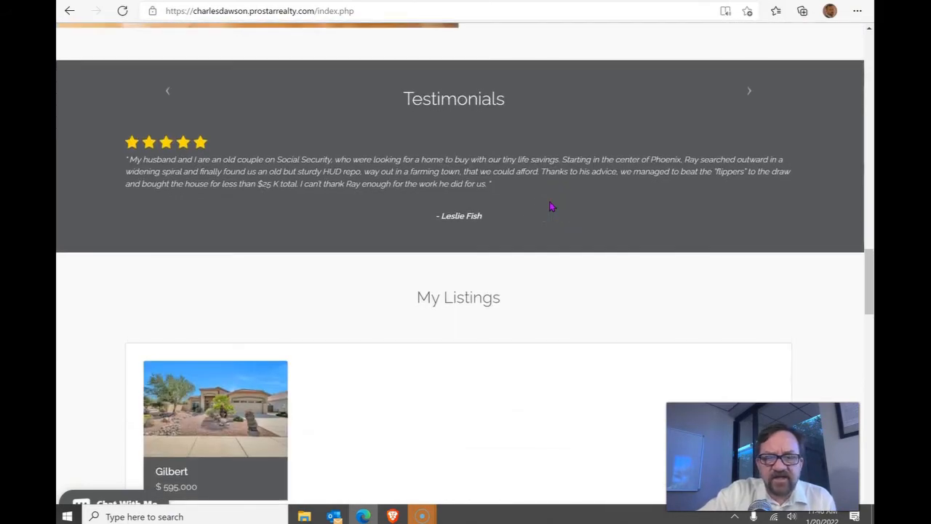
Scroll through My Listings, Just Listed, Just Reduced and the About Ray Dawson bio.
{"action": "scroll", "scroll_direction": "down", "scroll_amount": 3}
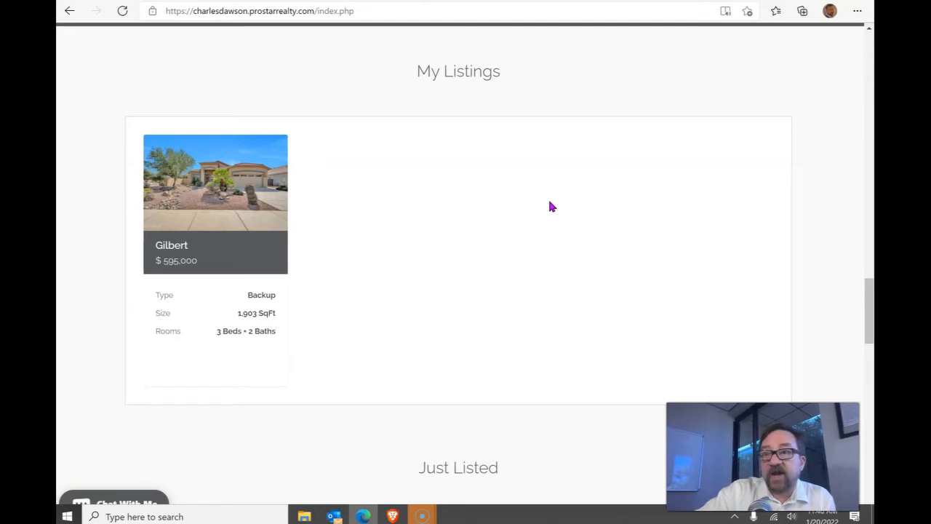
{"action": "scroll", "scroll_direction": "down", "scroll_amount": 3}
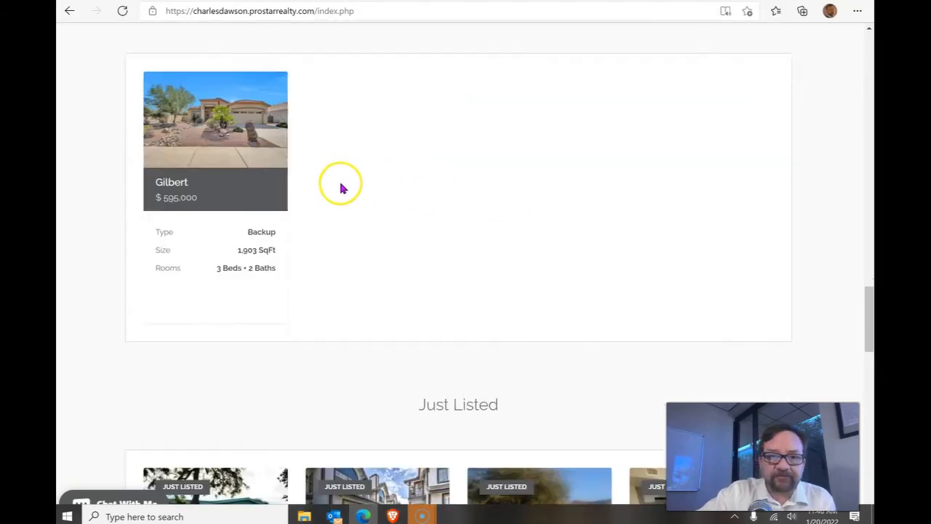
{"action": "scroll", "scroll_direction": "down", "scroll_amount": 3}
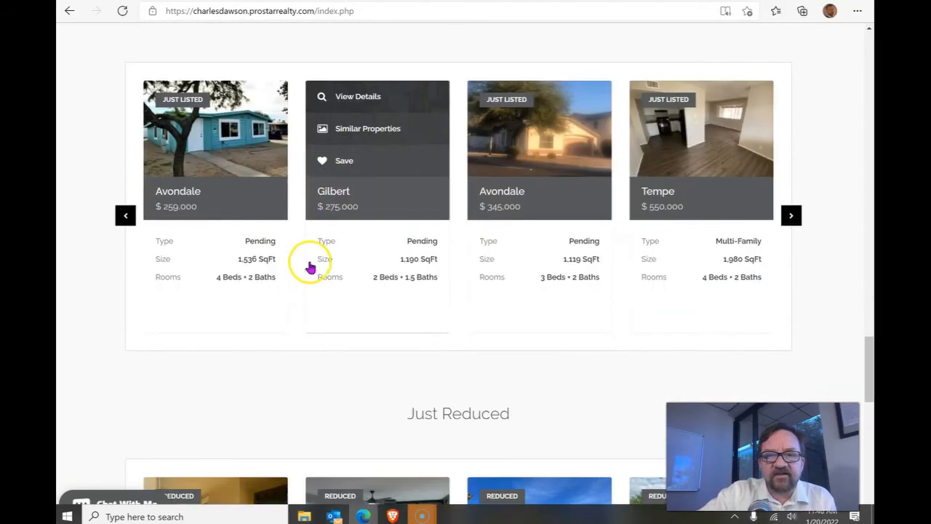
{"action": "scroll", "scroll_direction": "down", "scroll_amount": 3}
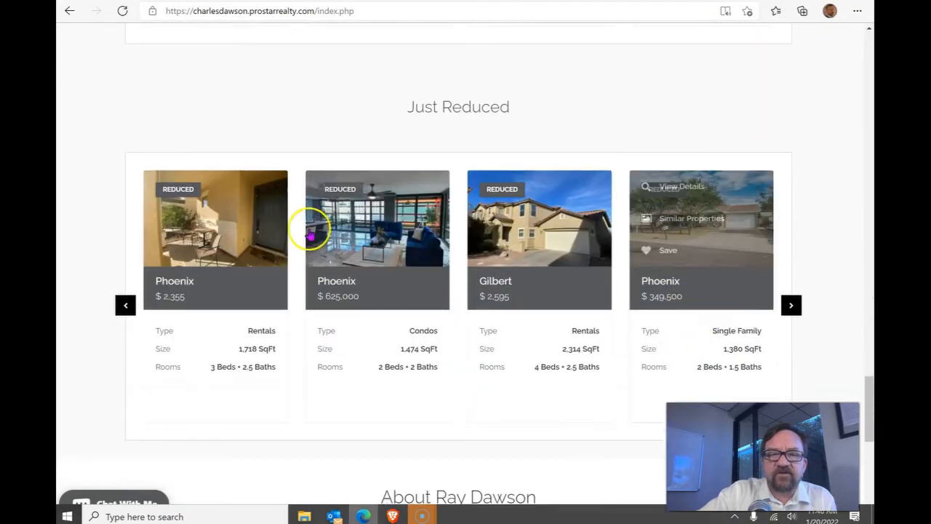
{"action": "scroll", "scroll_direction": "down", "scroll_amount": 3}
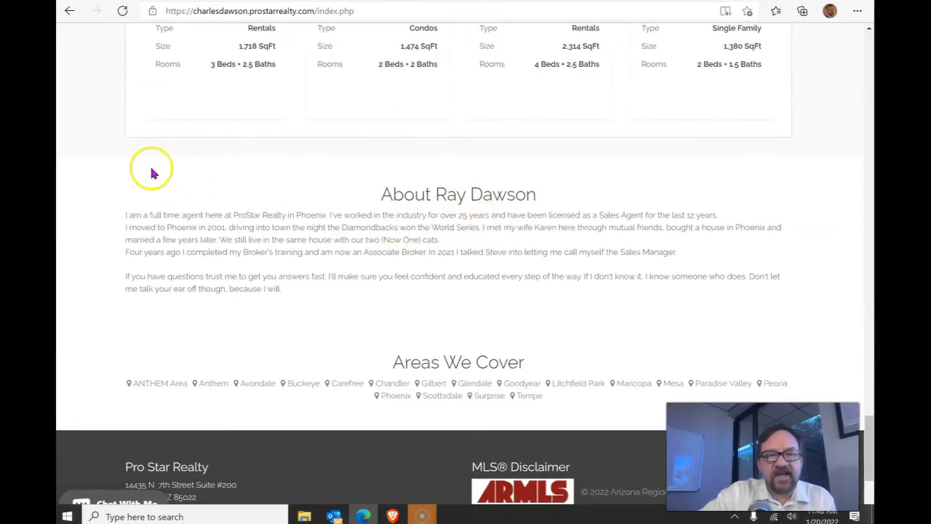
{"action": "mouse_move", "coordinate": [623, 393]}
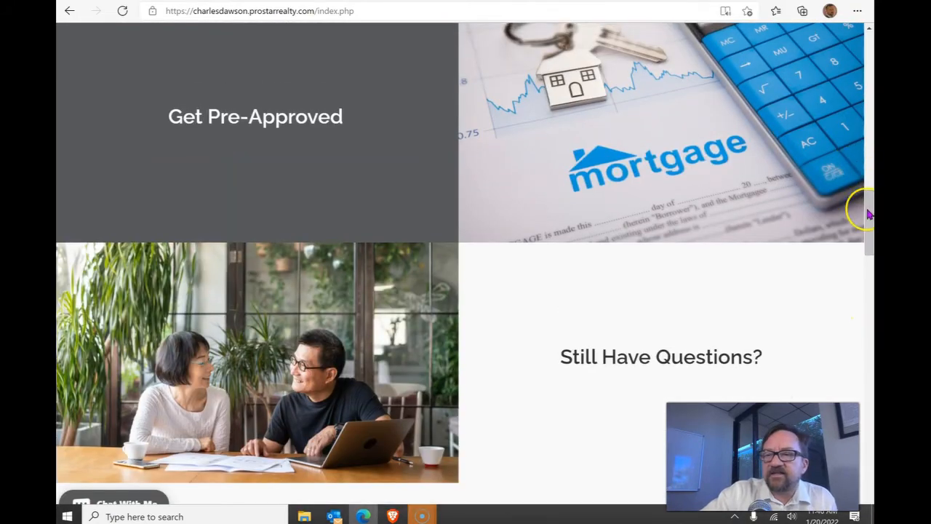
Scroll back to the top of Ray Dawson's homepage with the property search form.
{"action": "scroll", "scroll_direction": "up", "scroll_amount": 3}
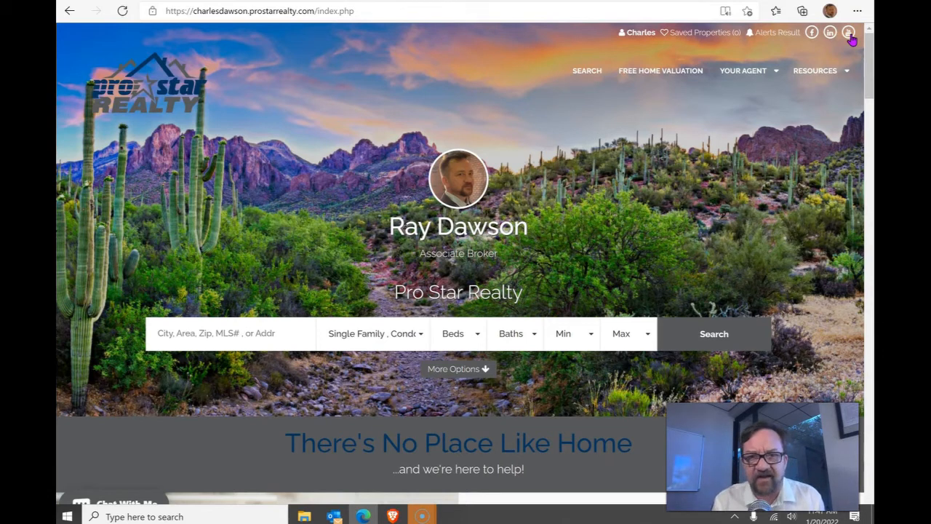
{"action": "mouse_move", "coordinate": [449, 40]}
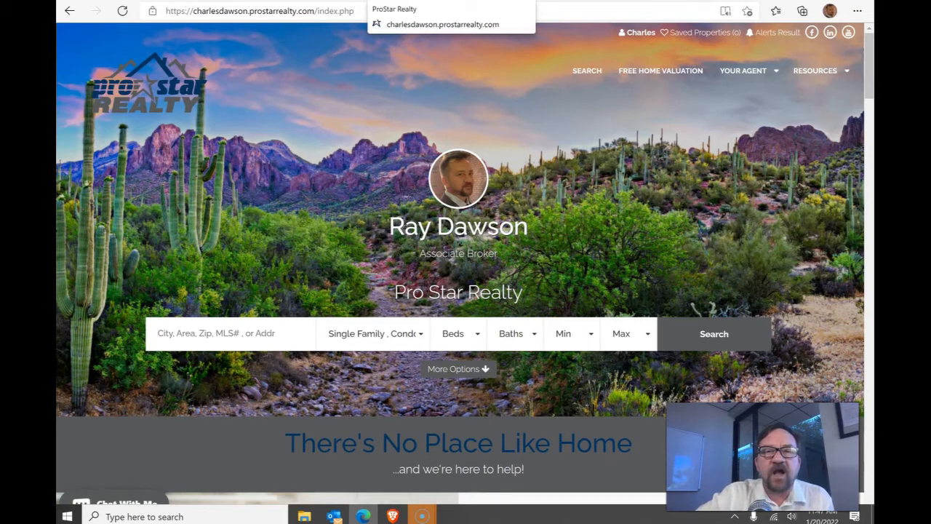
{"action": "mouse_move", "coordinate": [541, 6]}
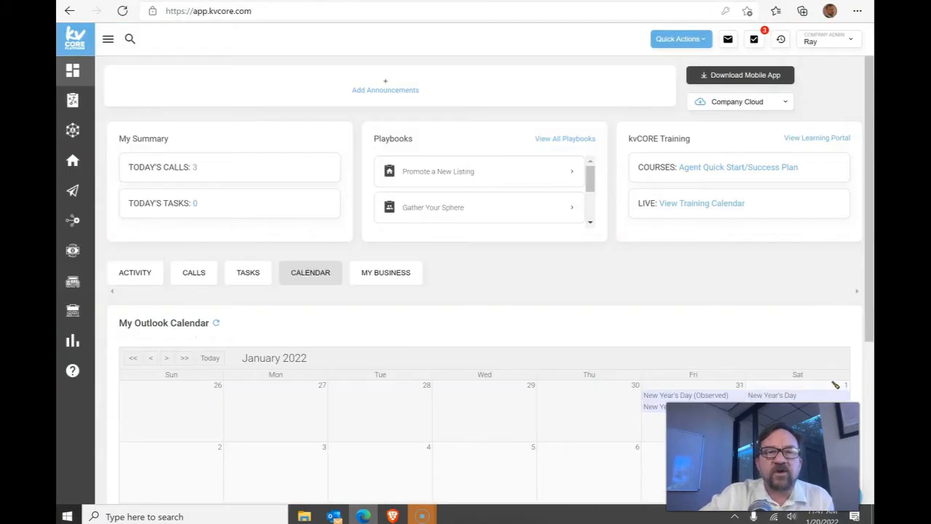
{"action": "mouse_move", "coordinate": [338, 82]}
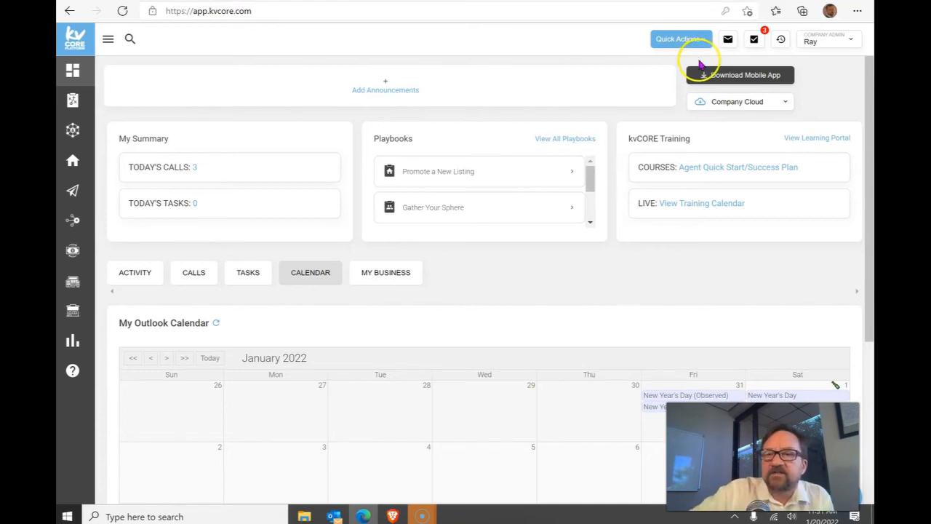
{"action": "mouse_move", "coordinate": [588, 109]}
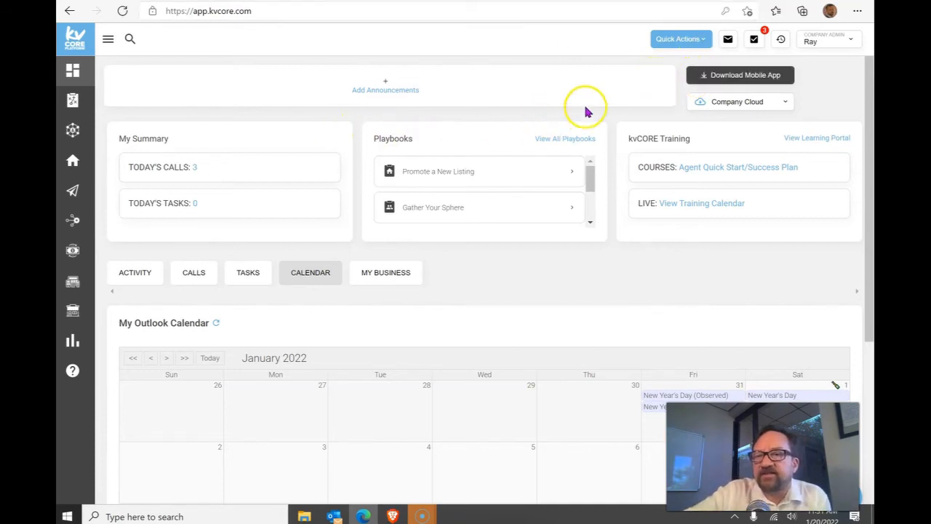
{"action": "mouse_move", "coordinate": [667, 66]}
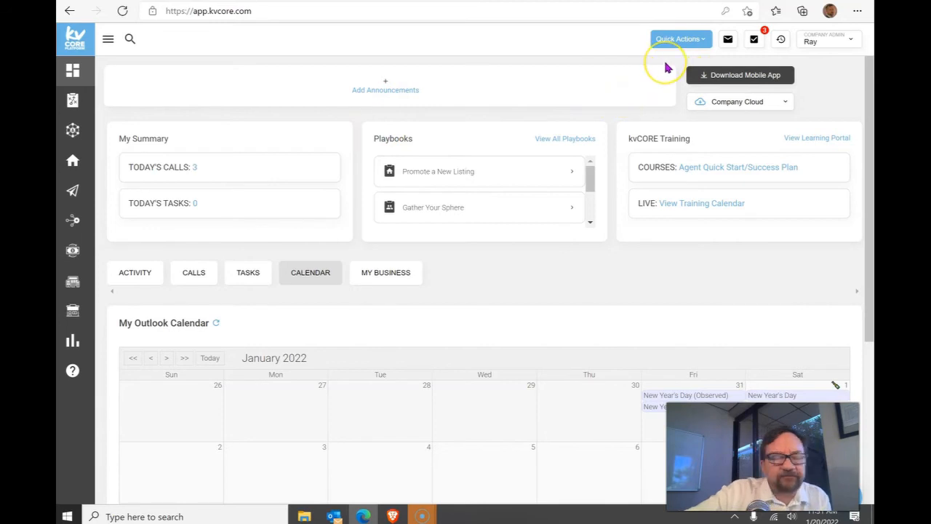
{"action": "mouse_move", "coordinate": [666, 66]}
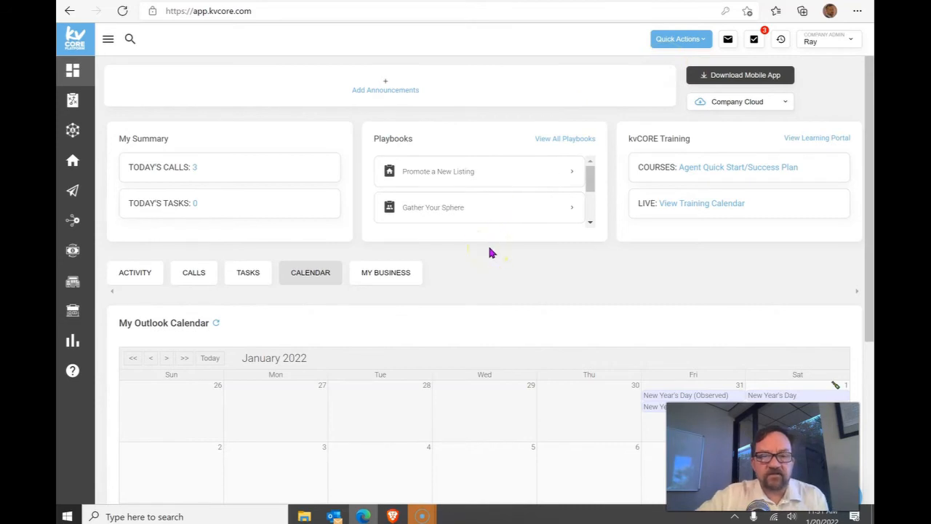
Review the January 2022 Outlook calendar, then bring up the help and support panel.
{"action": "scroll", "scroll_direction": "down", "scroll_amount": 3}
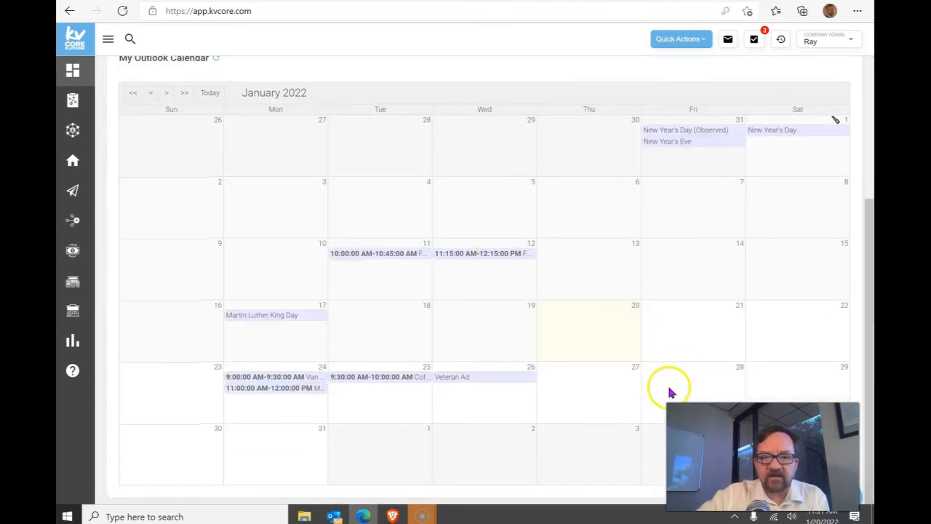
{"action": "mouse_move", "coordinate": [390, 304]}
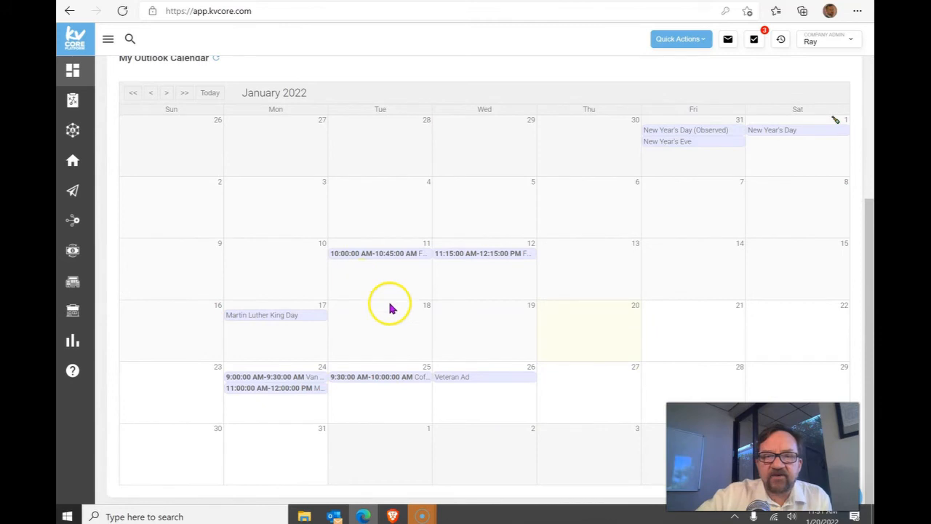
{"action": "mouse_move", "coordinate": [352, 313]}
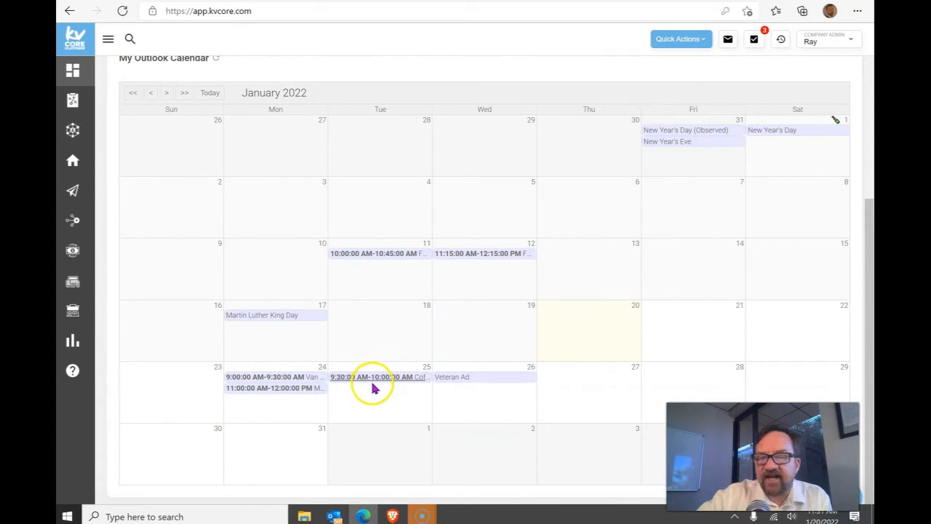
{"action": "mouse_move", "coordinate": [483, 375]}
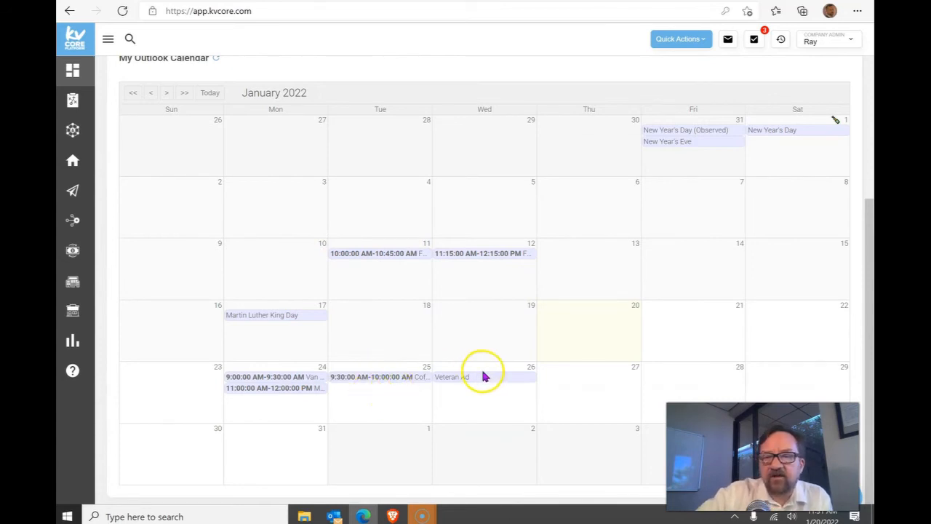
{"action": "mouse_move", "coordinate": [485, 378]}
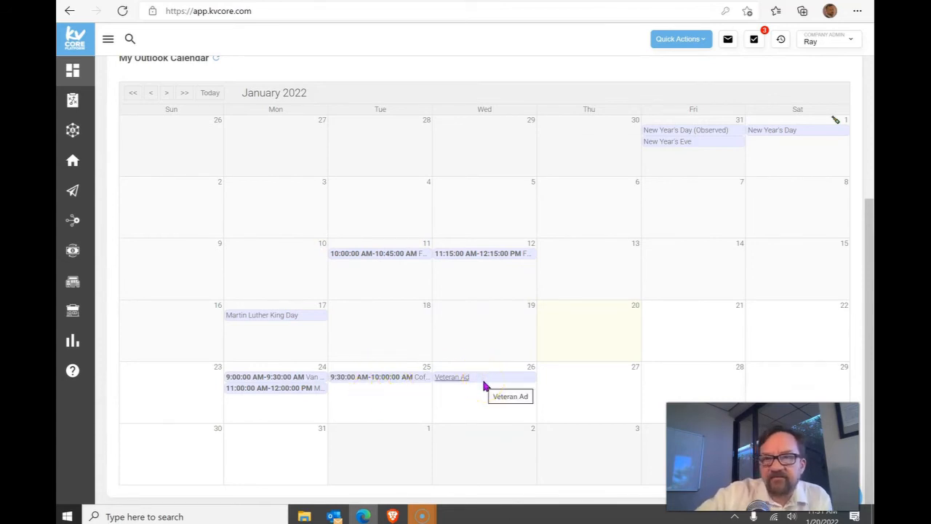
{"action": "mouse_move", "coordinate": [265, 377]}
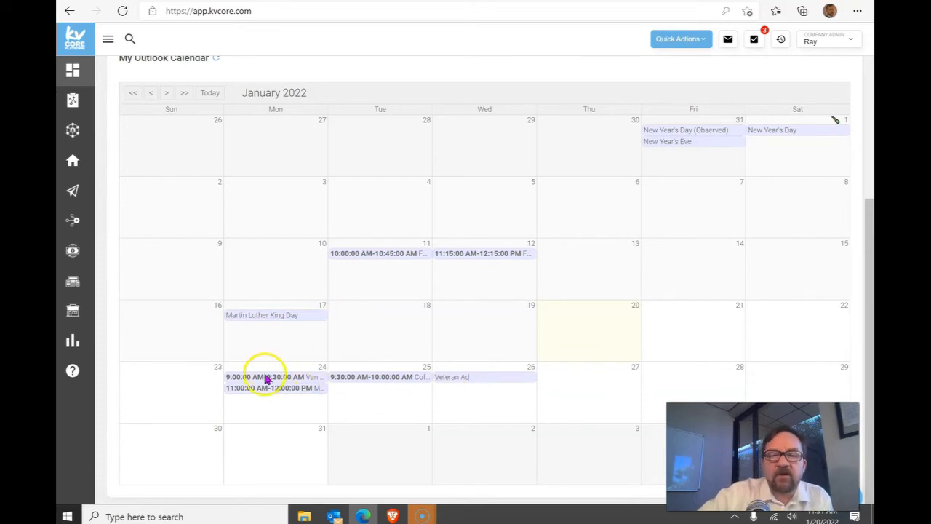
{"action": "mouse_move", "coordinate": [429, 342]}
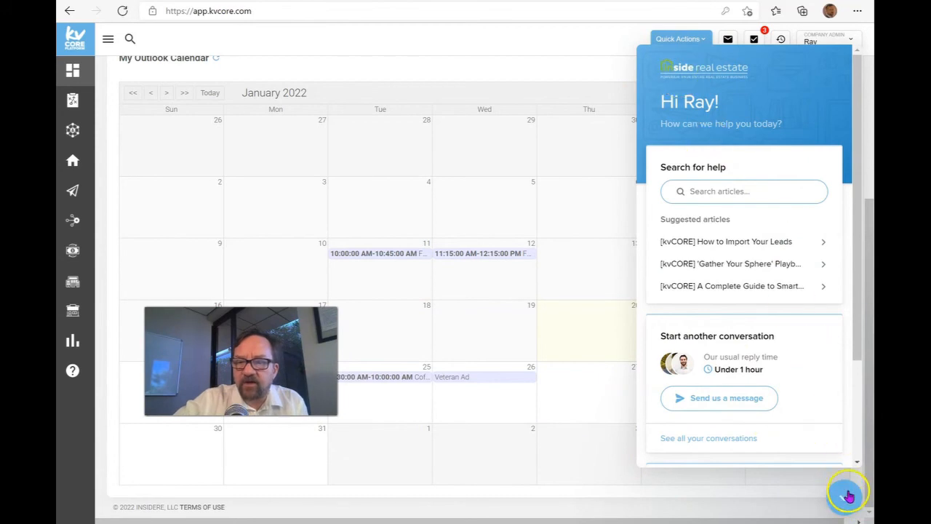
{"action": "left_click", "coordinate": [828, 39]}
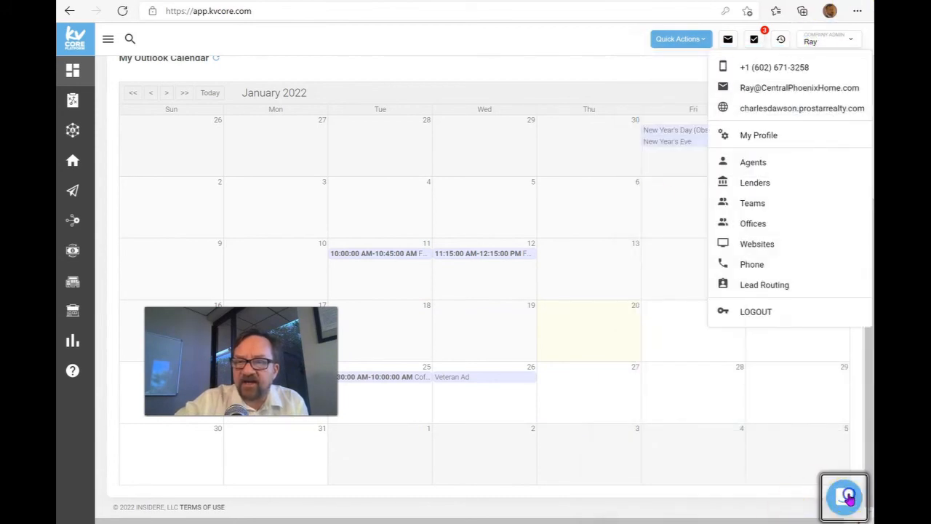
Toggle the help chat launcher until the widget's home panel is showing.
{"action": "left_click", "coordinate": [844, 498]}
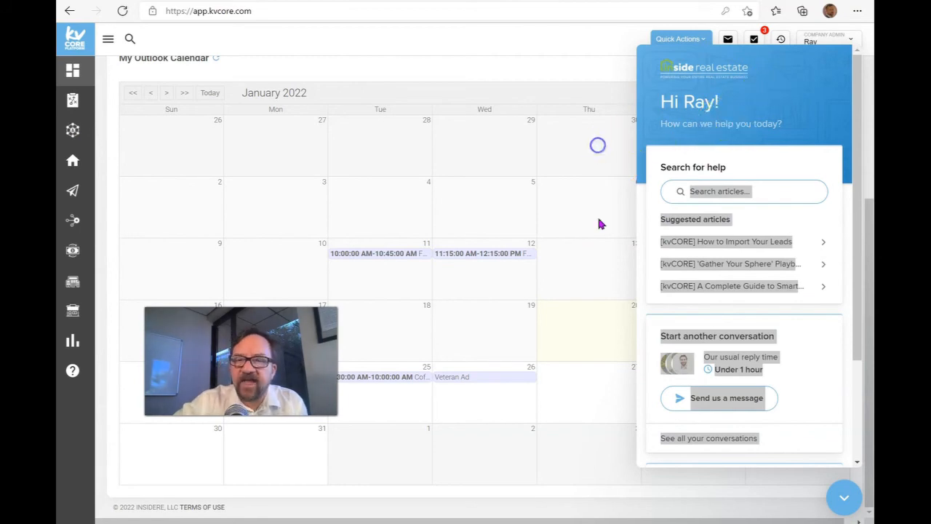
{"action": "left_click", "coordinate": [845, 498]}
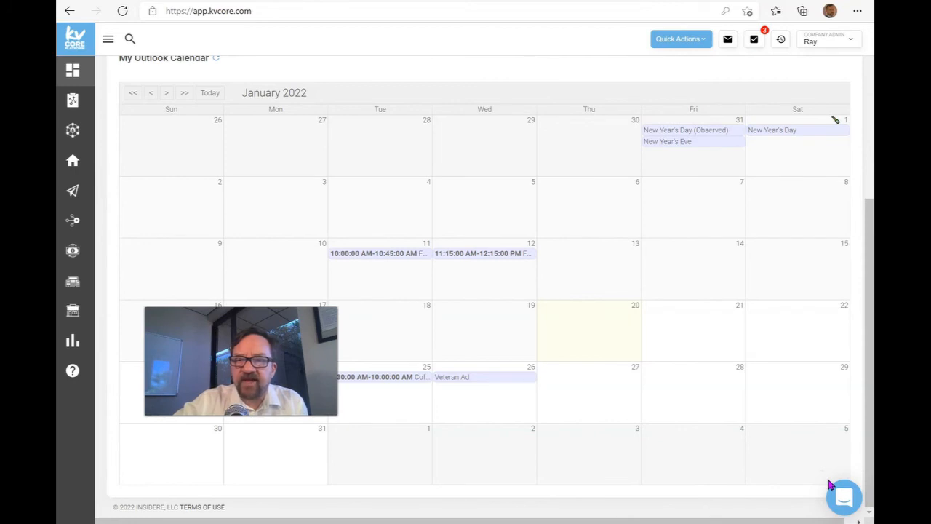
{"action": "left_click", "coordinate": [844, 498]}
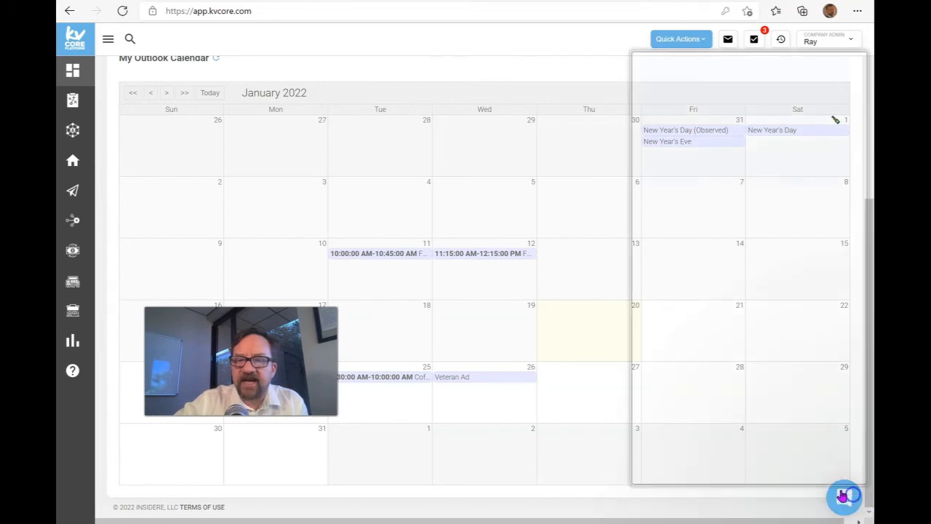
{"action": "left_click", "coordinate": [844, 497]}
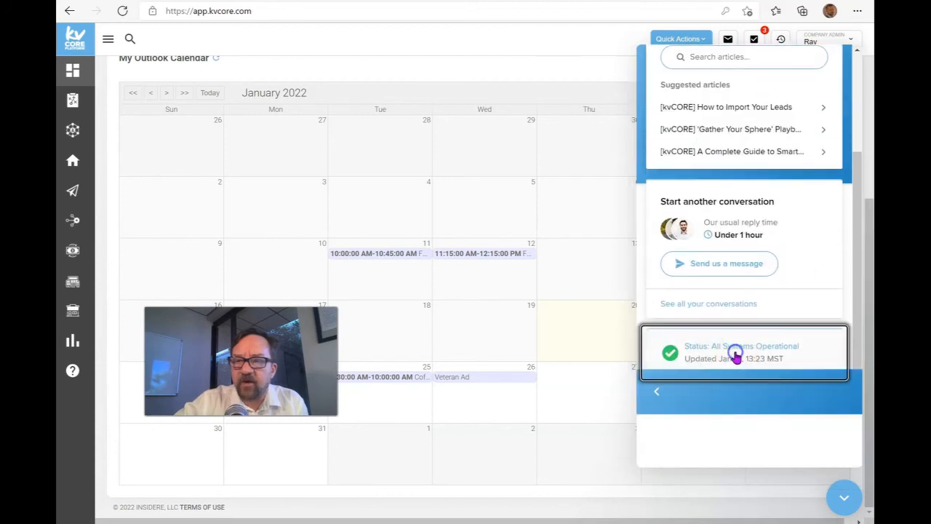
View the All Systems Operational status notice and release notes in the help panel.
{"action": "left_click", "coordinate": [743, 352]}
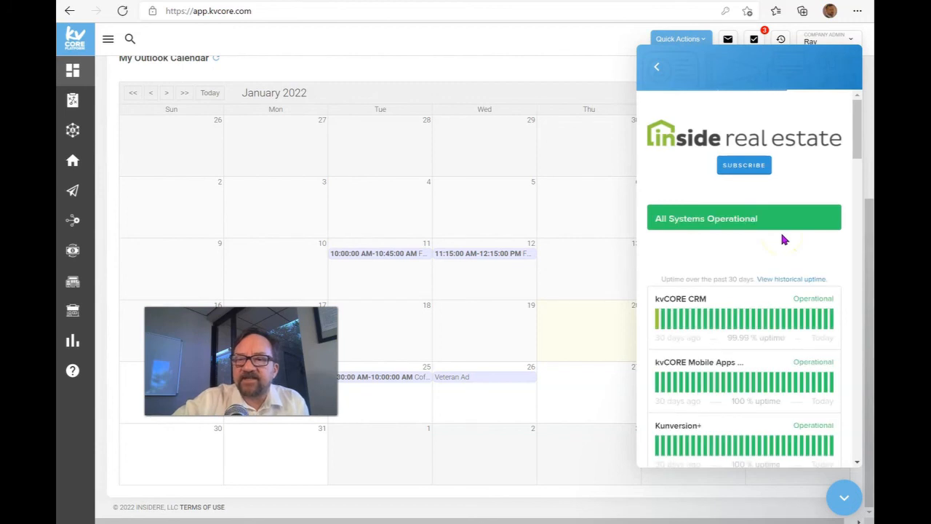
{"action": "scroll", "scroll_direction": "down", "scroll_amount": 3}
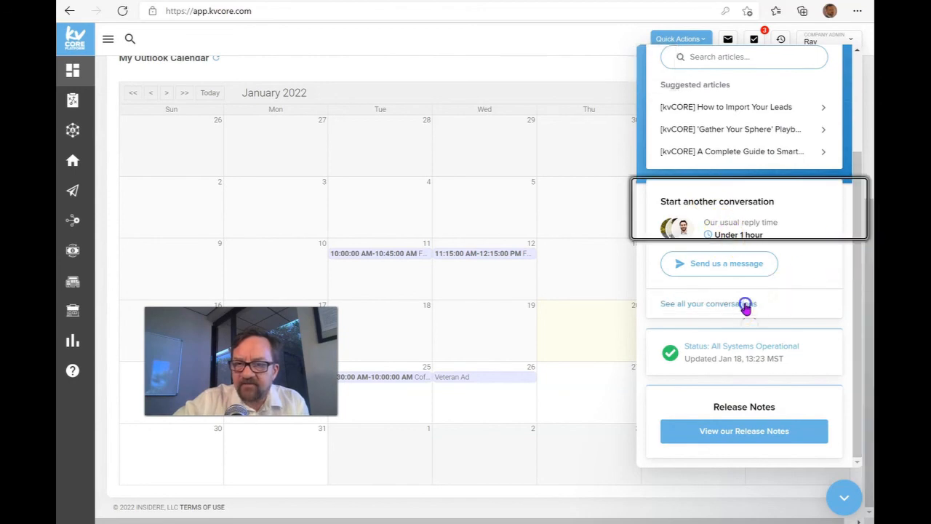
Open the older agent-roster conversation with Melina and scroll to the messages about a tab not showing.
{"action": "left_click", "coordinate": [707, 304]}
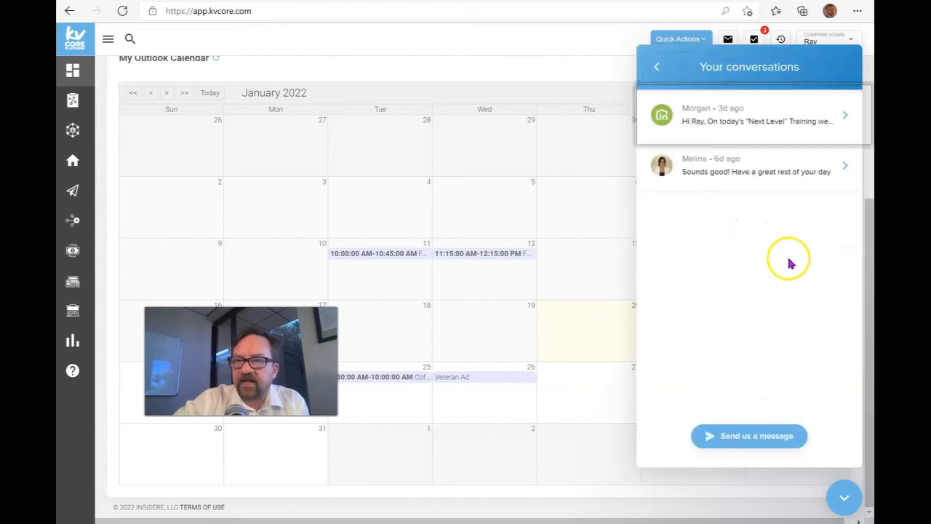
{"action": "left_click", "coordinate": [754, 166]}
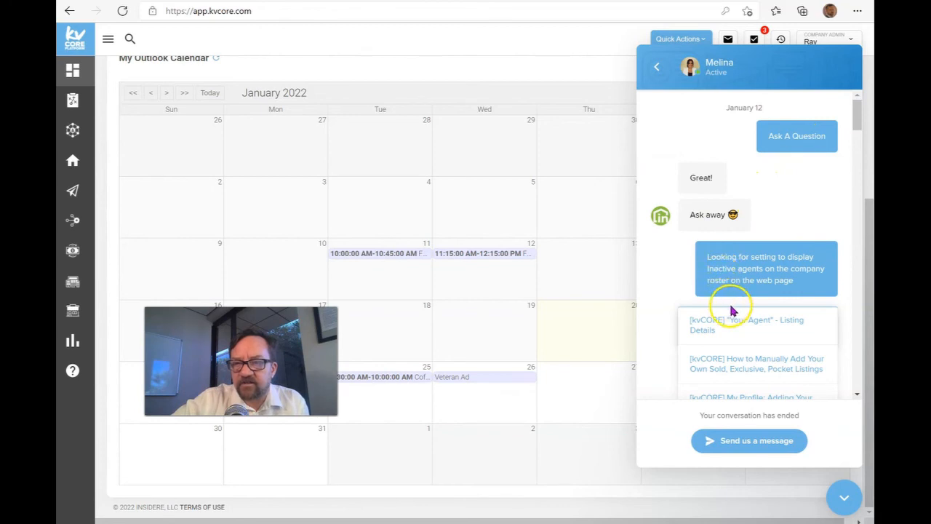
{"action": "scroll", "scroll_direction": "down", "scroll_amount": 3}
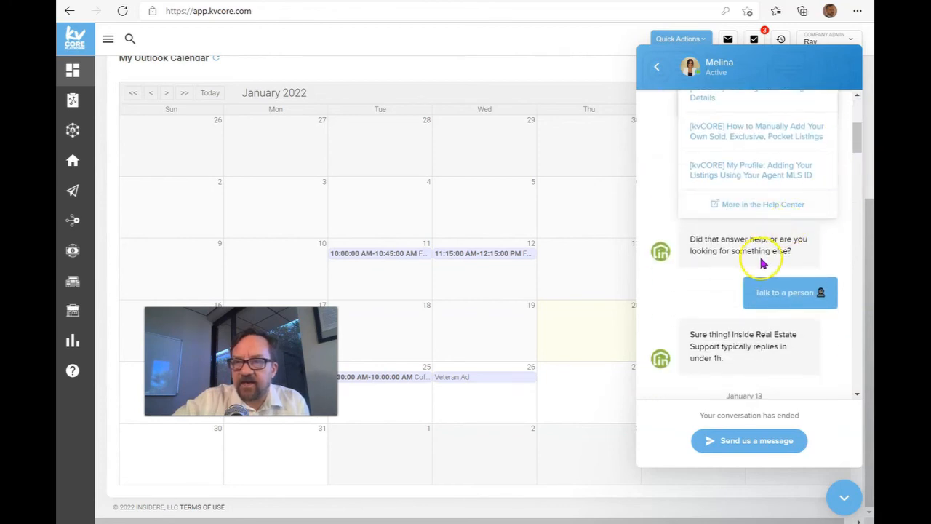
{"action": "scroll", "scroll_direction": "down", "scroll_amount": 3}
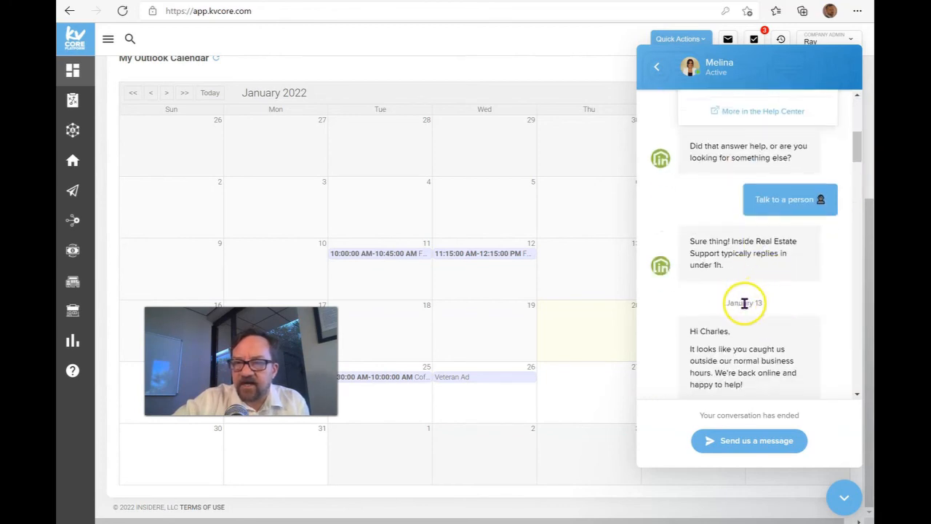
{"action": "scroll", "scroll_direction": "down", "scroll_amount": 3}
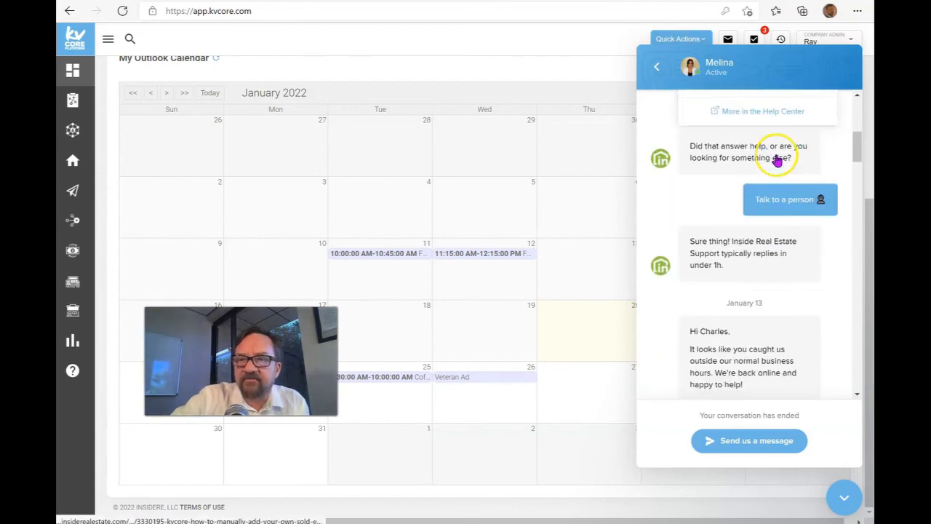
{"action": "scroll", "scroll_direction": "down", "scroll_amount": 3}
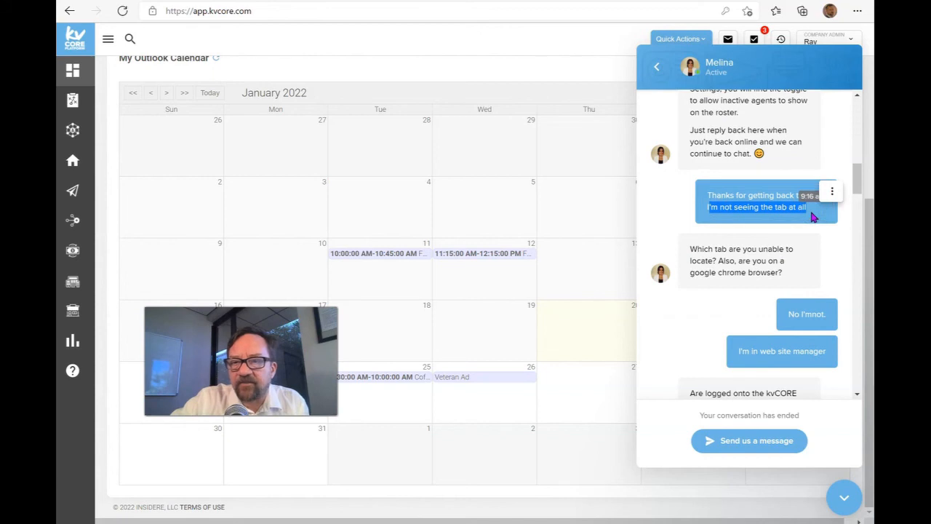
{"action": "triple_click", "coordinate": [743, 261]}
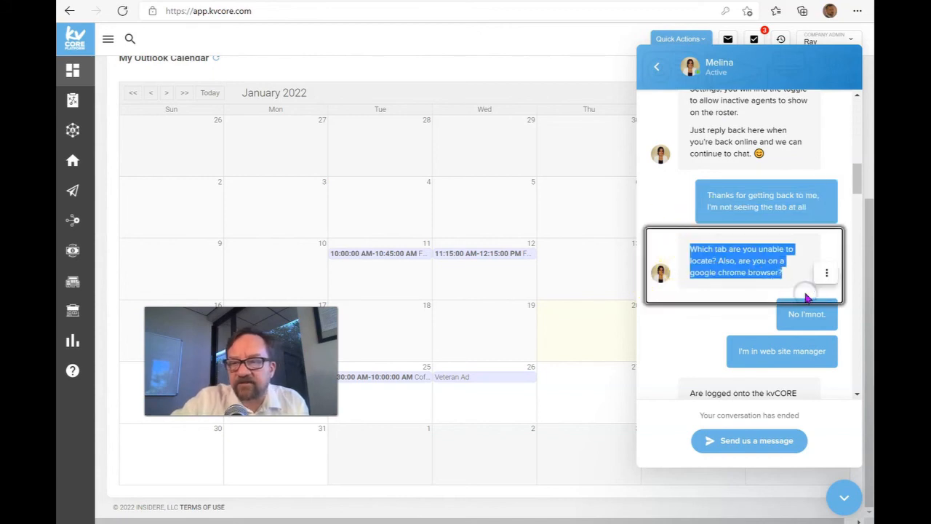
{"action": "scroll", "scroll_direction": "down", "scroll_amount": 3}
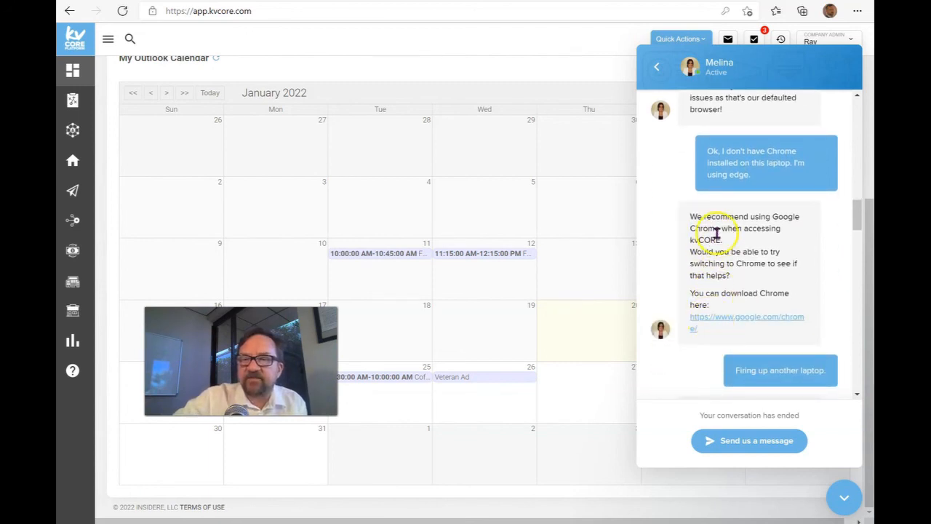
{"action": "scroll", "scroll_direction": "down", "scroll_amount": 3}
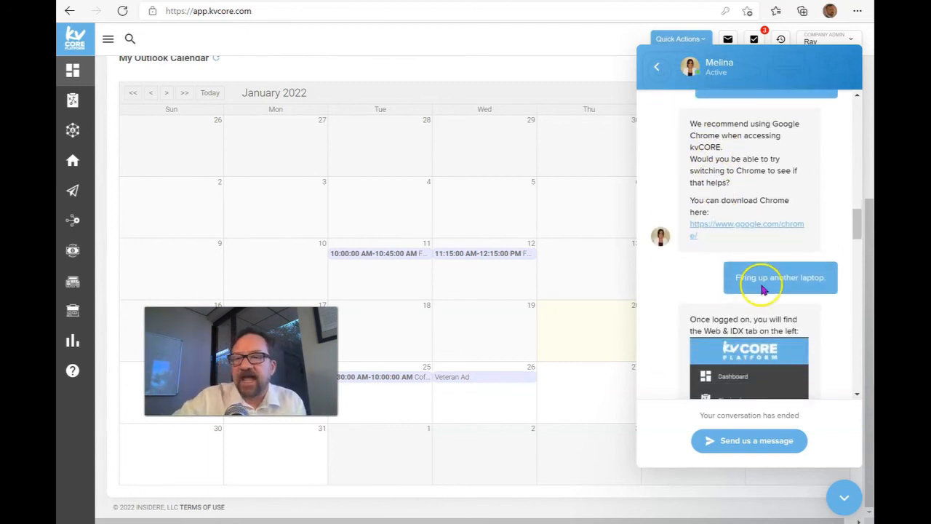
{"action": "scroll", "scroll_direction": "down", "scroll_amount": 3}
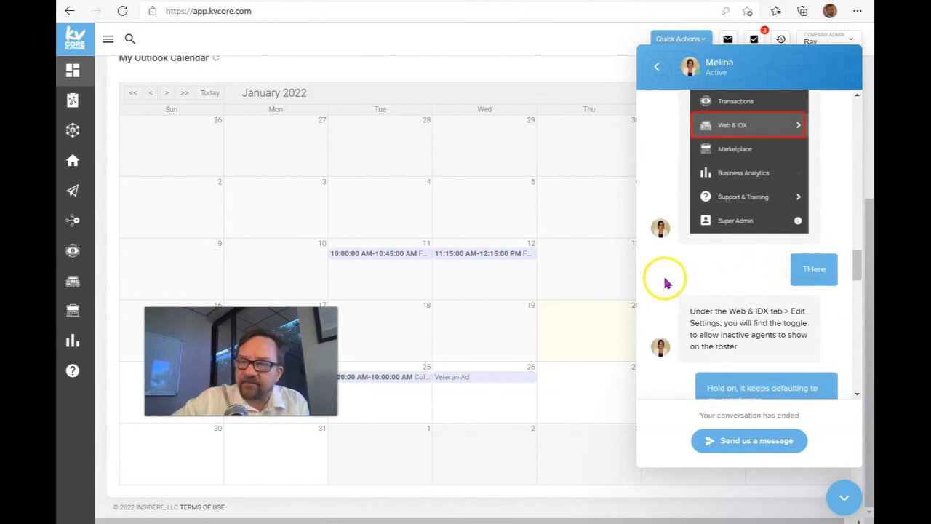
{"action": "scroll", "scroll_direction": "down", "scroll_amount": 3}
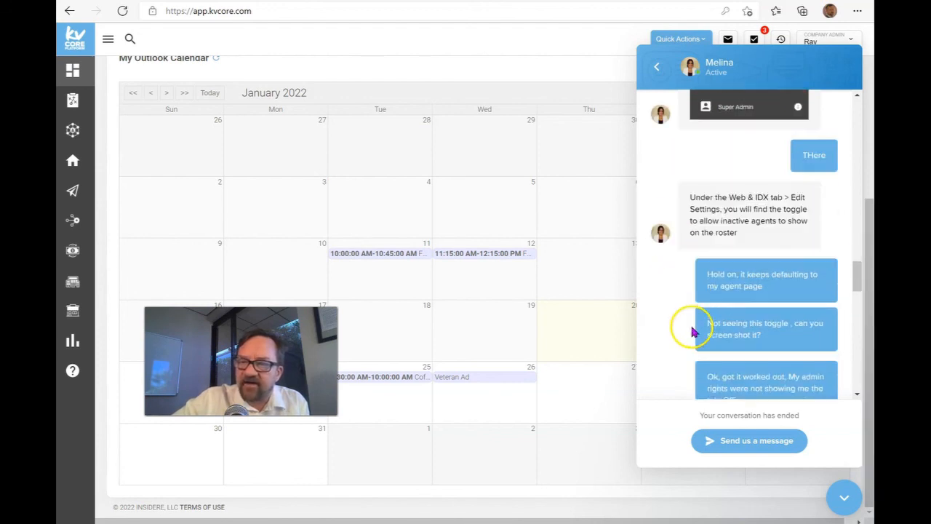
{"action": "scroll", "scroll_direction": "down", "scroll_amount": 3}
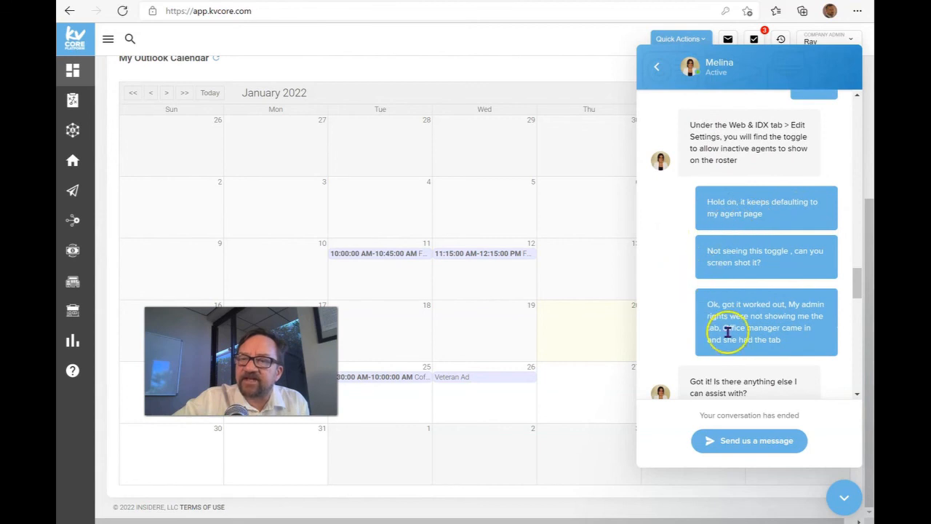
{"action": "mouse_move", "coordinate": [841, 334]}
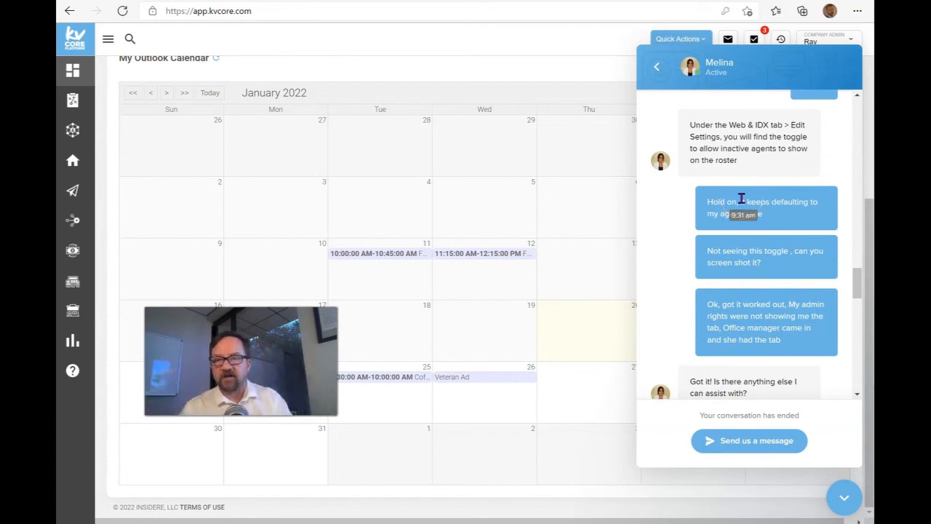
{"action": "scroll", "scroll_direction": "down", "scroll_amount": 3}
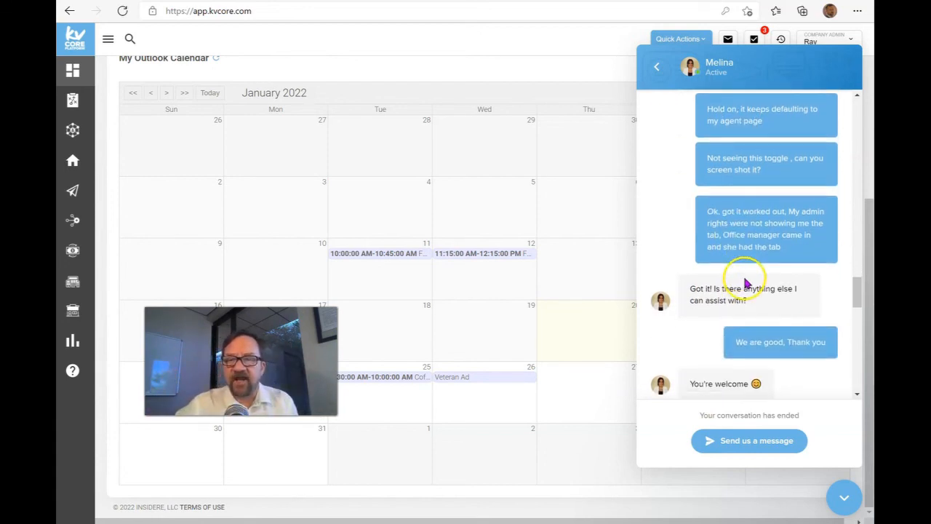
{"action": "double_click", "coordinate": [757, 235]}
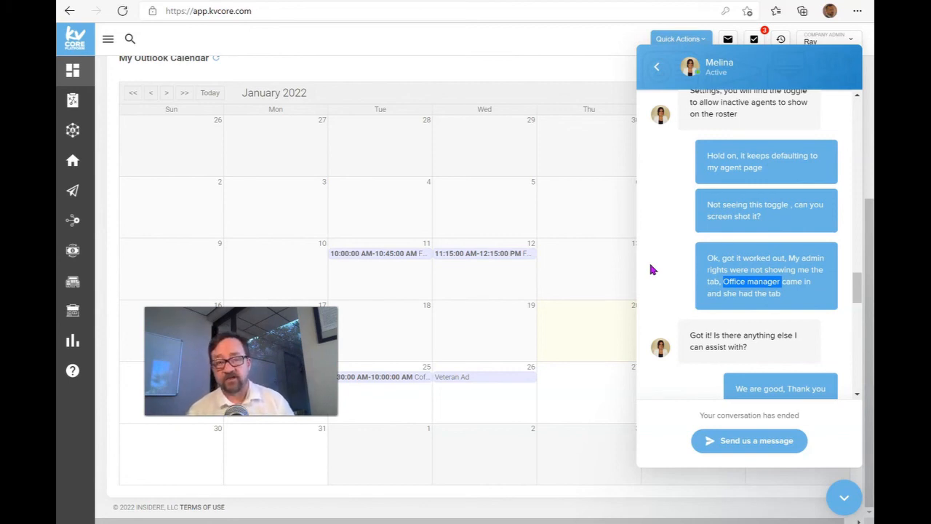
{"action": "mouse_move", "coordinate": [647, 309]}
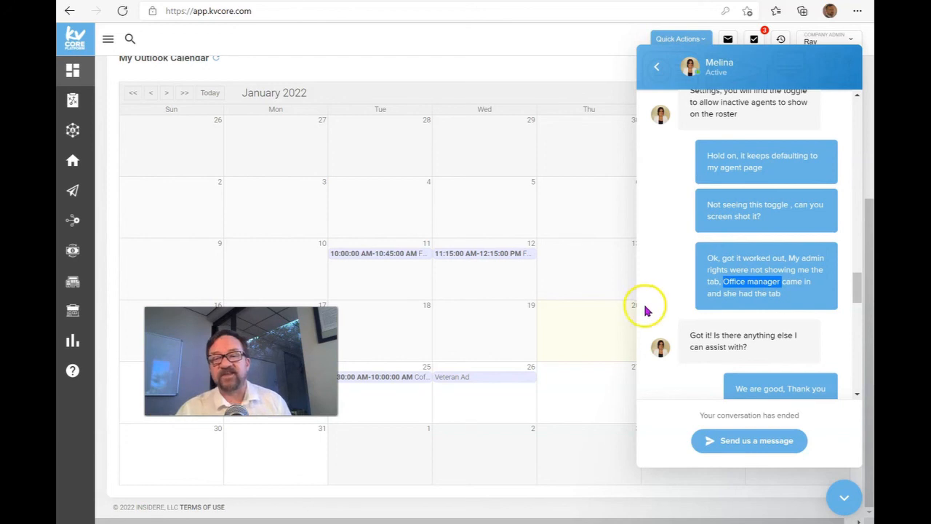
Review the conversation's rating and final replies, then close the chat back to the January 2022 calendar.
{"action": "scroll", "scroll_direction": "down", "scroll_amount": 3}
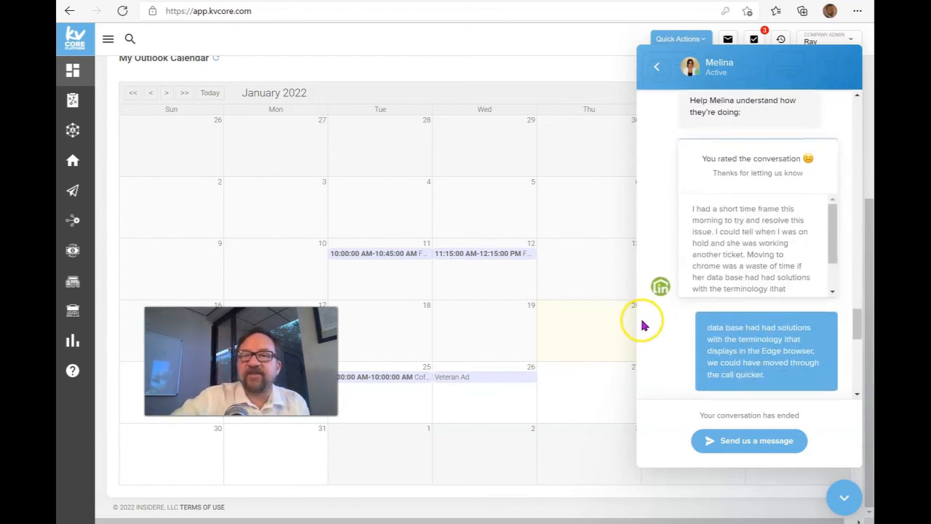
{"action": "mouse_move", "coordinate": [818, 255]}
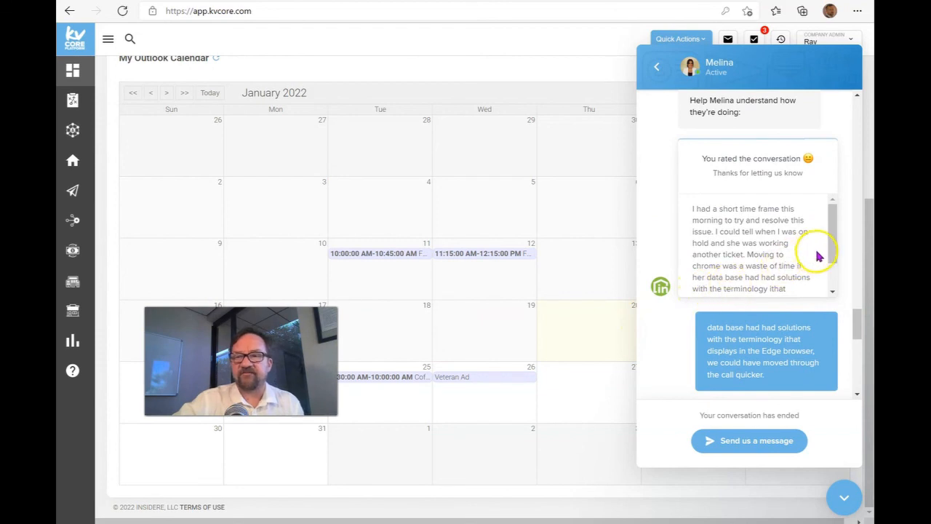
{"action": "scroll", "scroll_direction": "down", "scroll_amount": 3}
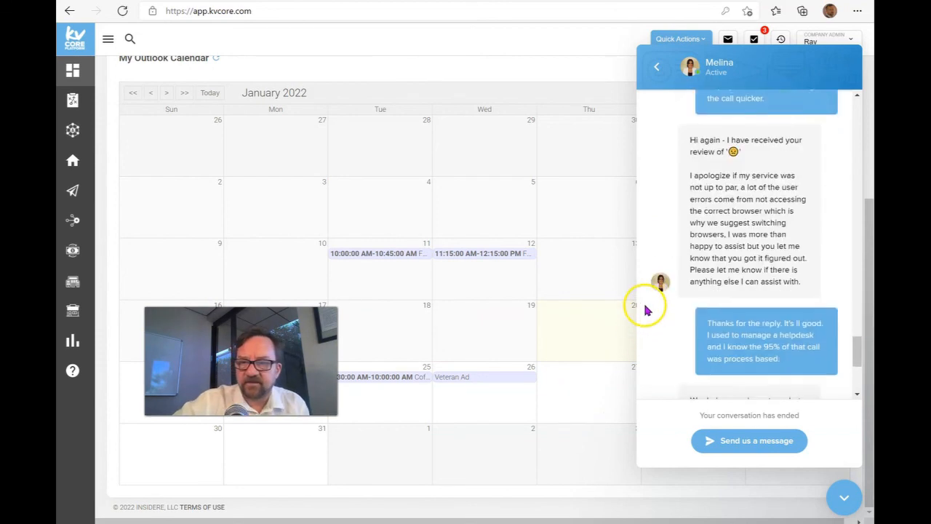
{"action": "scroll", "scroll_direction": "down", "scroll_amount": 3}
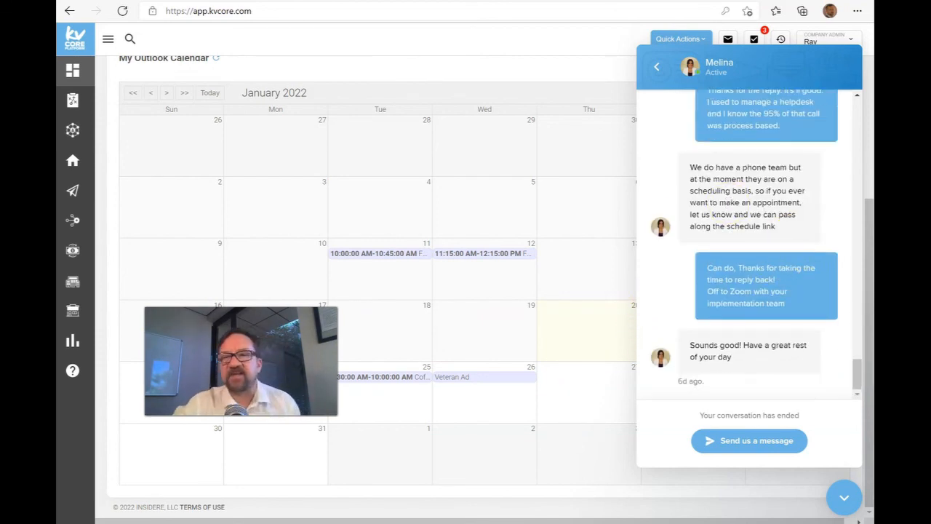
{"action": "left_click", "coordinate": [657, 67]}
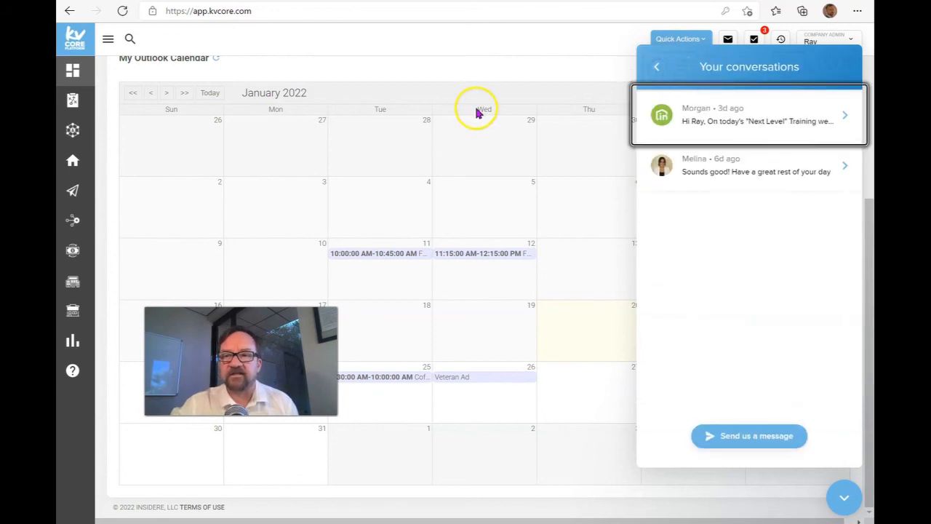
{"action": "left_click", "coordinate": [844, 497]}
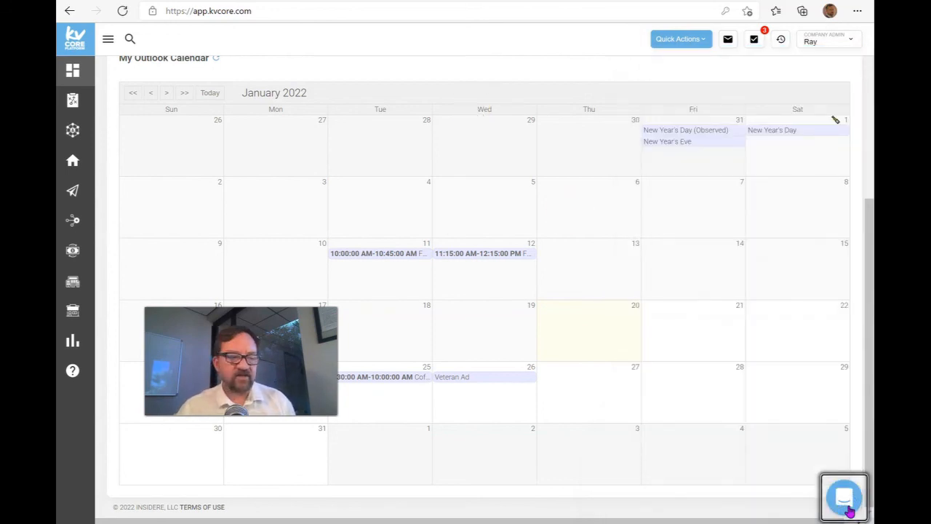